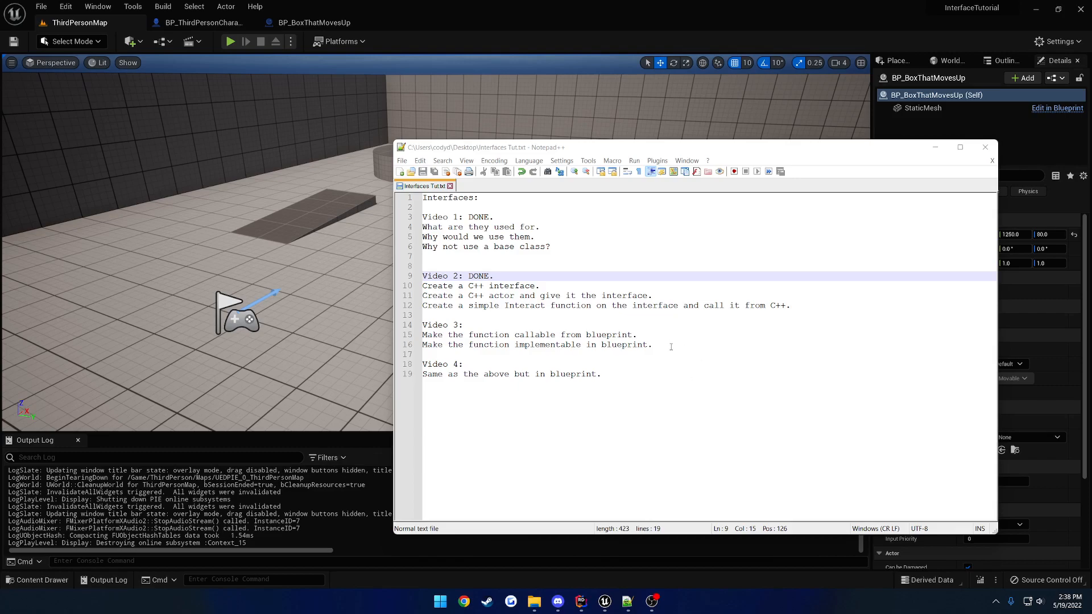
Mark Interact with UFUNCTION(BlueprintCallable, Category = "TUTORIAL INTERFACE") and start building InterfaceTutorial.
click(462, 325)
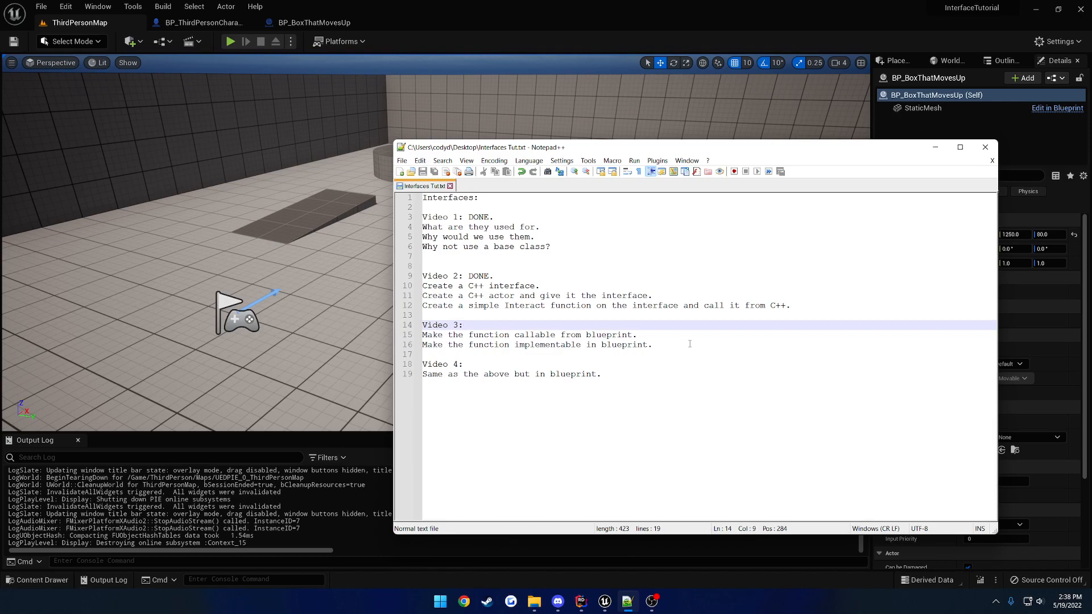
mouse_move(610, 340)
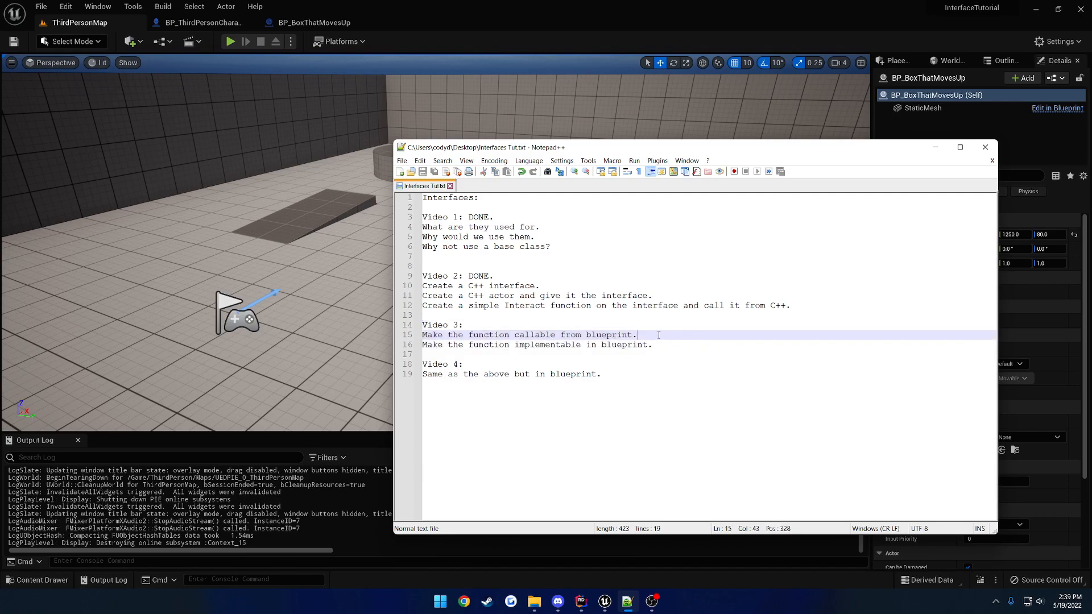
mouse_move(645, 438)
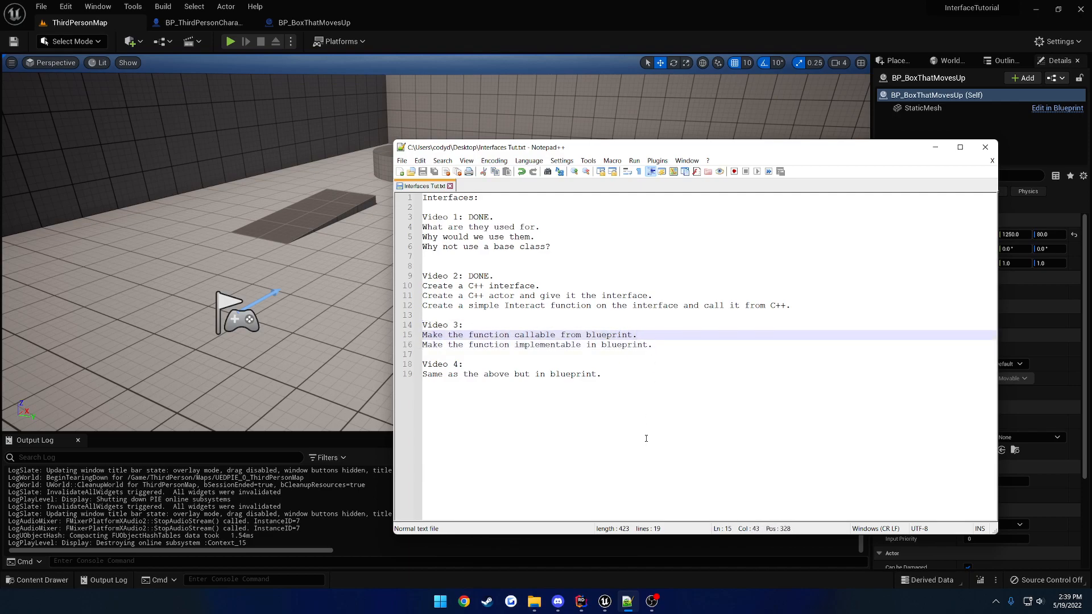
click(580, 602)
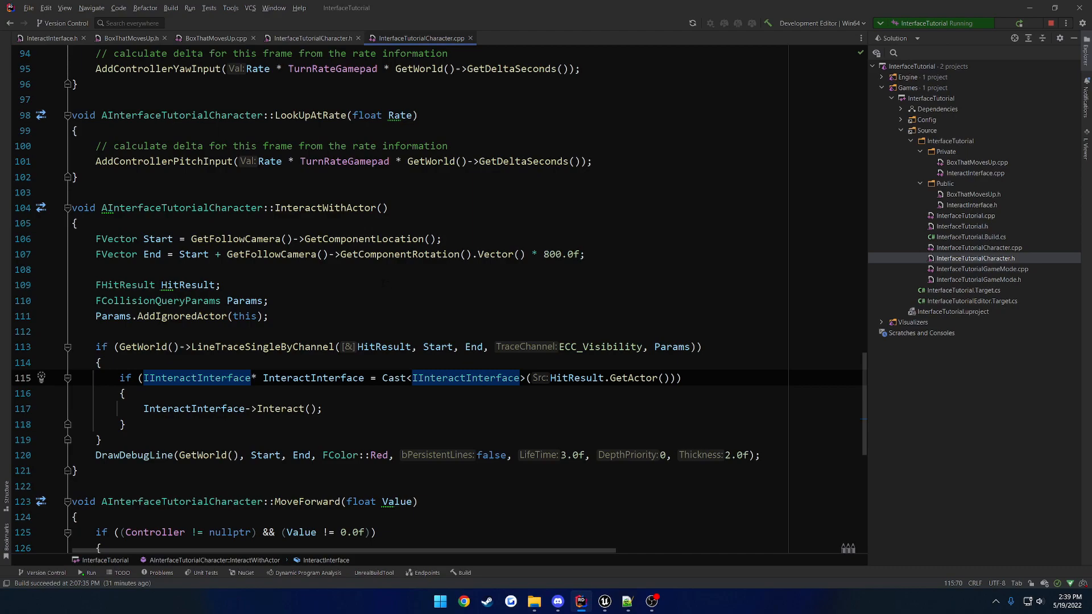
click(49, 38)
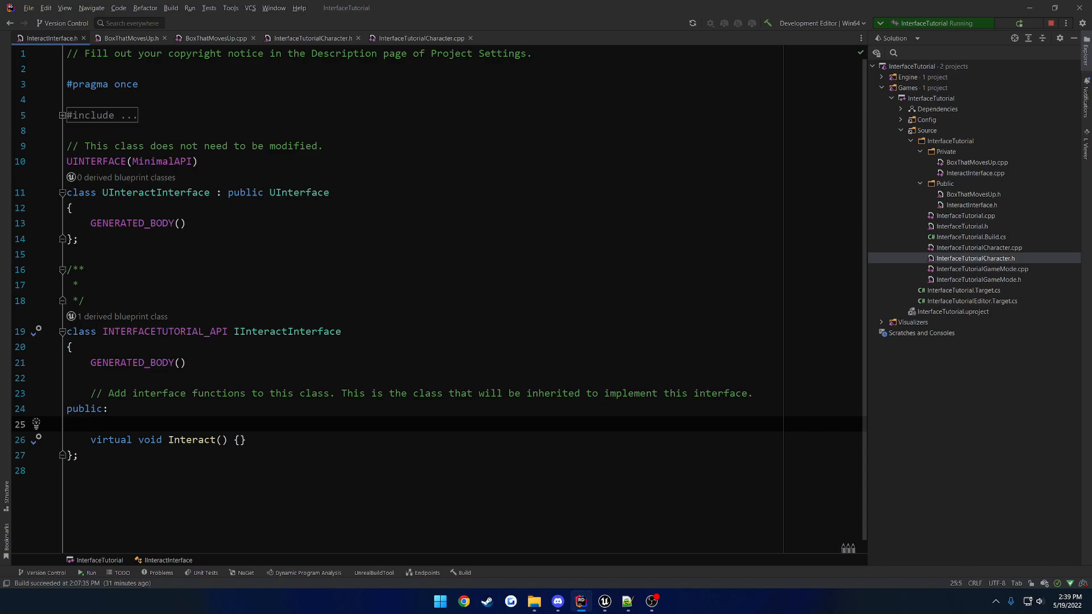
text(UFUNCTION())
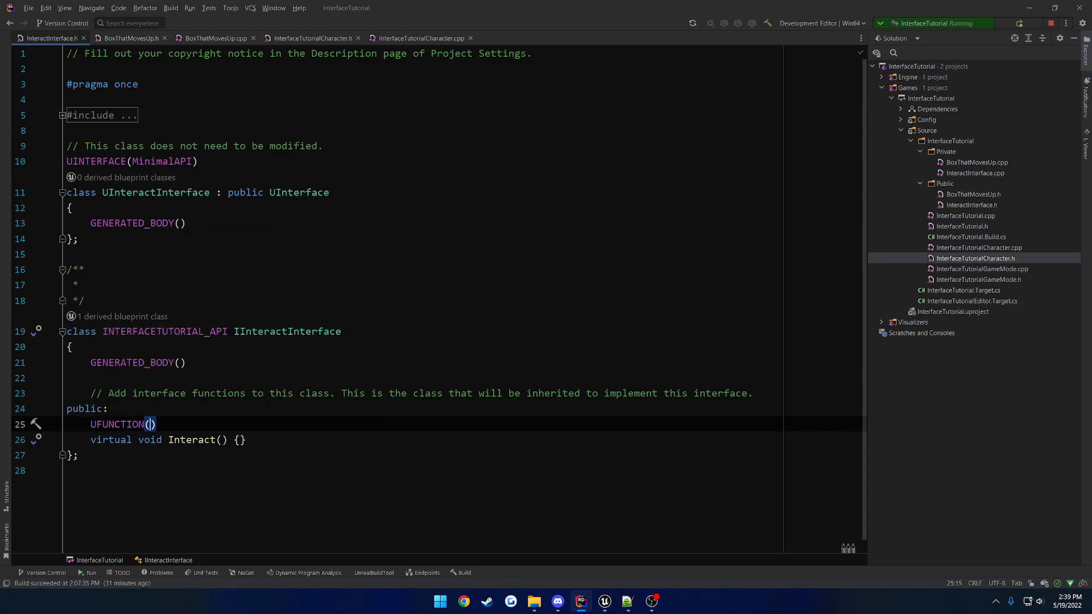
text(BlueprintCallable,)
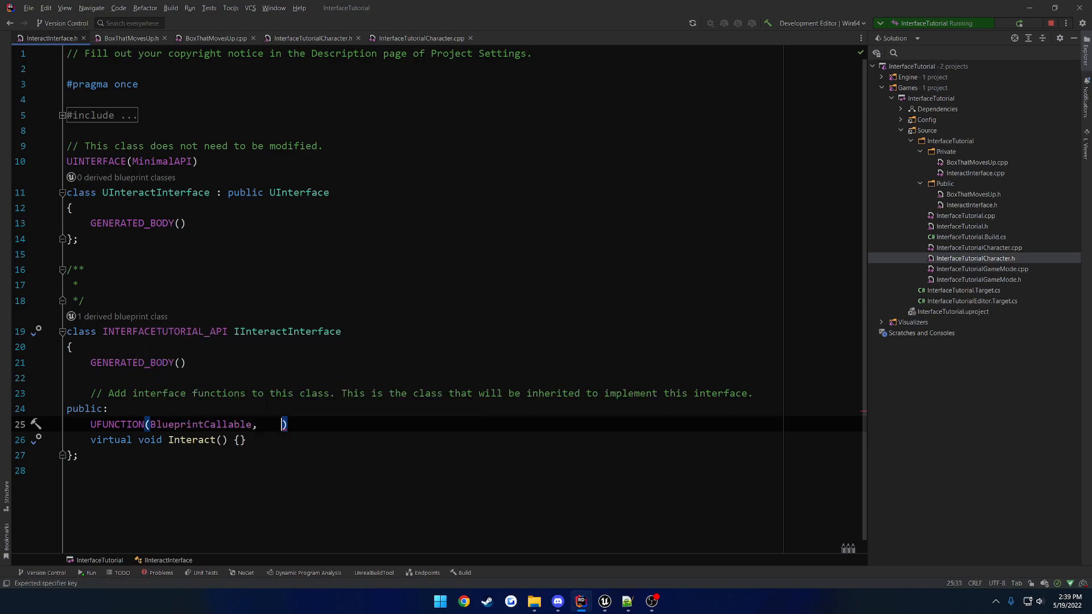
text(Category = "")
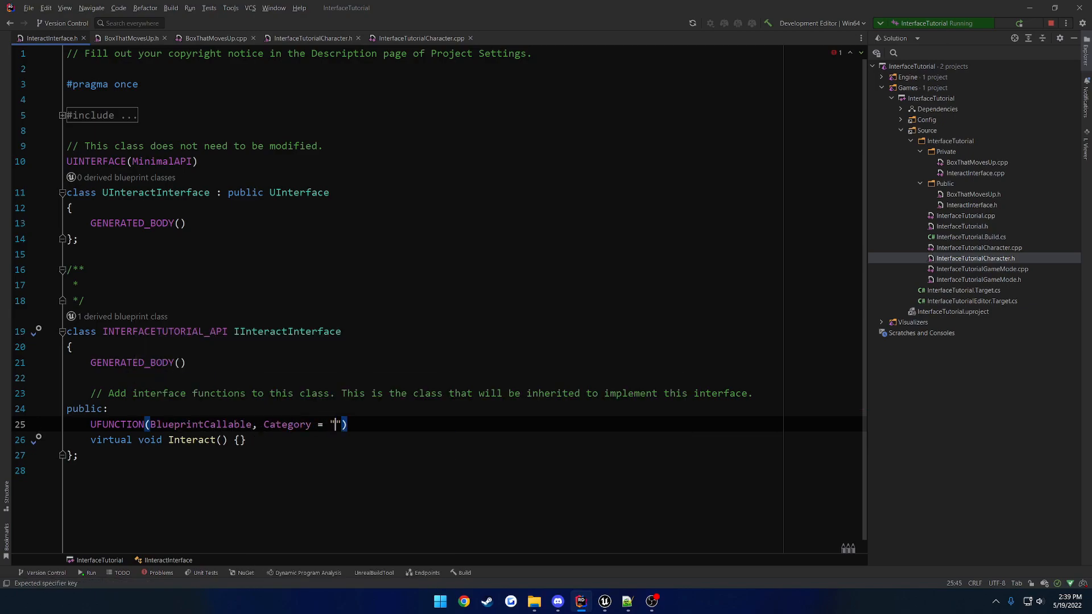
text(TUTORIAL INTERA)
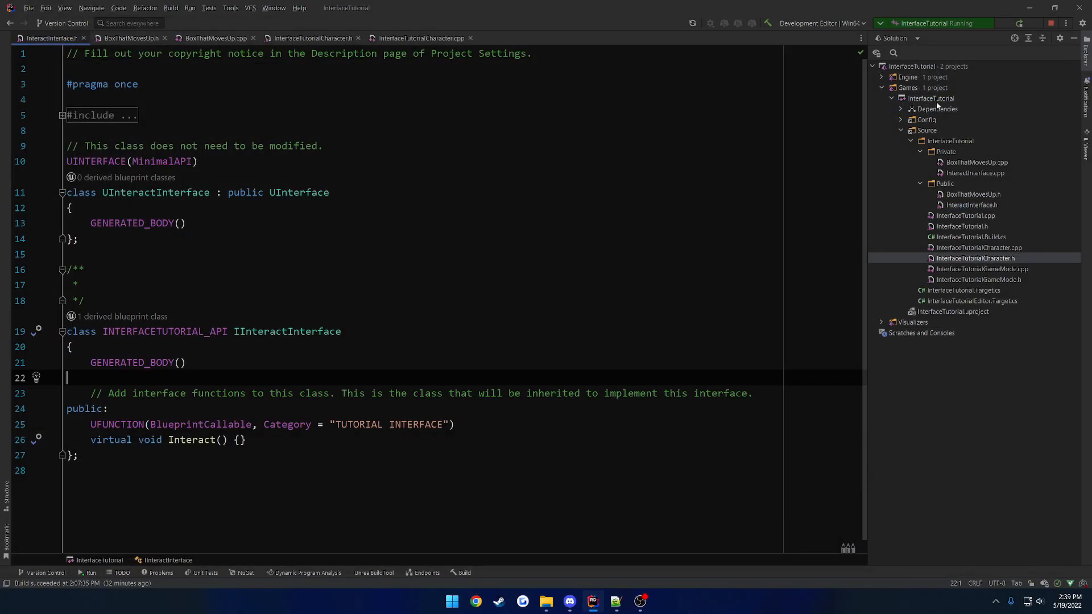
click(170, 7)
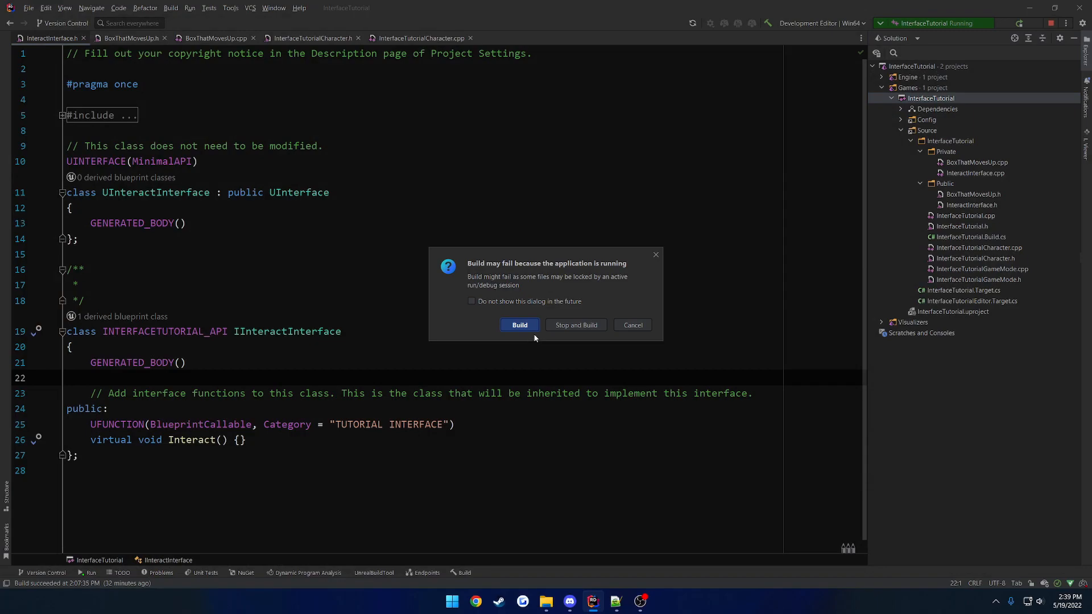
Build despite the running game, then open BoxThatMovesUp.h and begin a UFUNCTION() on Interact.
click(519, 325)
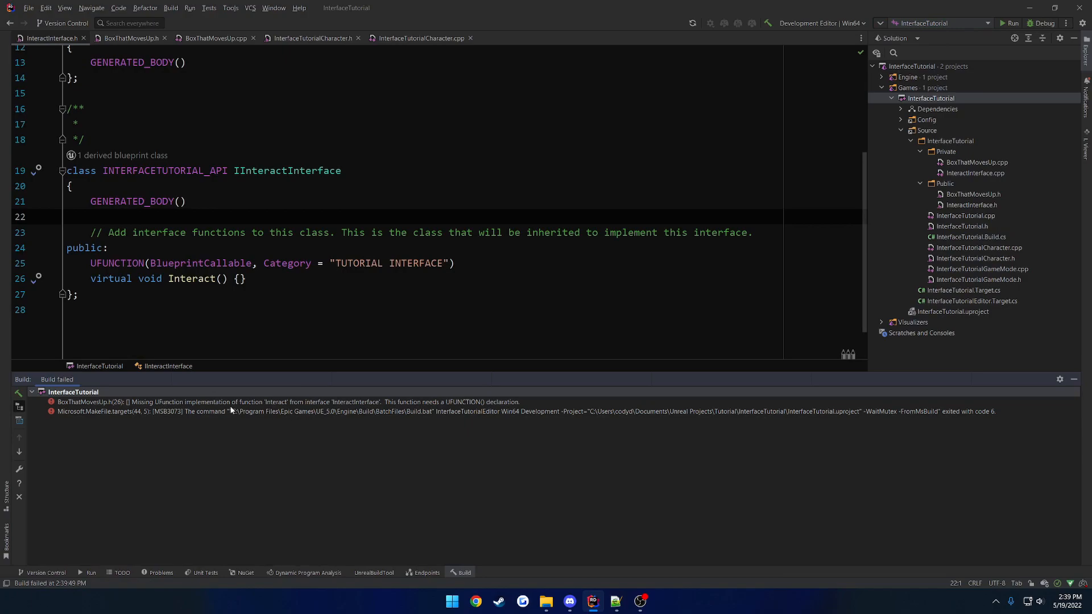
mouse_move(268, 412)
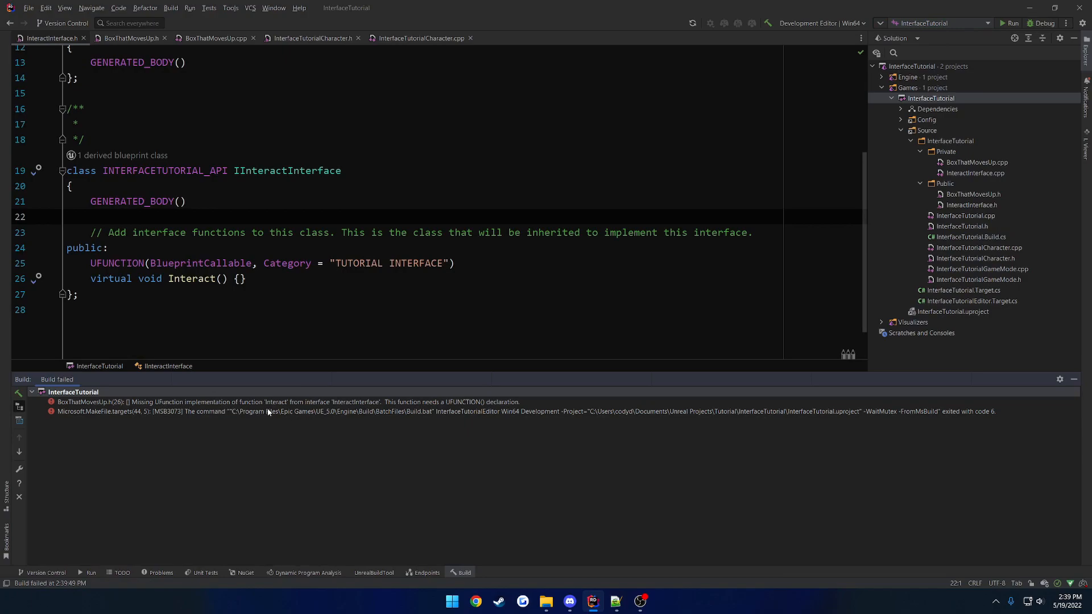
mouse_move(334, 409)
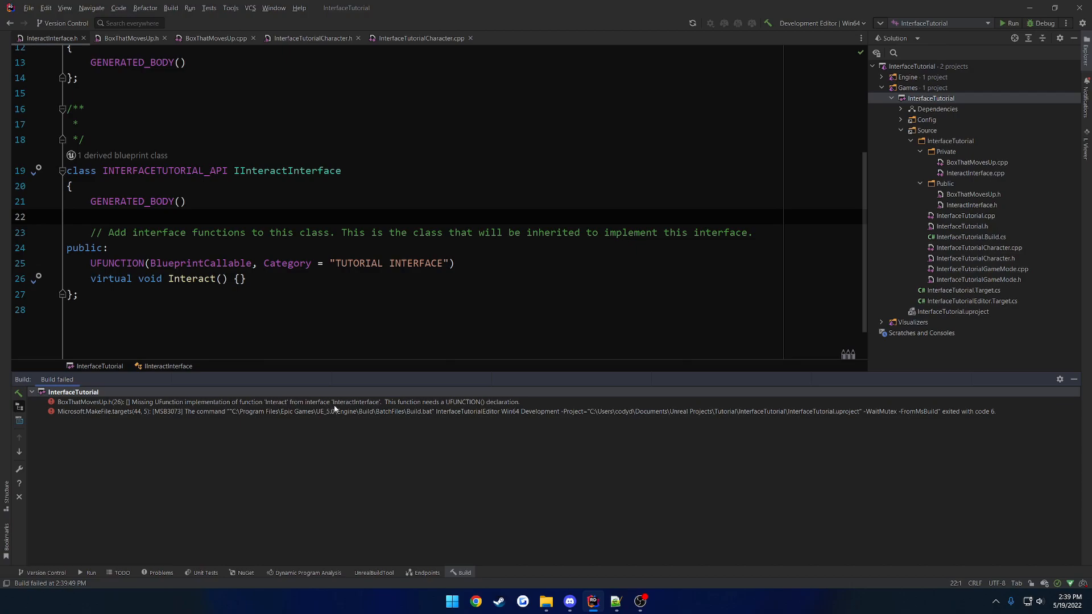
mouse_move(410, 412)
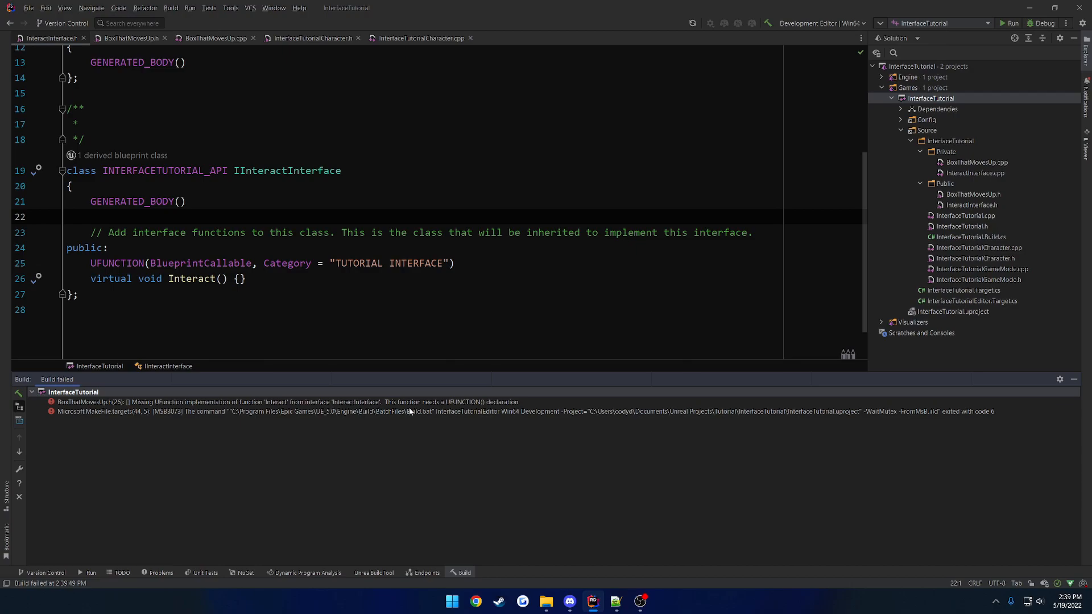
mouse_move(496, 362)
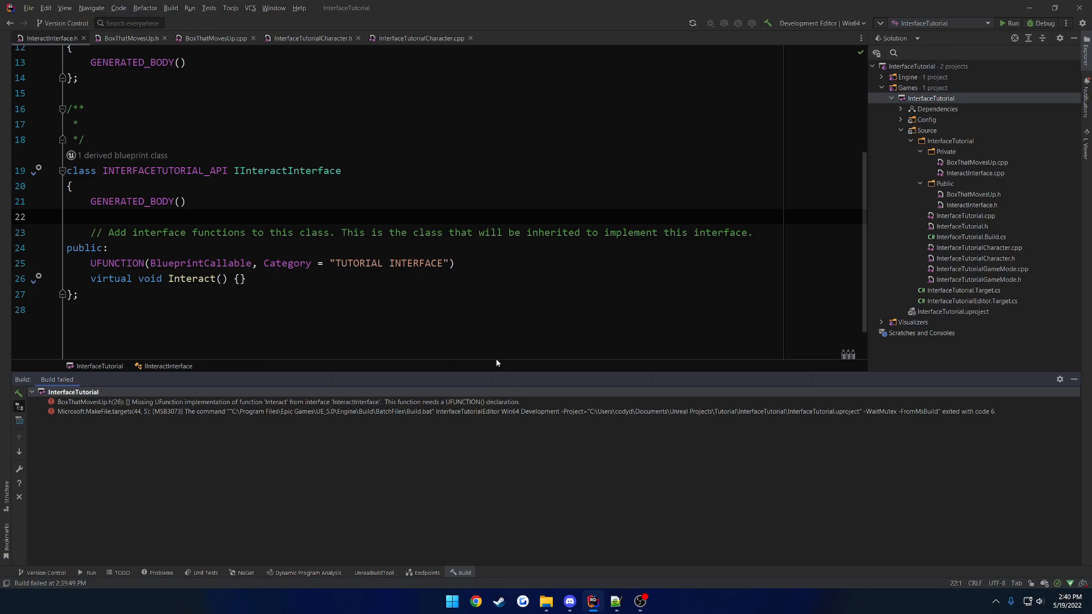
click(130, 37)
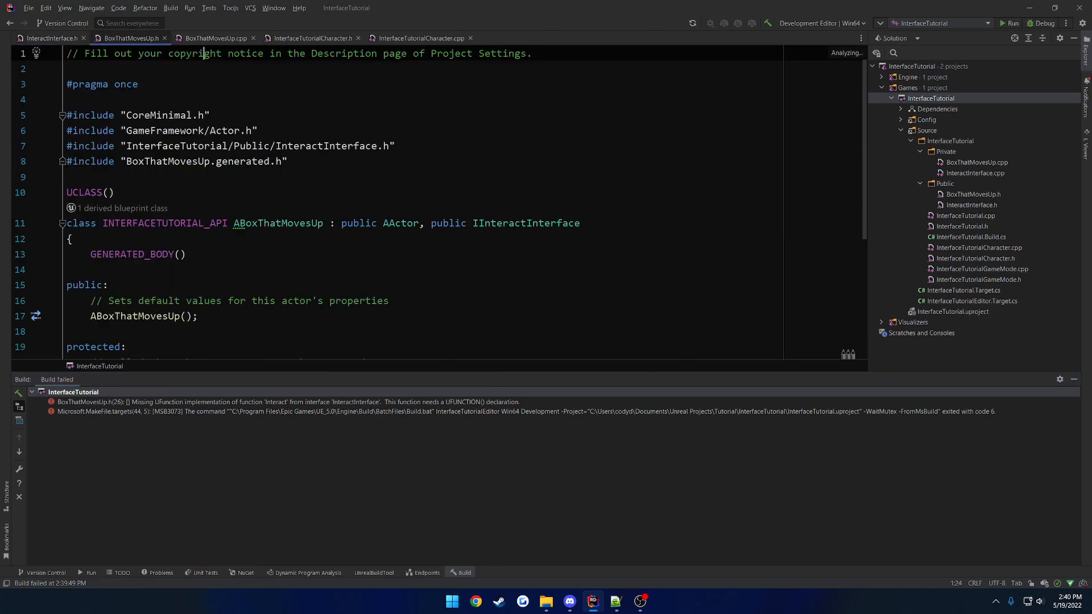
scroll(down, 3)
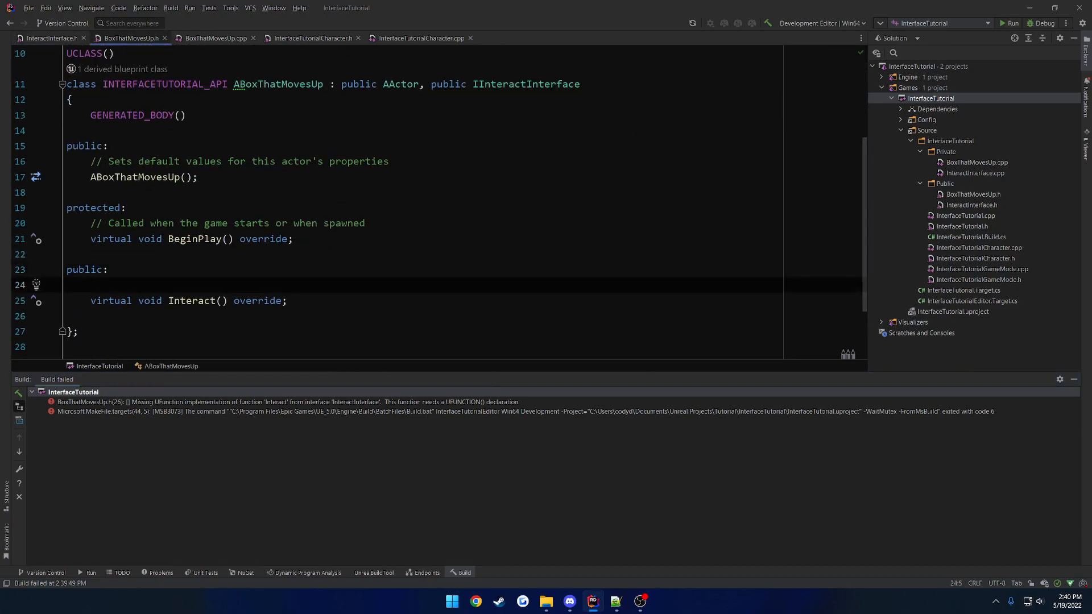
text(UFUNCTION())
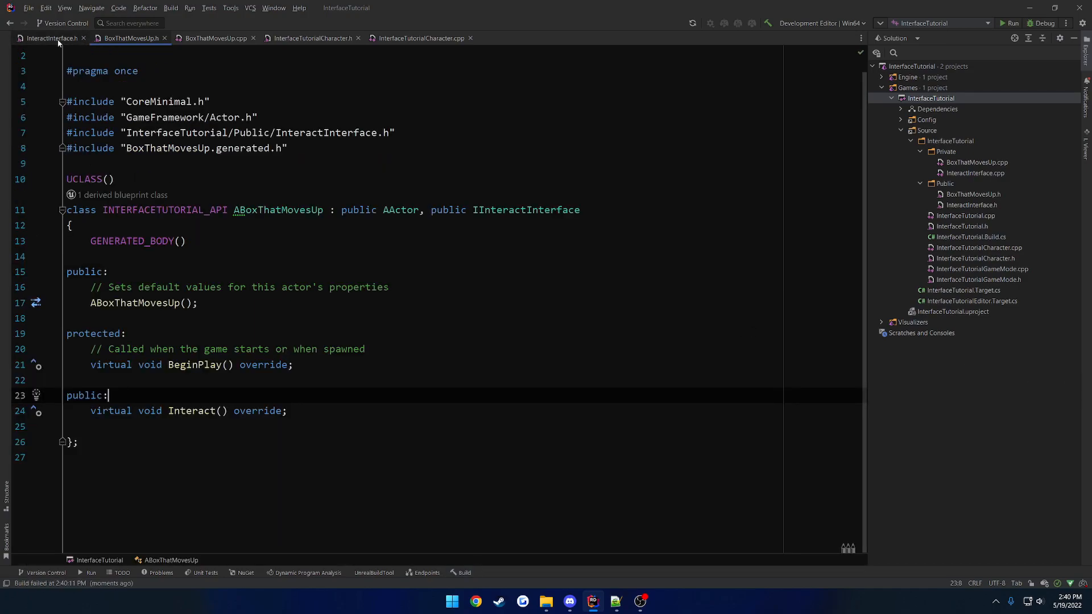
Make interface Interact a non-virtual, bodiless BlueprintNativeEvent declaration ending with a semicolon.
click(46, 38)
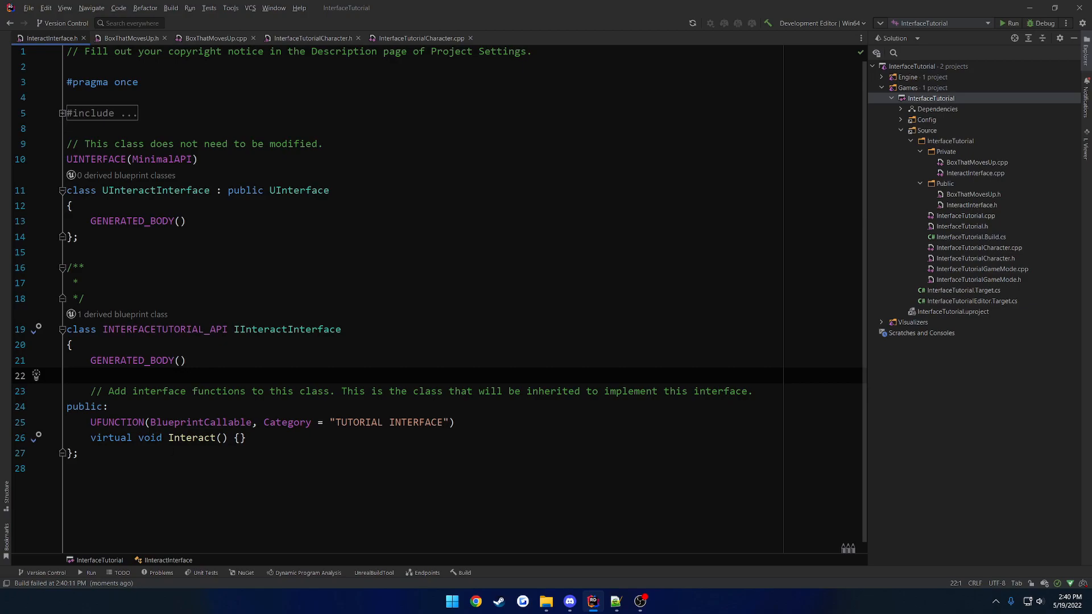
double_click(111, 437)
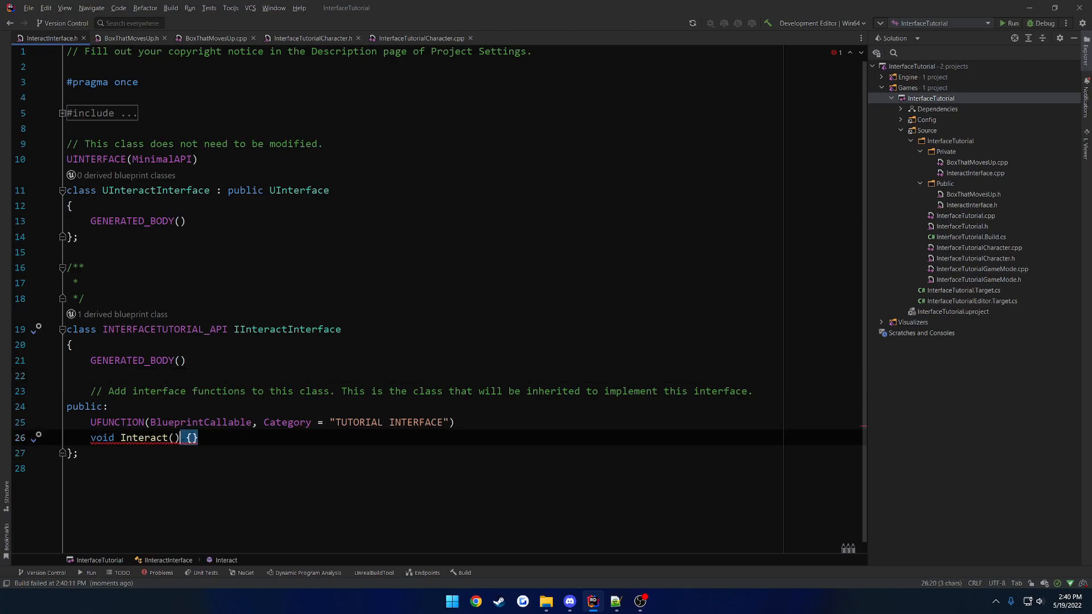
text(;)
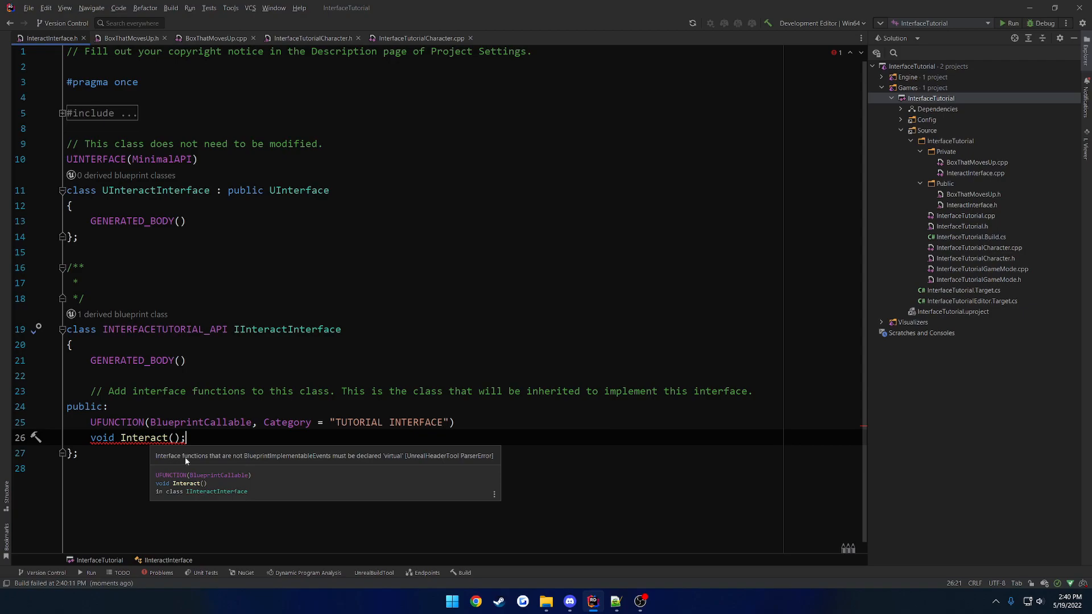
mouse_move(300, 465)
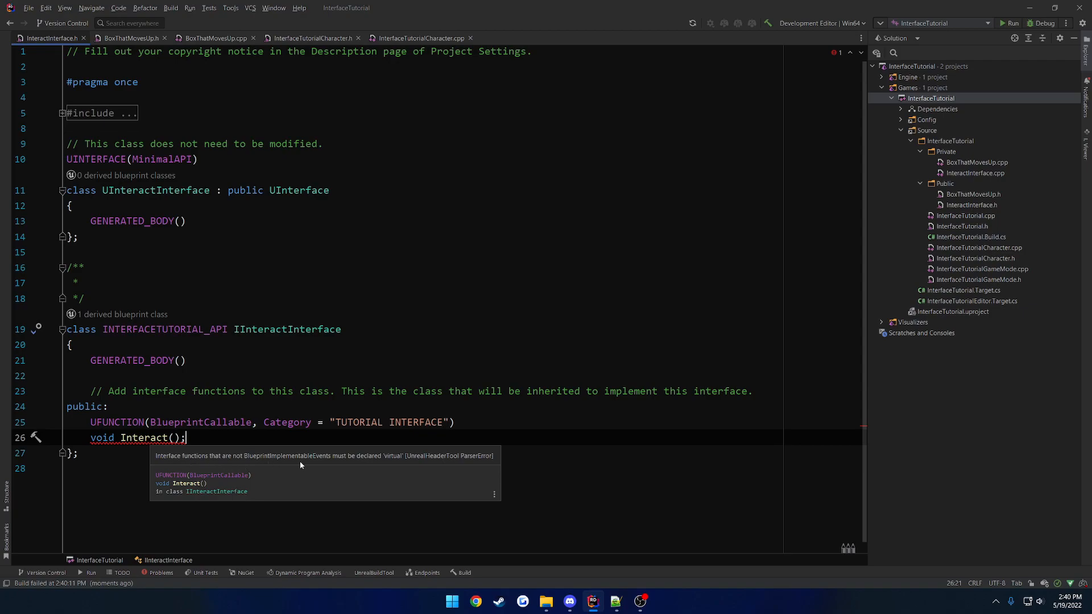
mouse_move(405, 464)
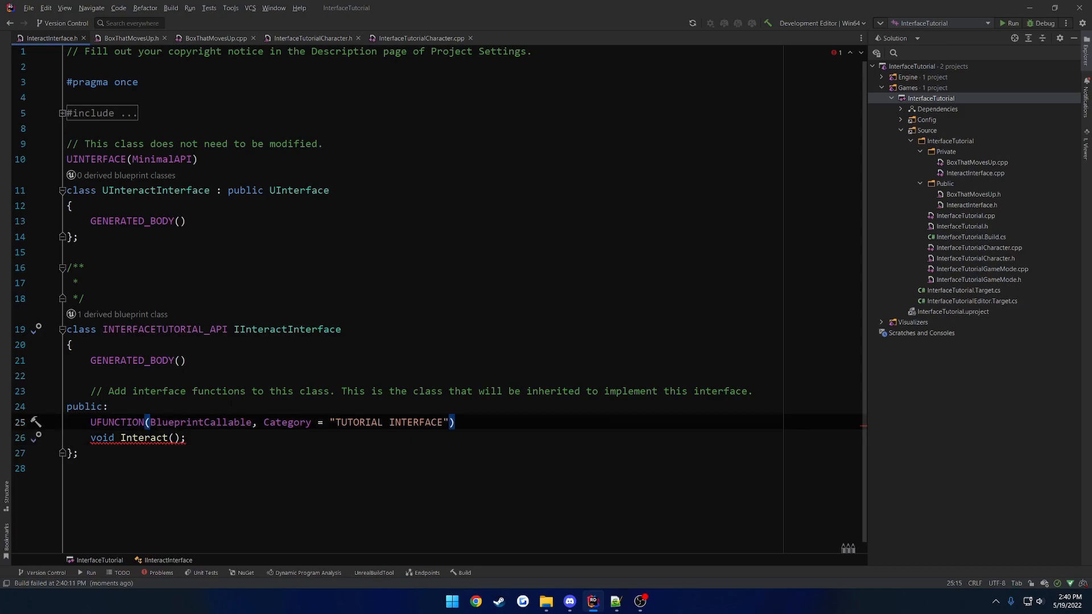
text(BlueprintNativeEvent,)
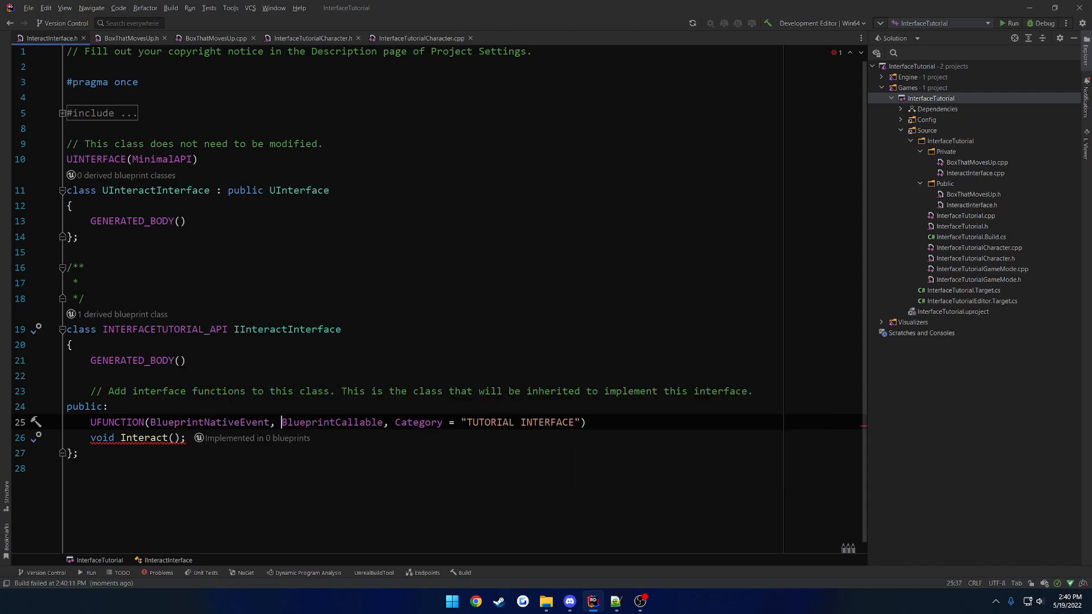
click(186, 437)
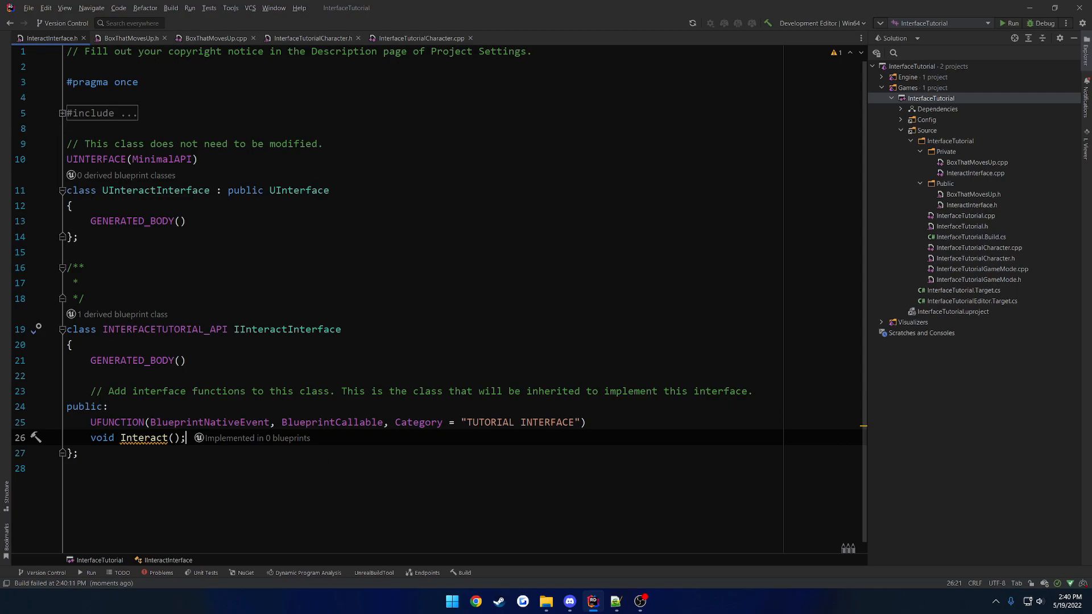
mouse_move(142, 438)
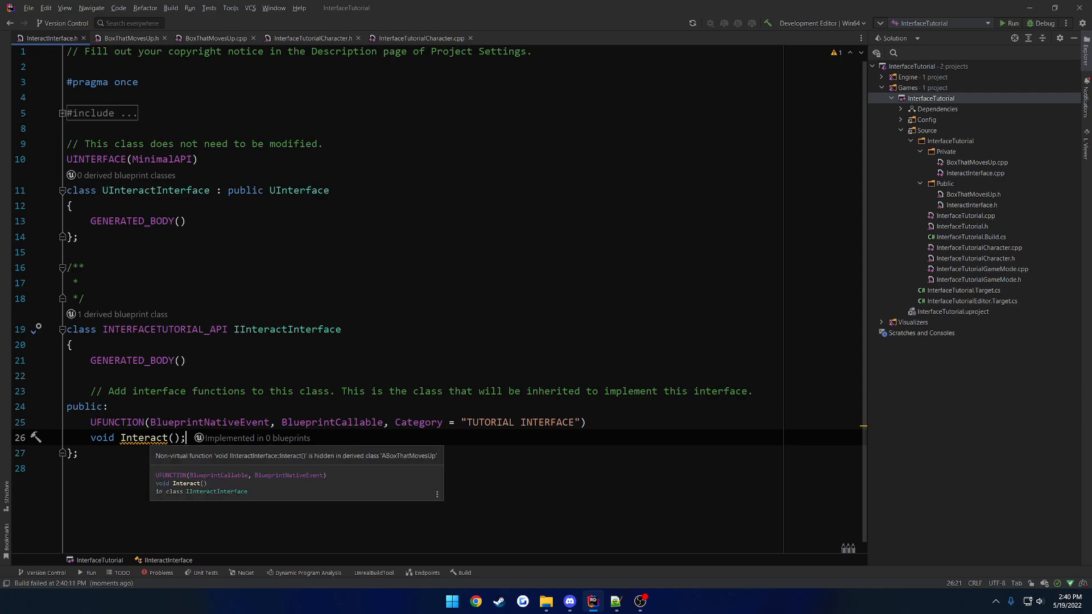
mouse_move(301, 465)
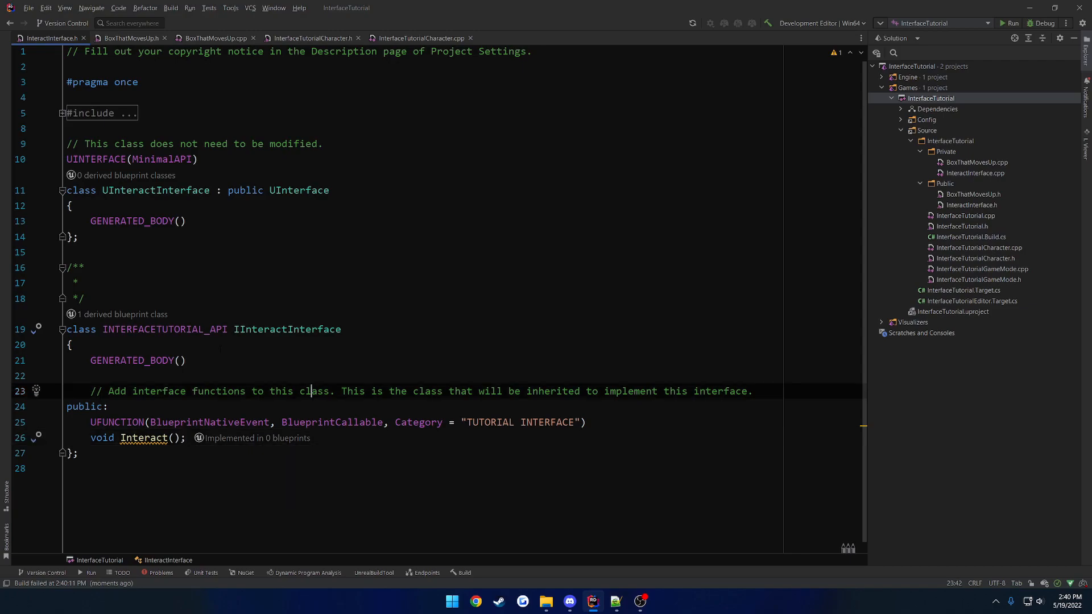
click(129, 38)
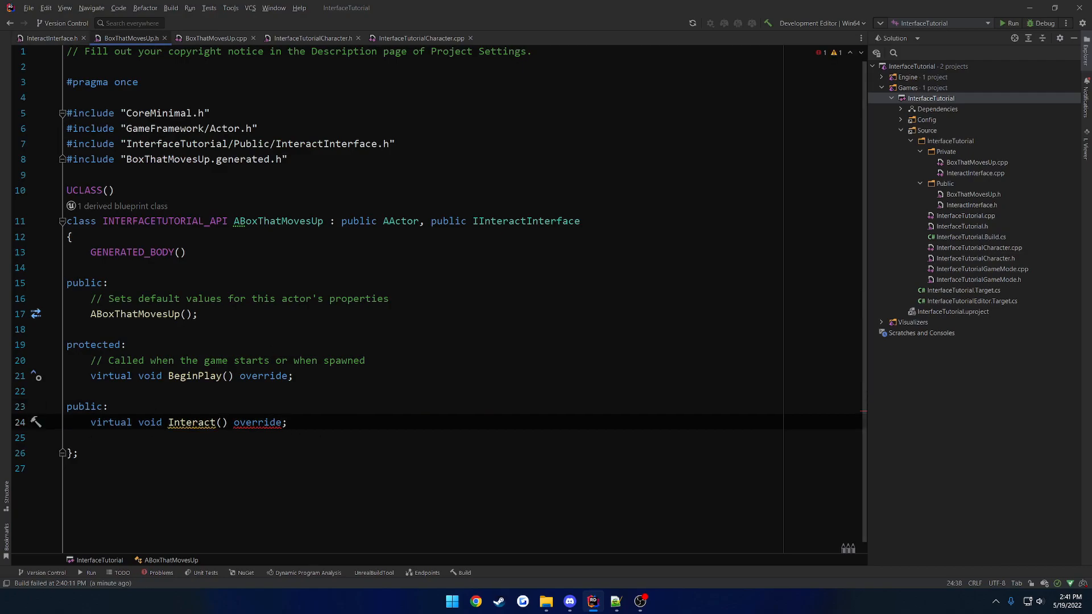
Add a public virtual Interact_Implementation() override to BoxThatMovesUp.h using autocomplete.
click(45, 38)
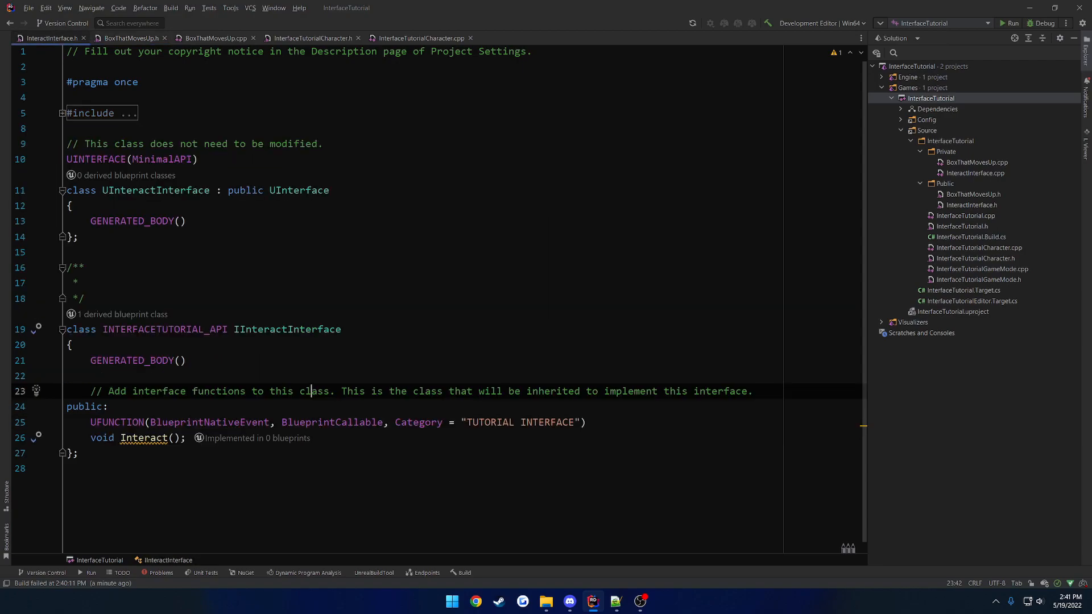
click(130, 38)
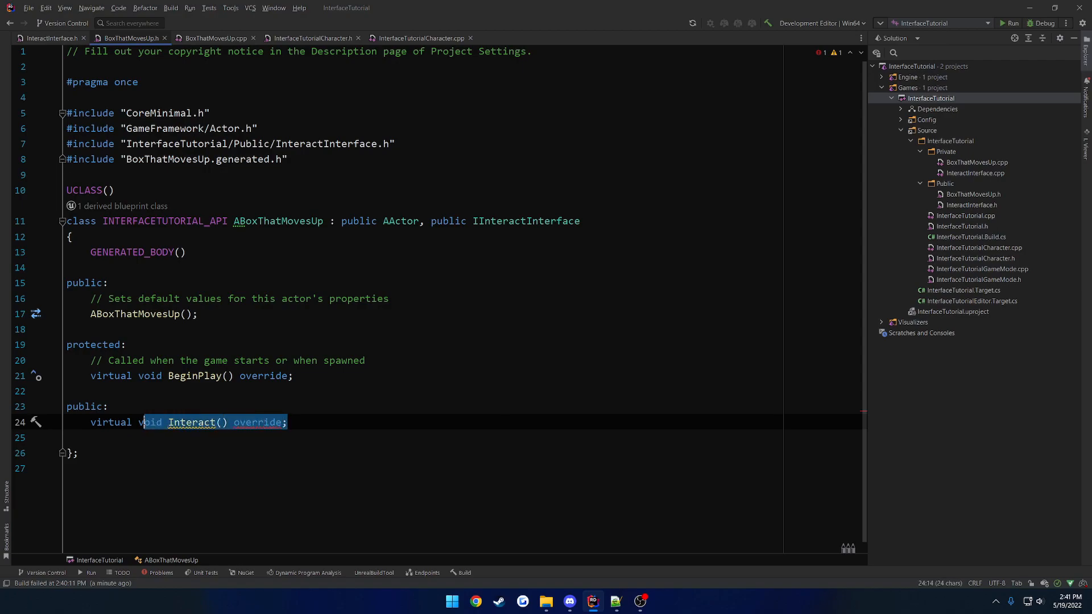
text(v)
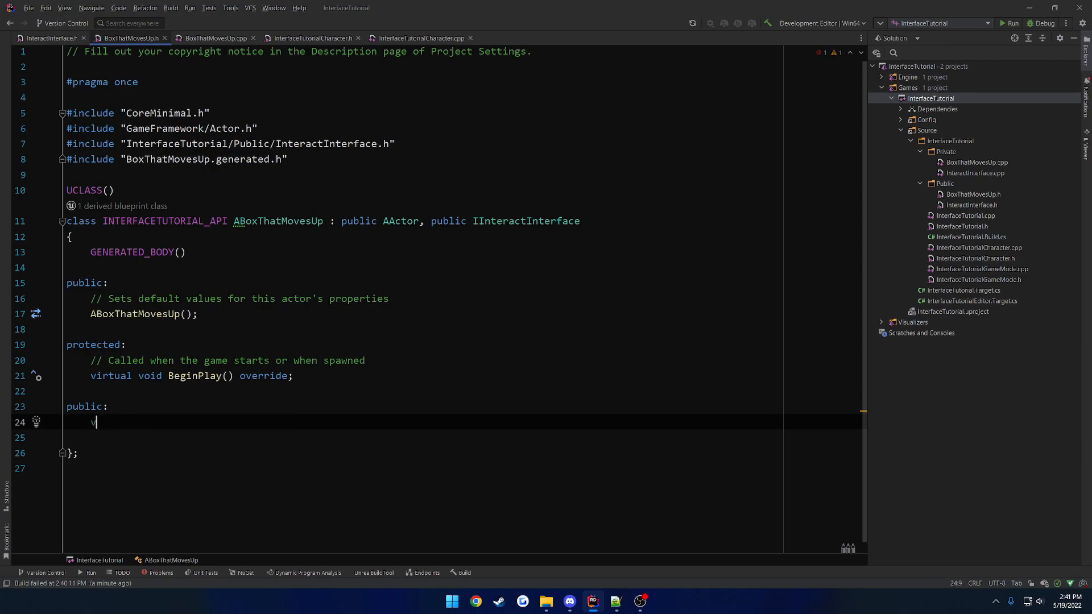
text(Intera)
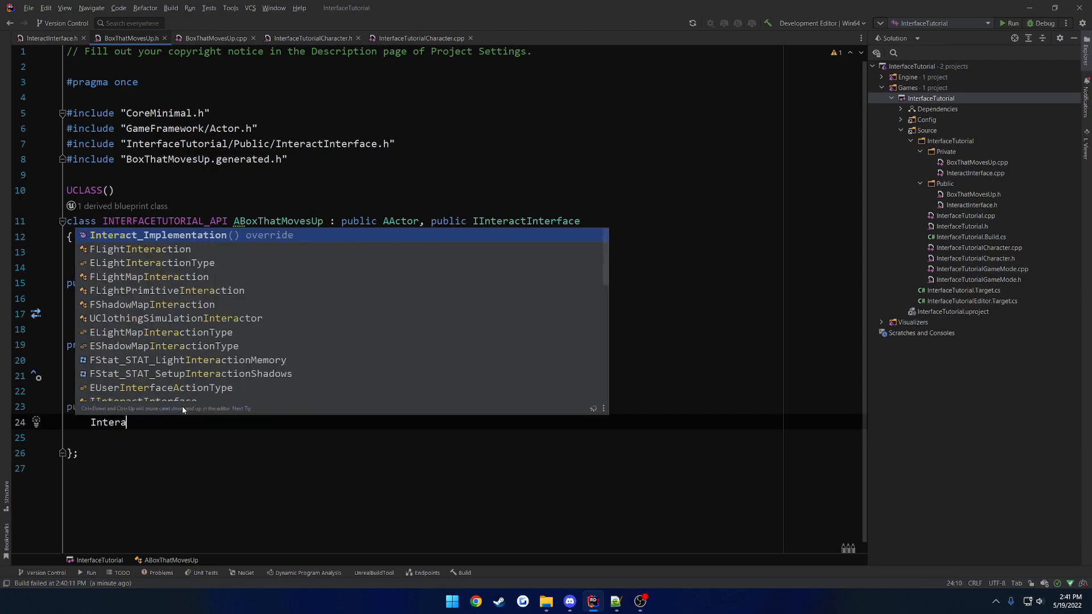
text(ct)
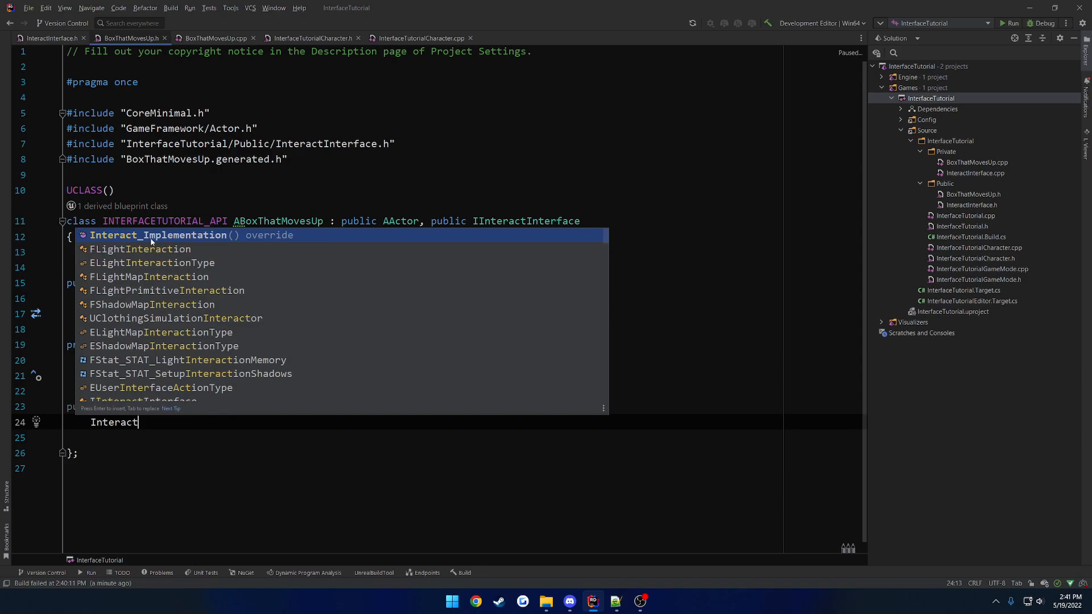
mouse_move(211, 241)
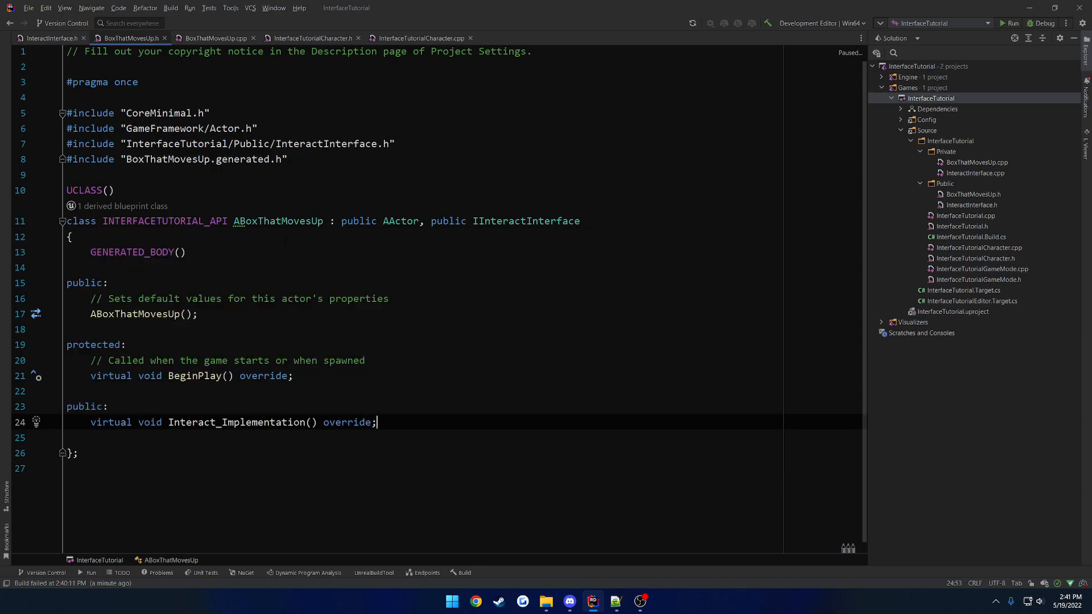
click(107, 406)
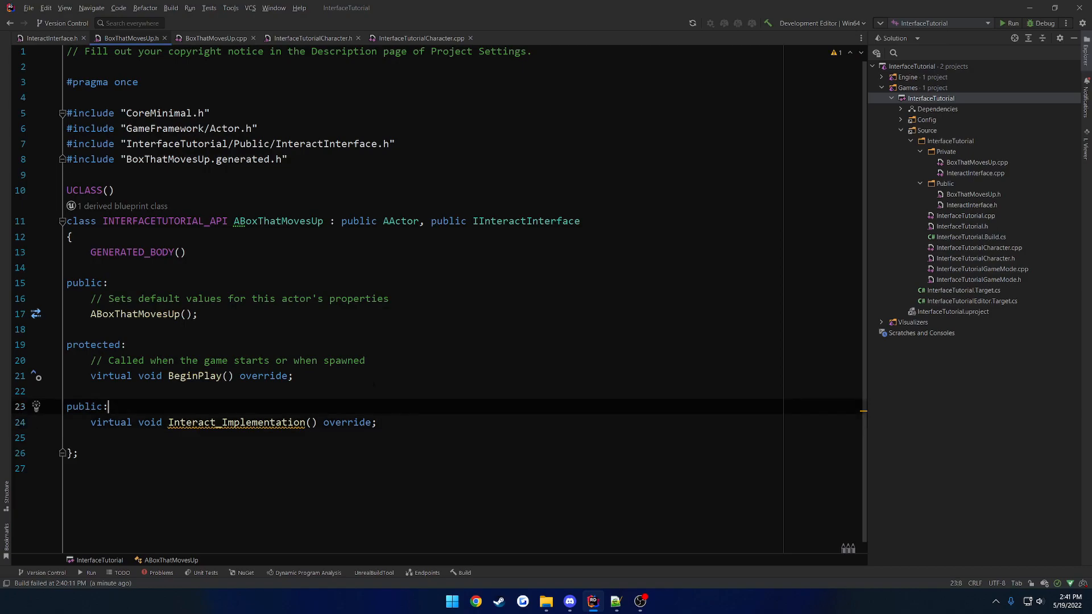
click(49, 37)
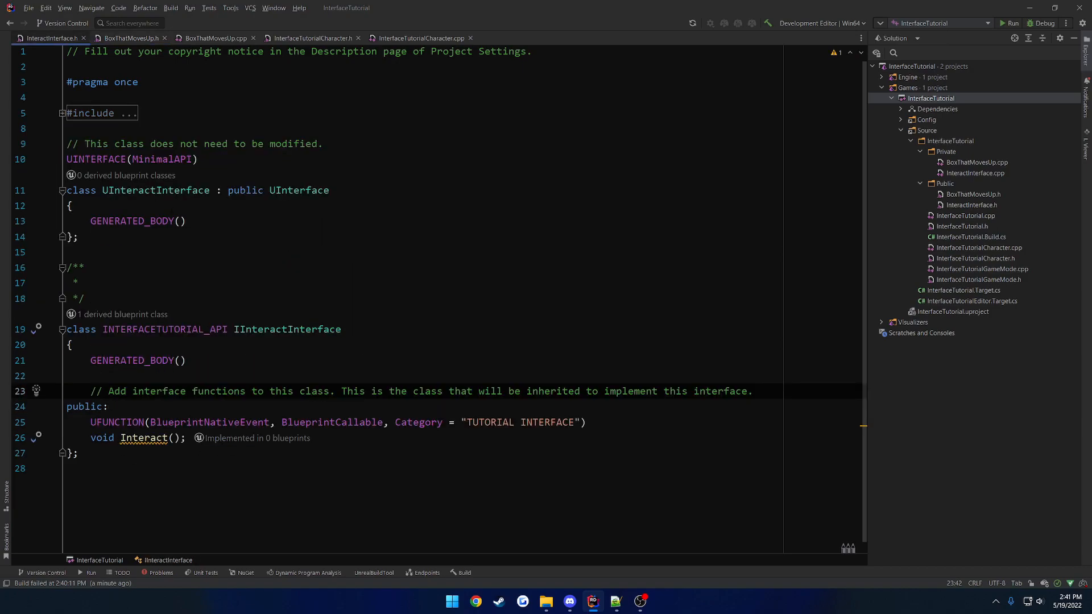
mouse_move(142, 437)
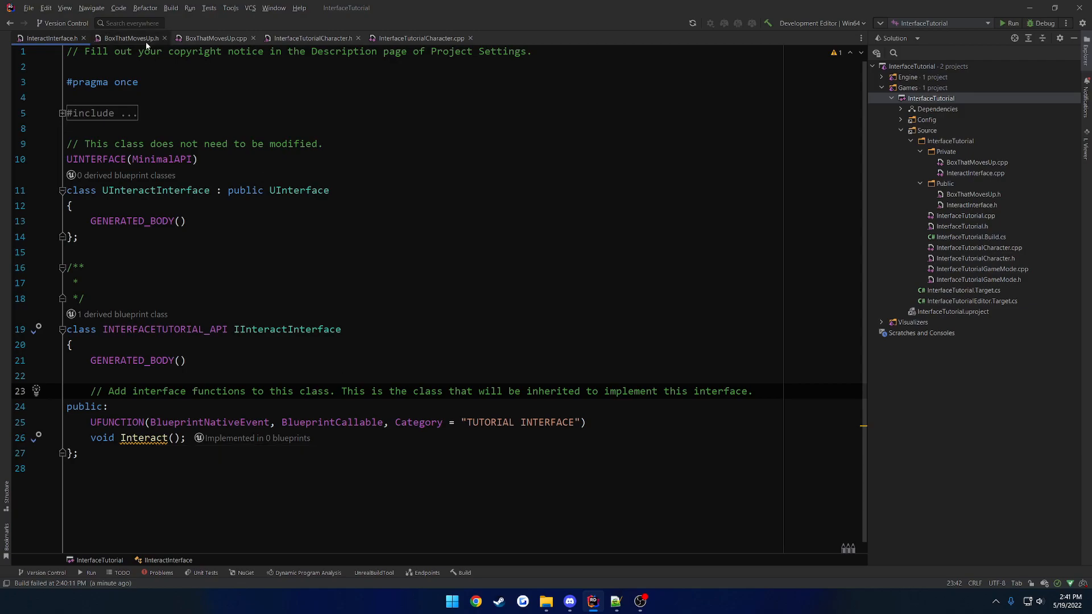
click(128, 38)
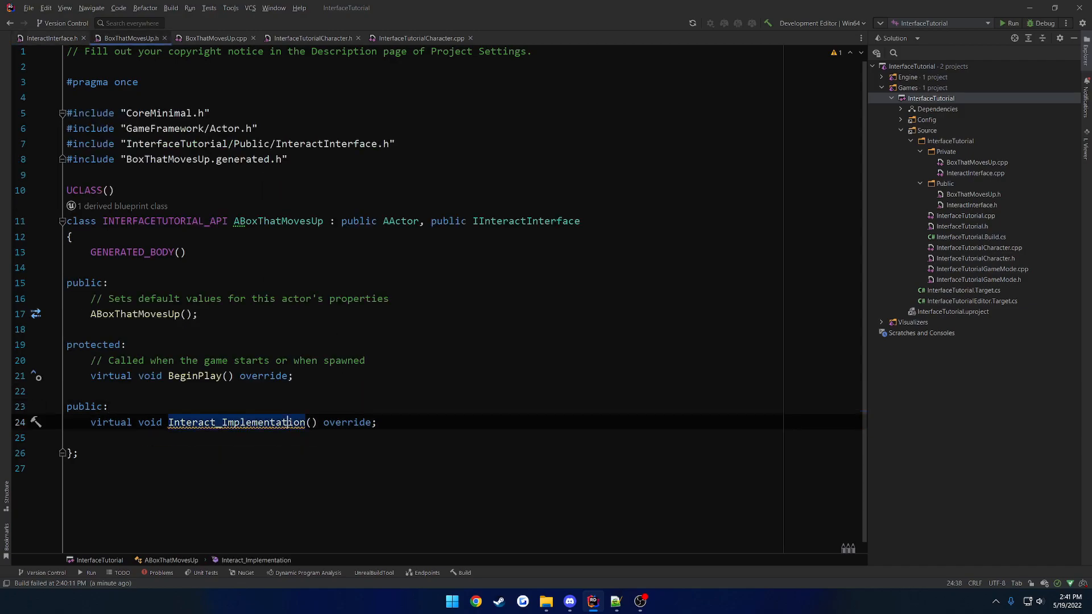
Generate the Interact_Implementation definition in BoxThatMovesUp.cpp and delete the old Interact() body.
click(37, 422)
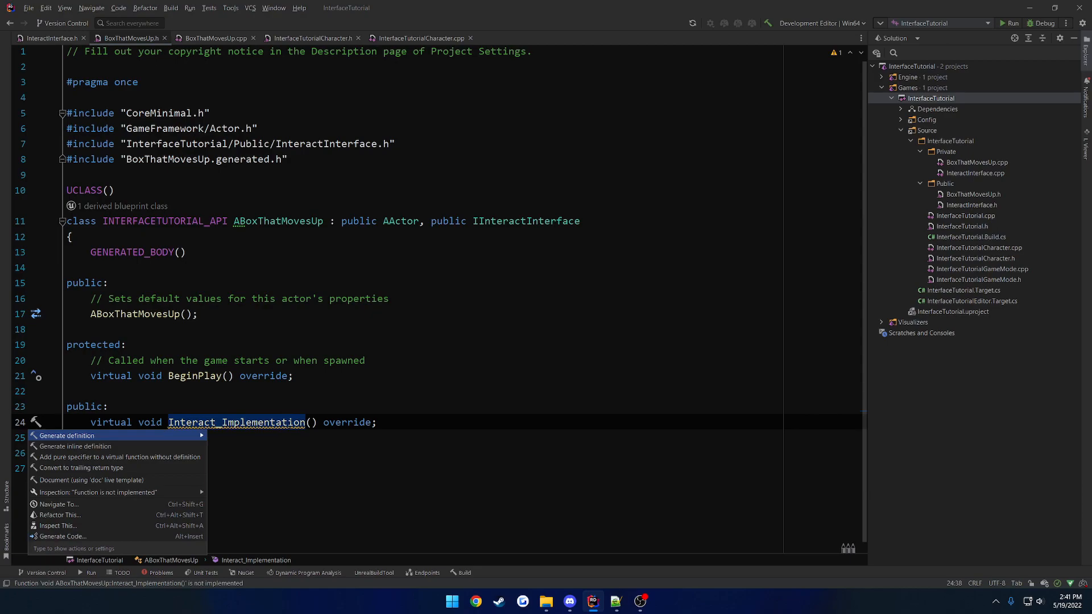
click(67, 435)
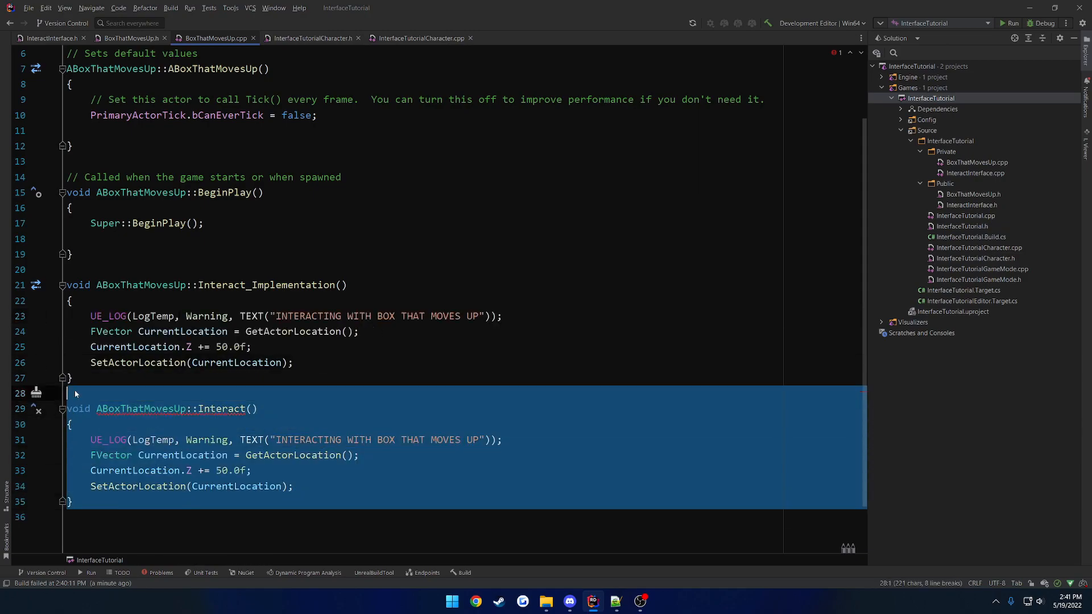
key(Delete)
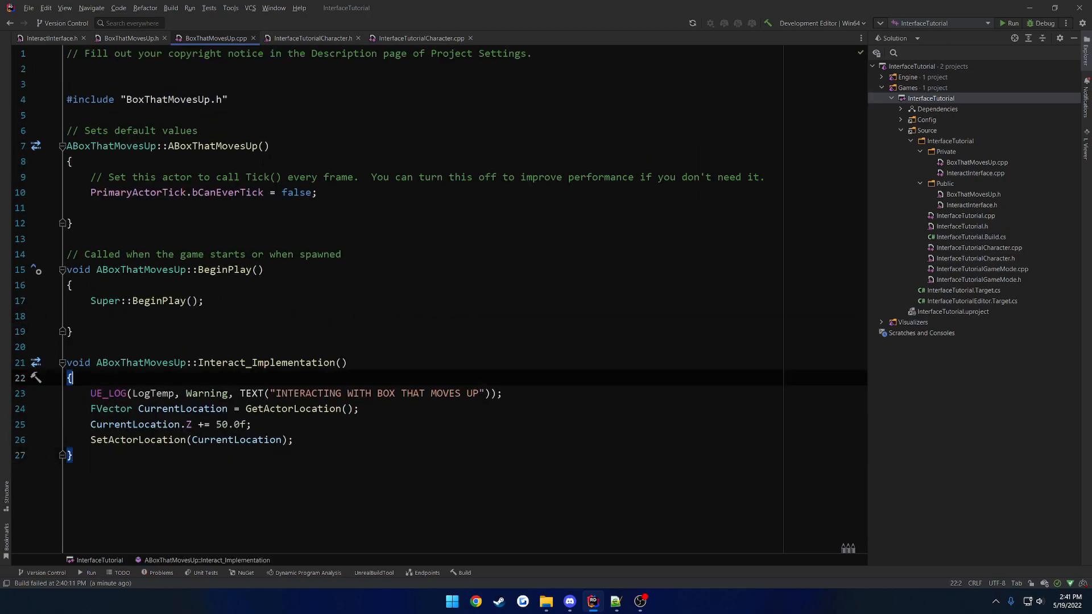
click(129, 37)
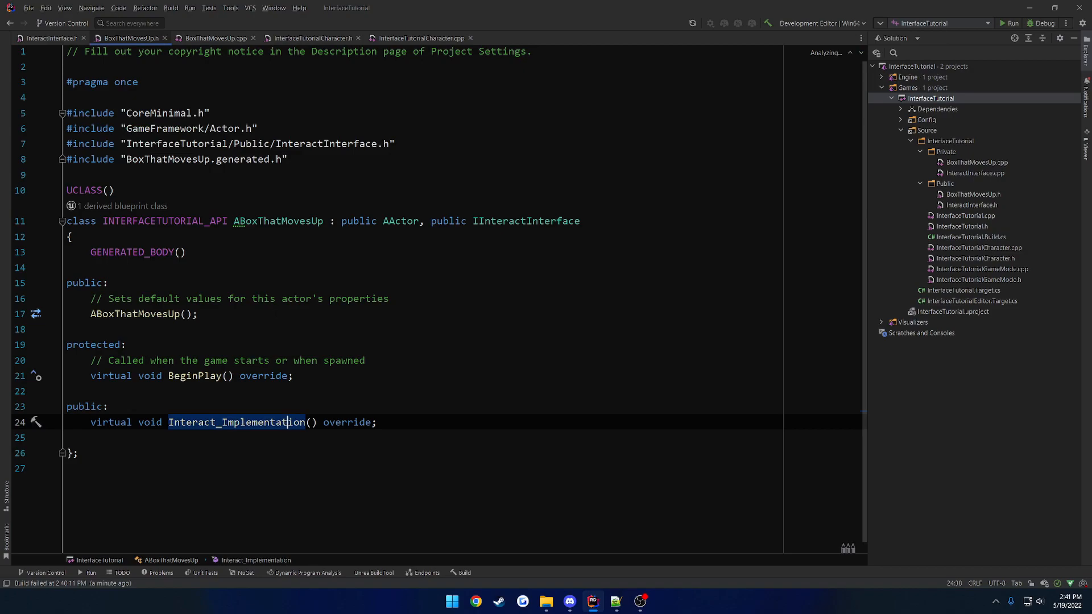
click(49, 38)
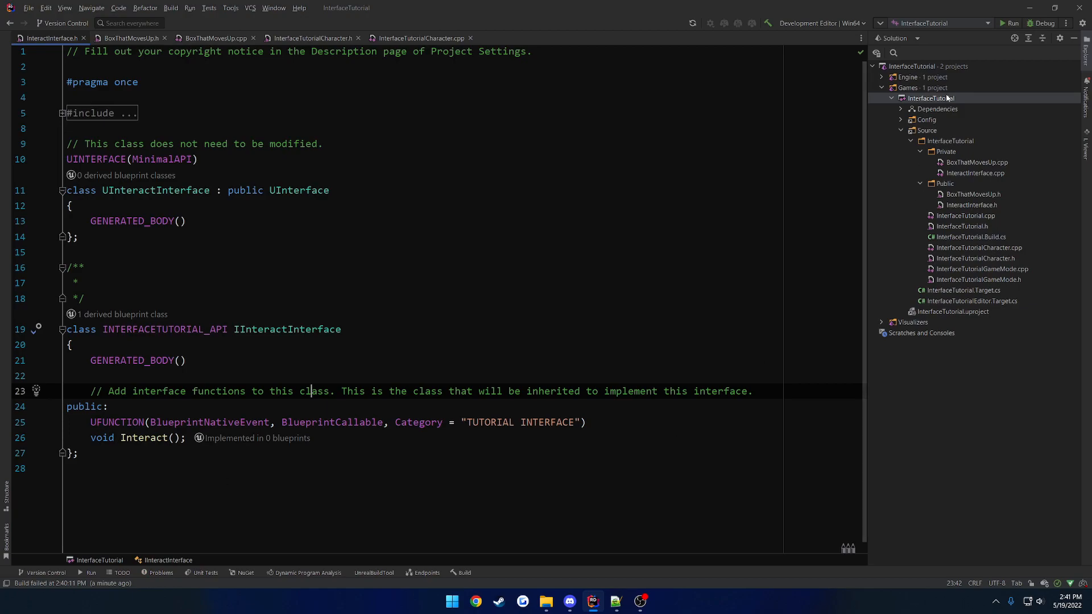
Fix the include-order error in InterfaceTutorialCharacter.cpp and rebuild the InterfaceTutorial project successfully.
click(464, 575)
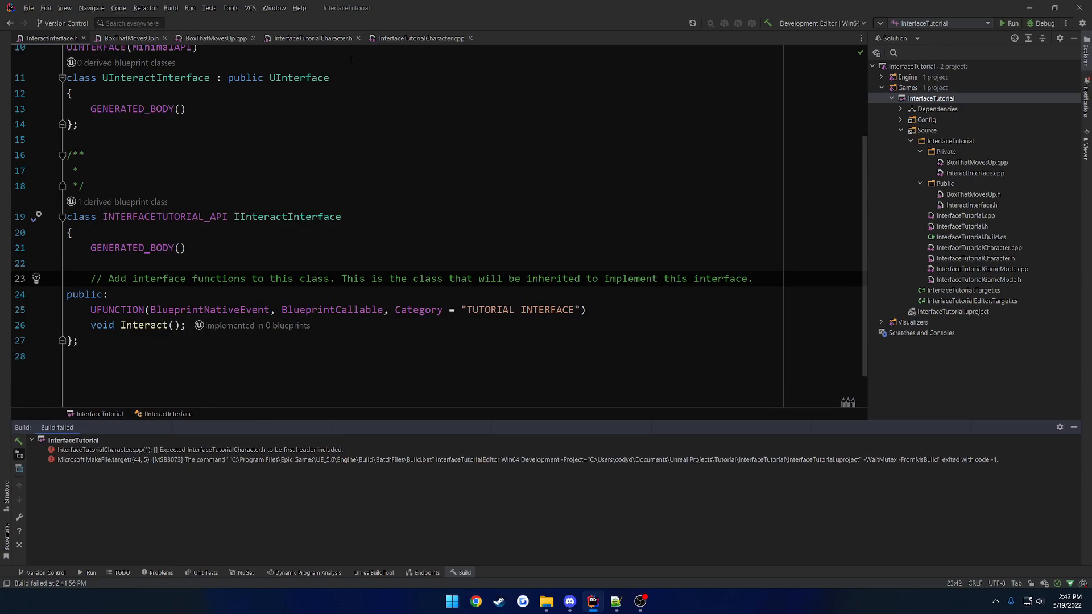
click(420, 37)
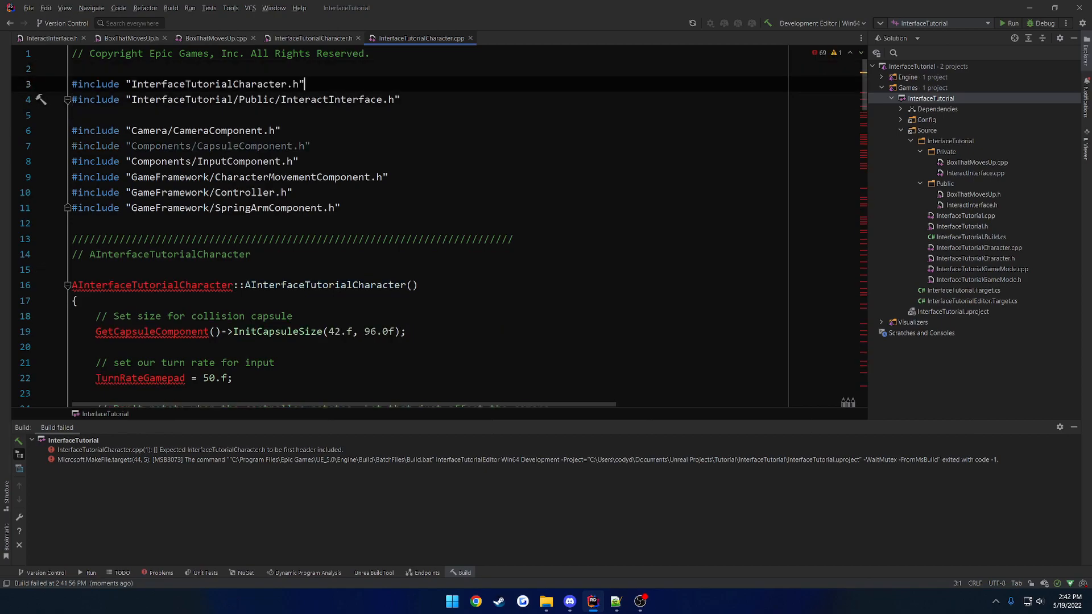
right_click(931, 98)
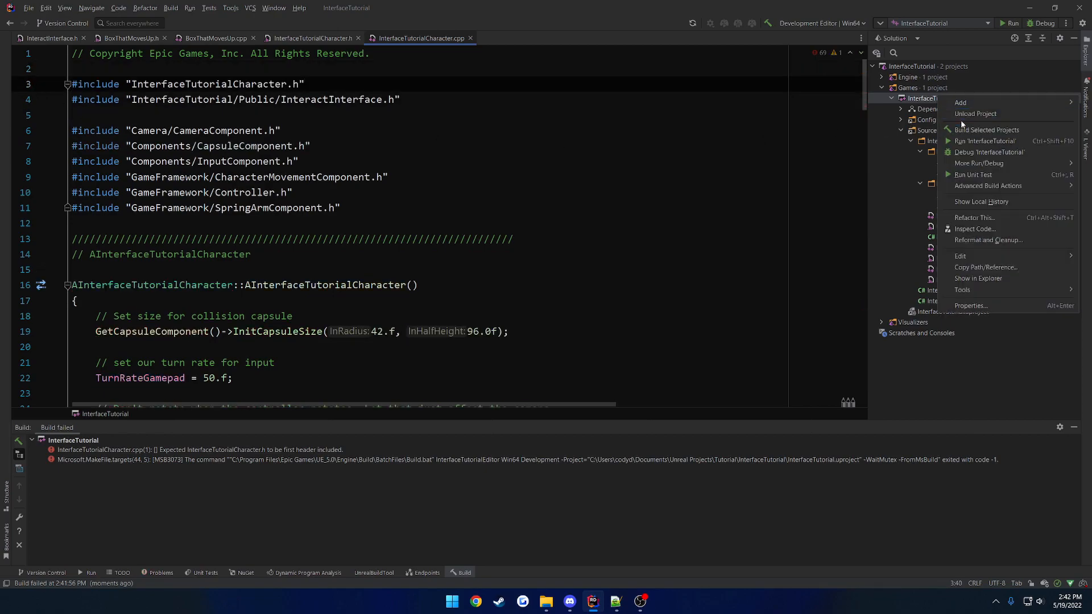
click(987, 130)
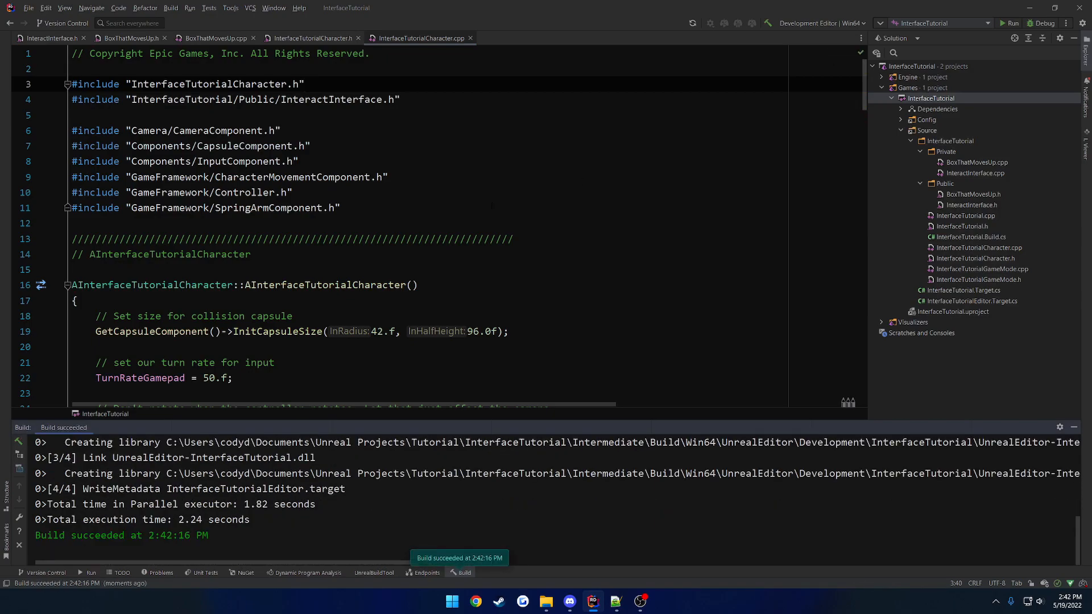
Scroll to InteractWithActor and run InterfaceTutorial in UnrealEditor.
scroll(down, 3)
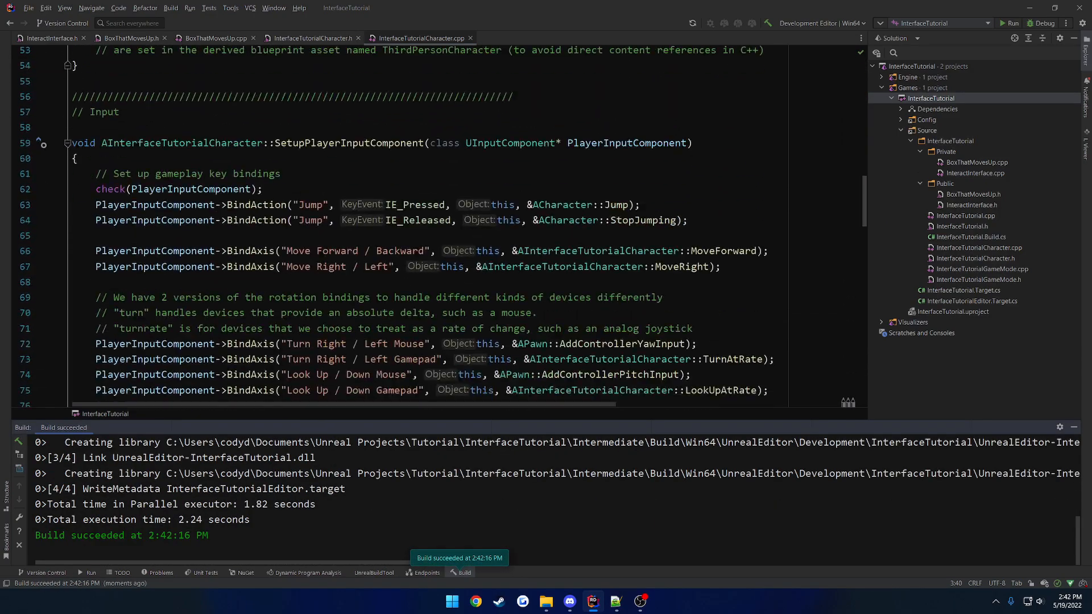
scroll(down, 3)
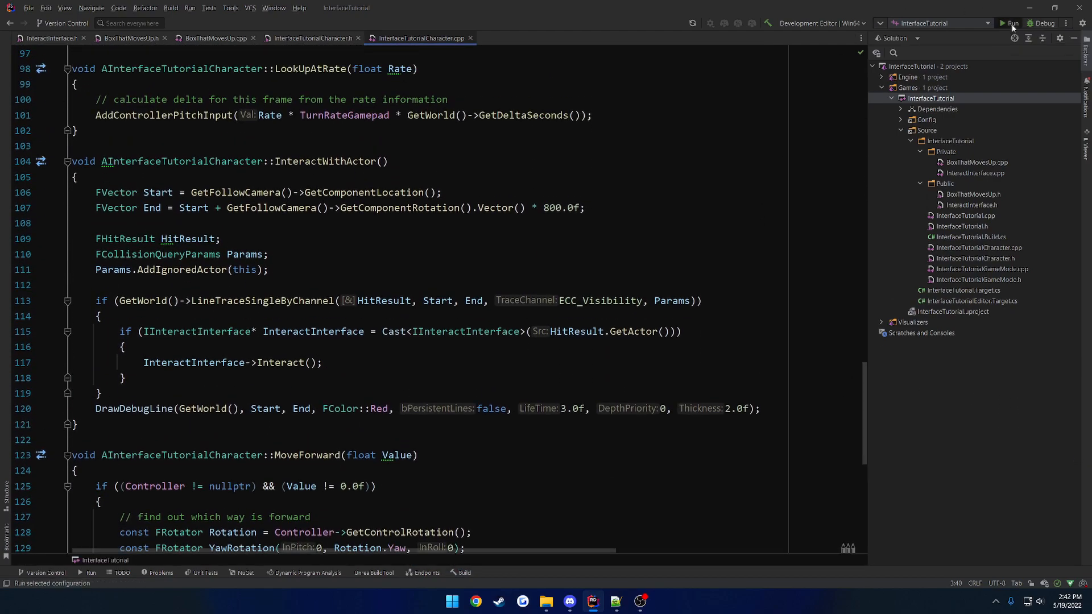
click(1011, 23)
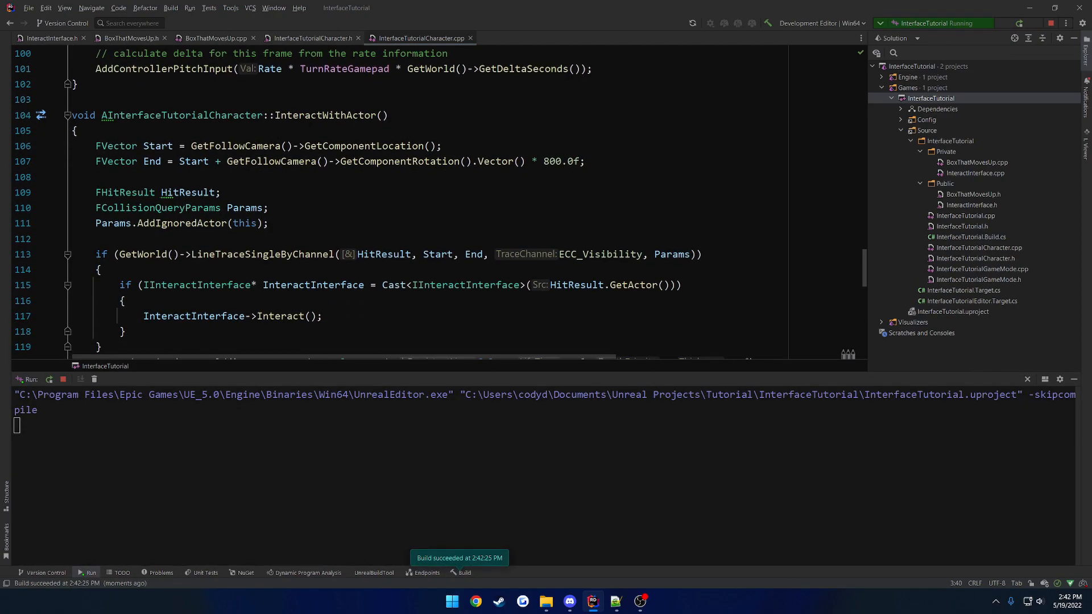
click(650, 601)
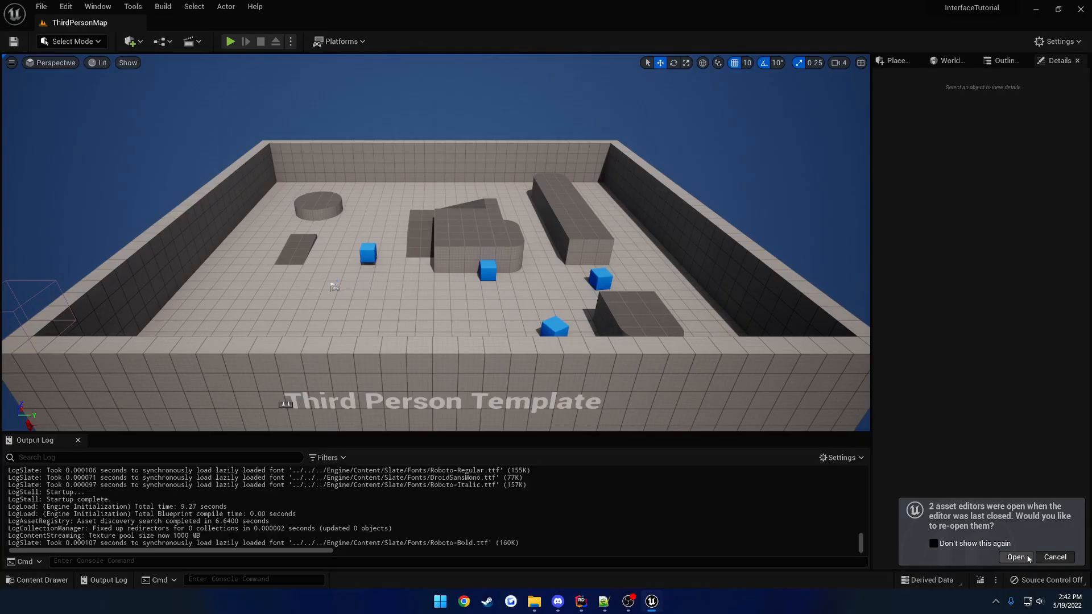
Reopen the box and character blueprint editors, return to ThirdPersonMap, and press Play.
click(1014, 557)
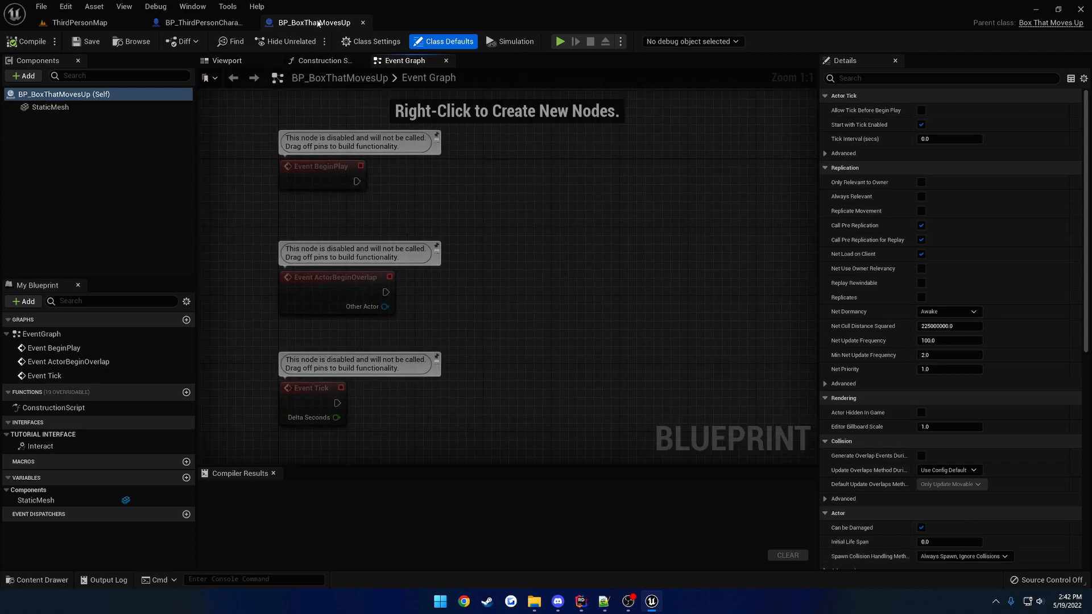
click(200, 22)
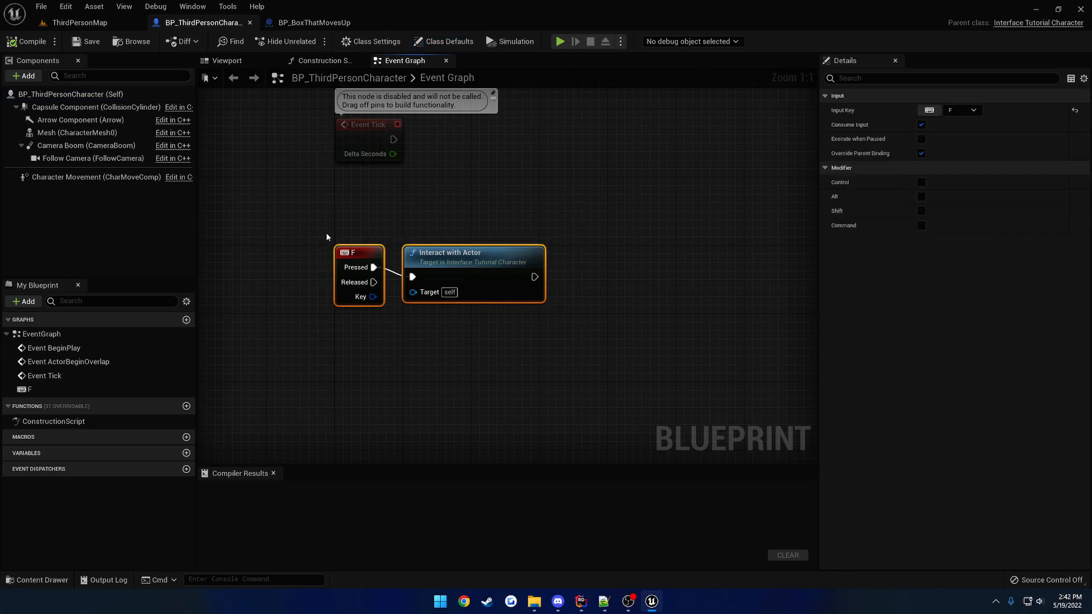
click(78, 22)
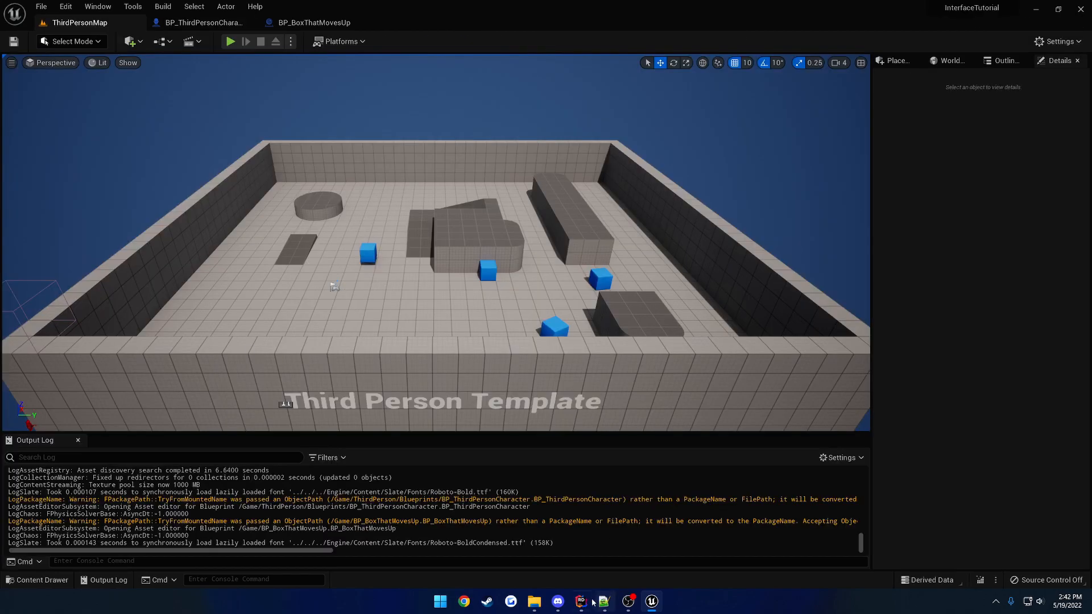
click(581, 601)
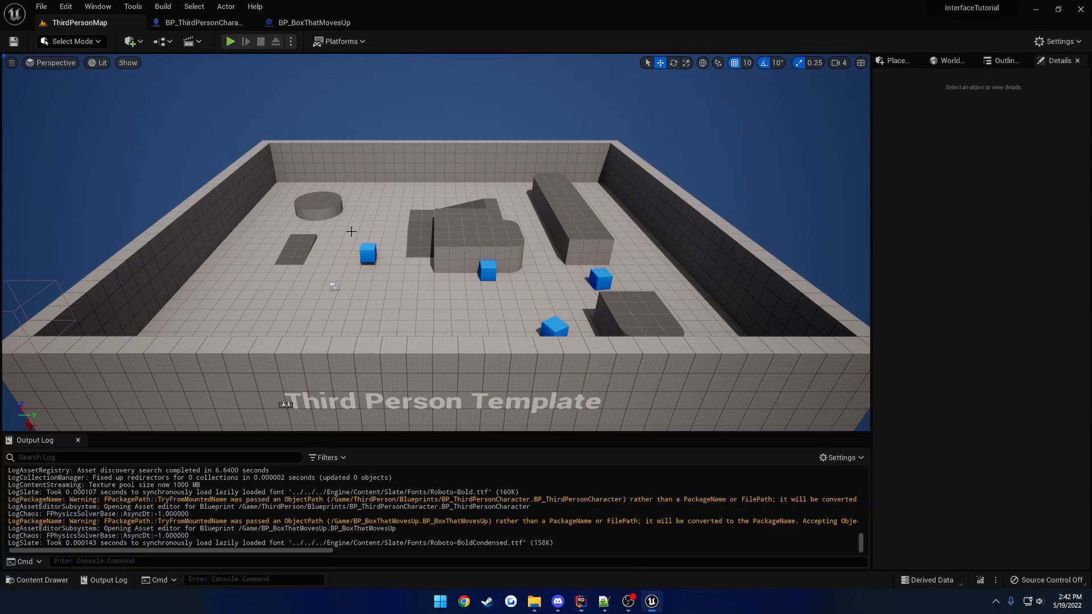
click(230, 41)
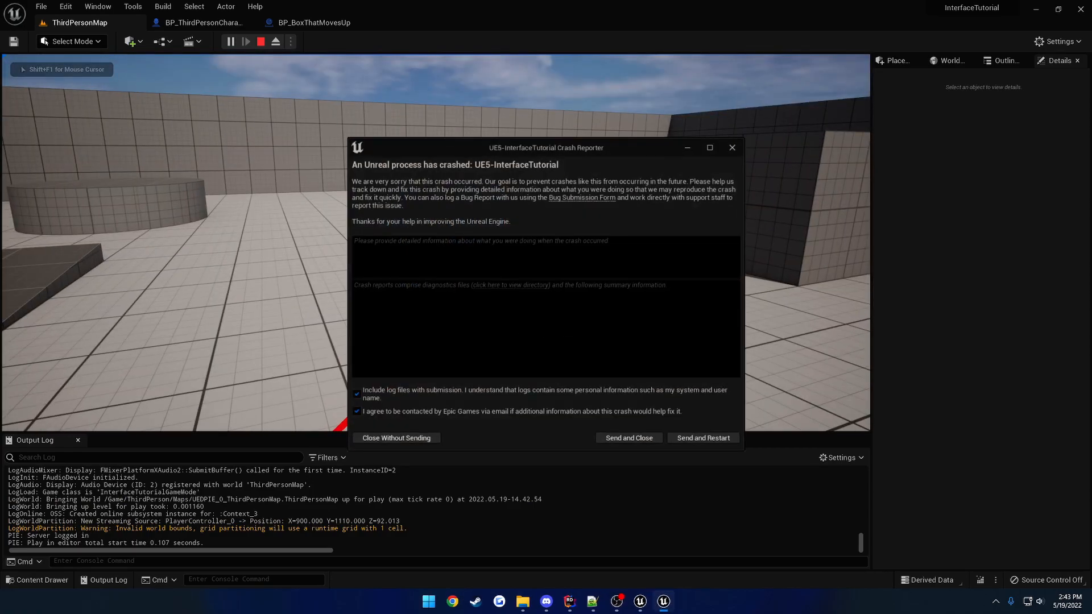
Maximize the Crash Reporter to read the Execute_Interact assertion and call stack.
click(709, 148)
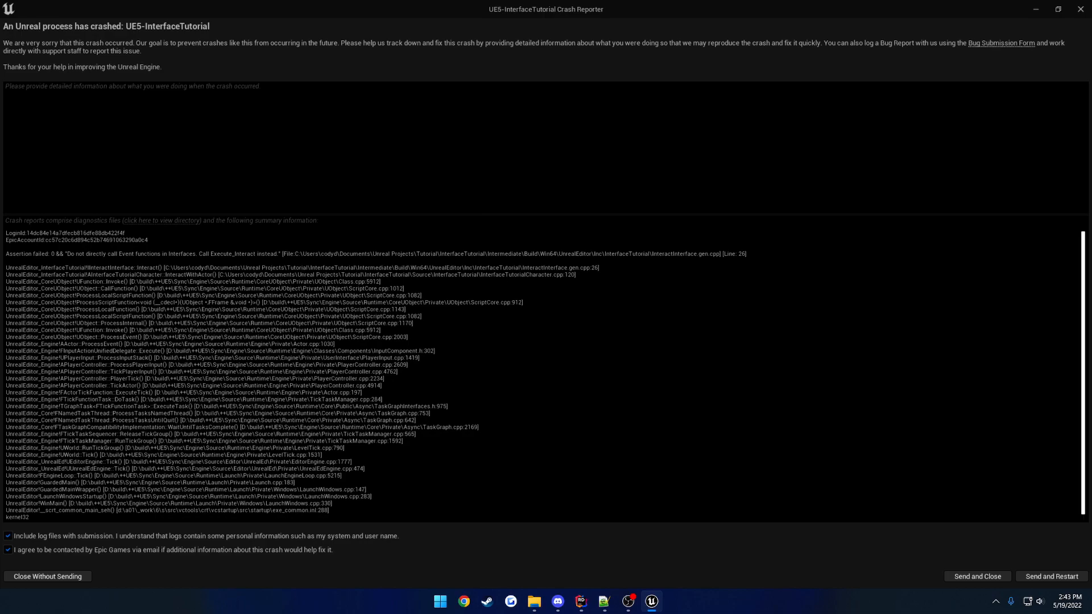
mouse_move(1052, 11)
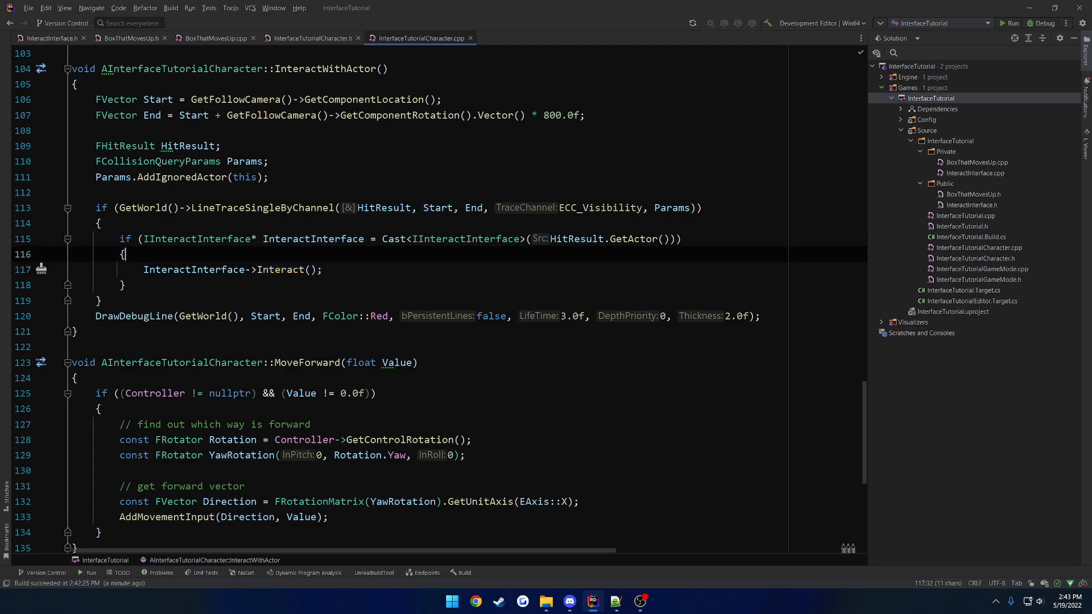
Replace the direct Interact call with IInteractInterface::Execute_Interact() in InterfaceTutorialCharacter.cpp.
double_click(232, 269)
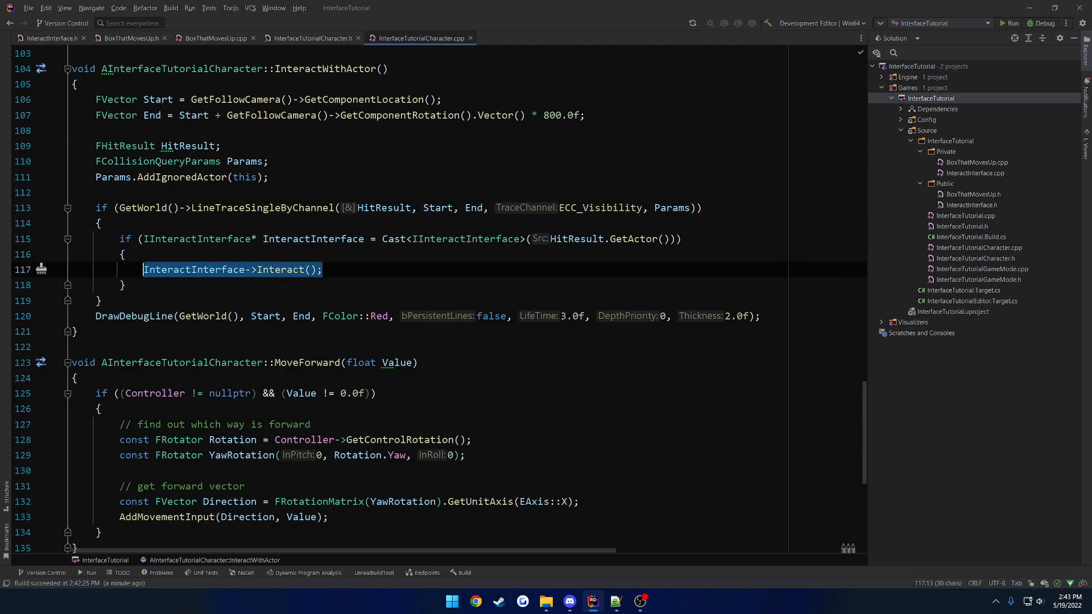
key(Delete)
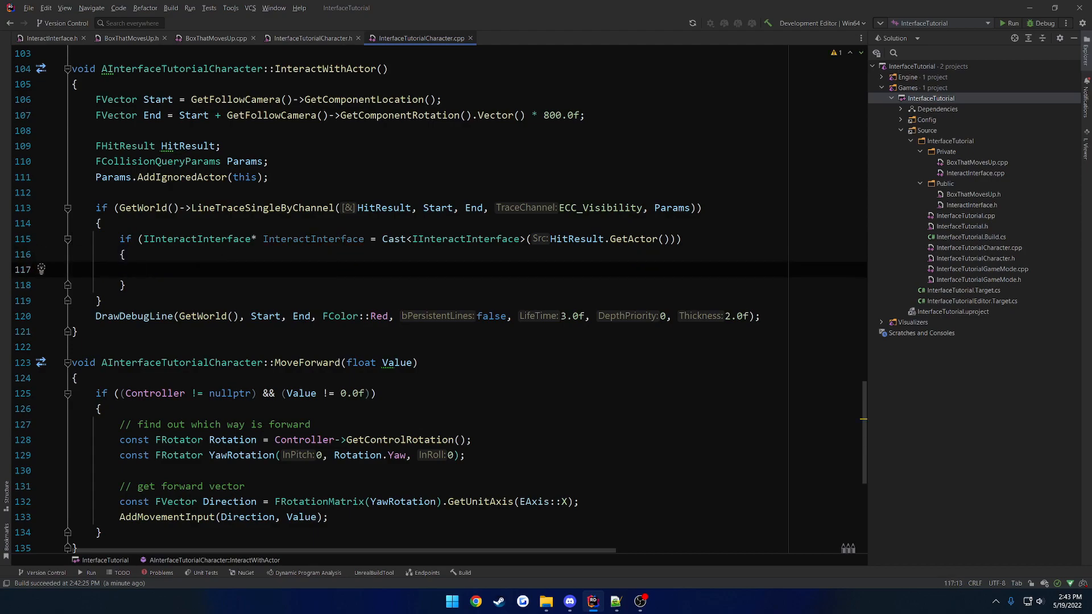
click(143, 269)
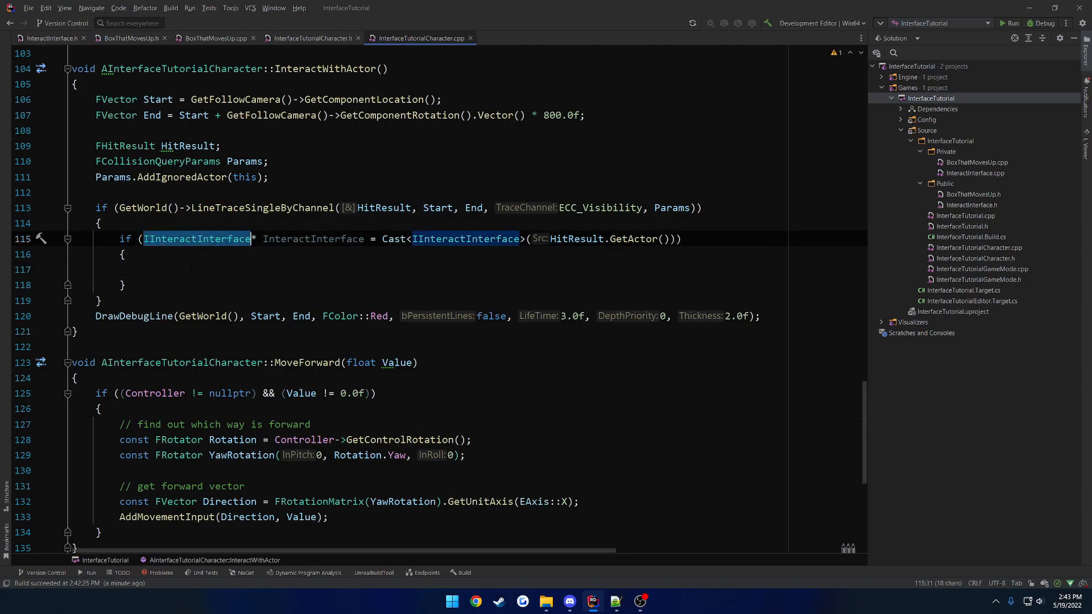
text(IInteractInterface::Execute_Interact()
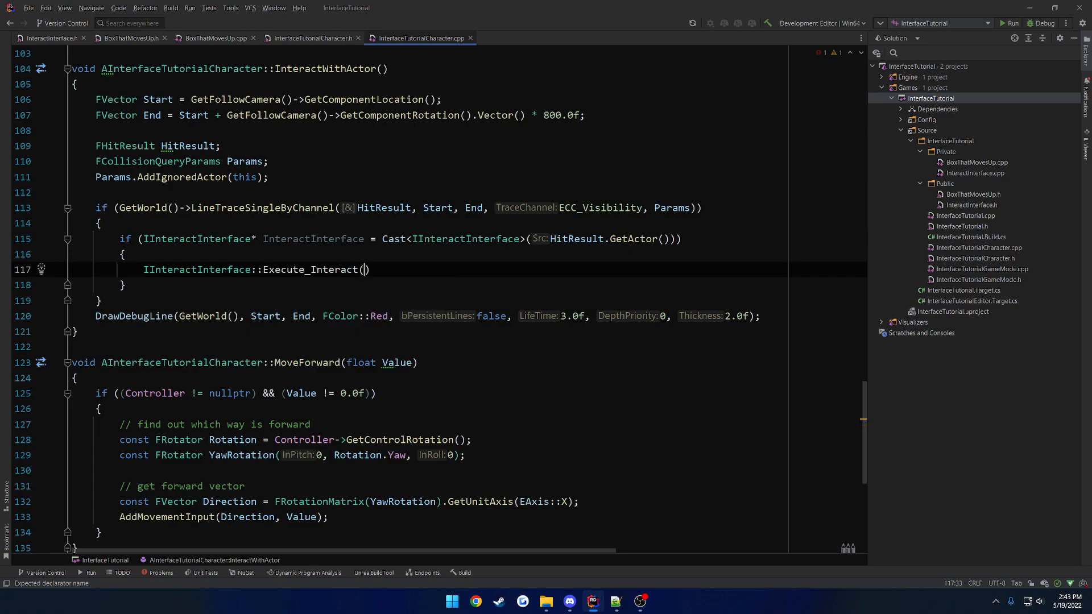
text(;)
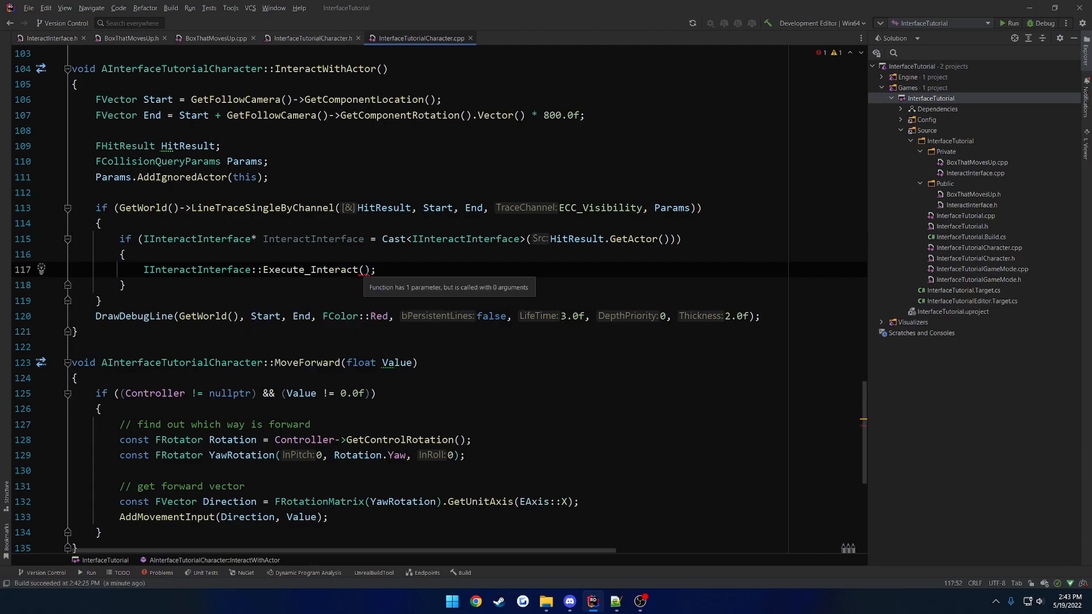
Pass HitResult.GetActor() as the Execute_Interact argument after checking the interface header.
click(49, 38)
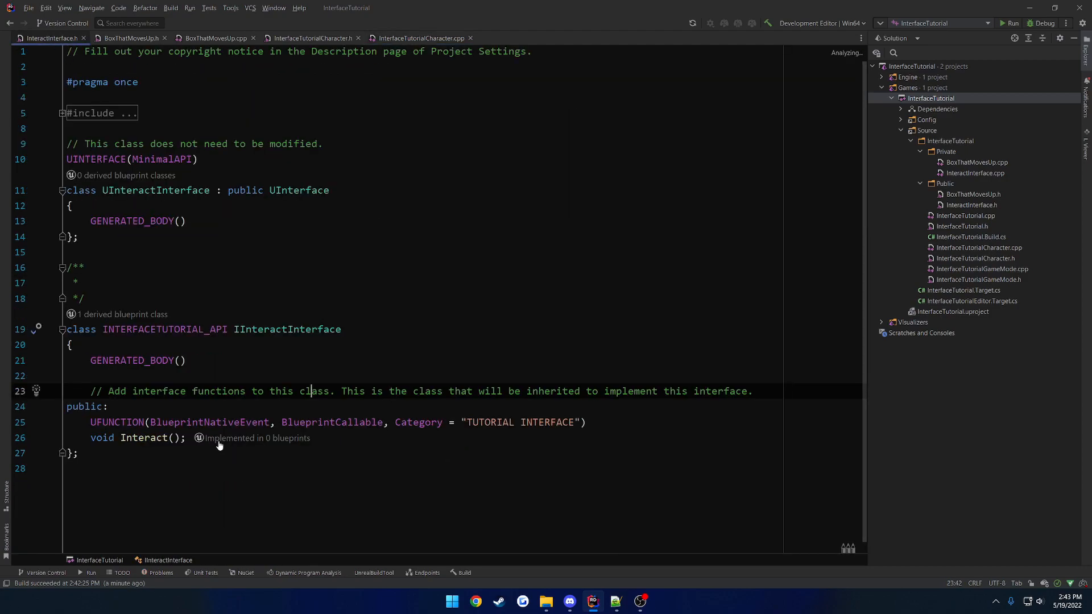
click(107, 407)
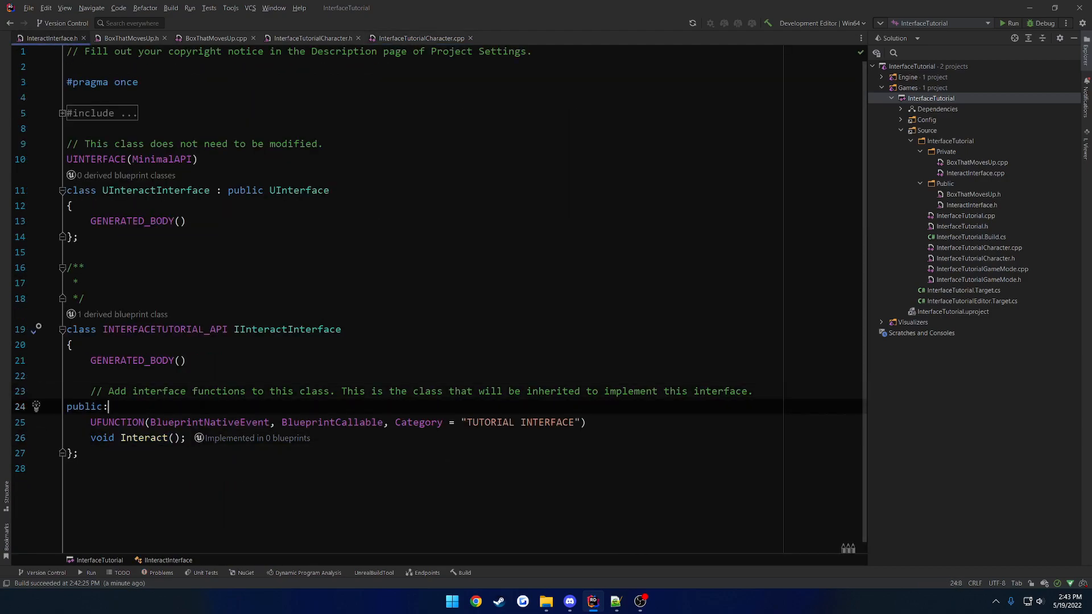
click(310, 37)
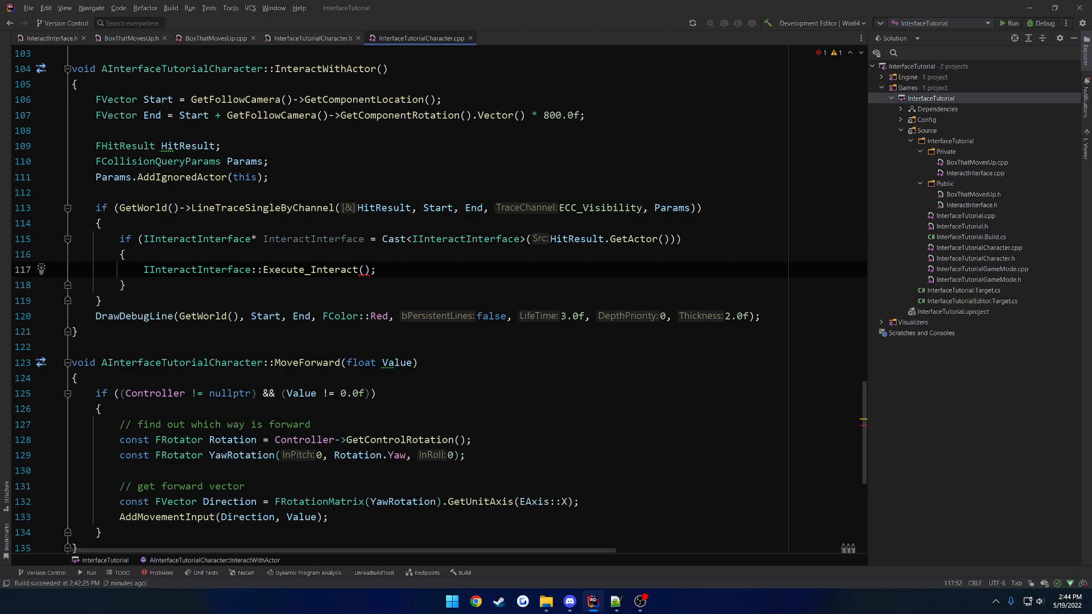
double_click(632, 238)
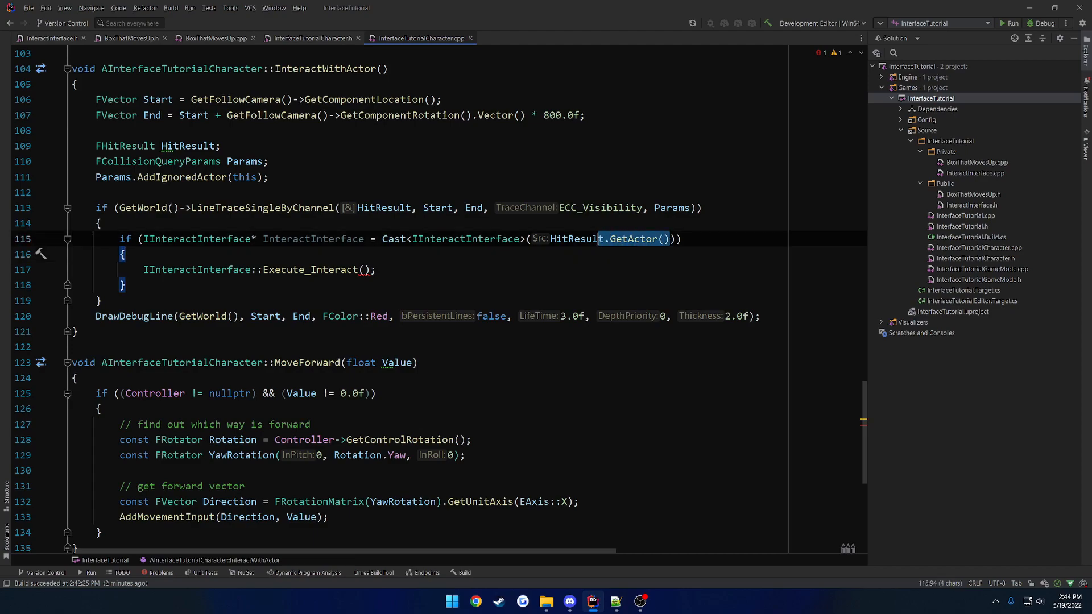
text(HitResult.GetActor())
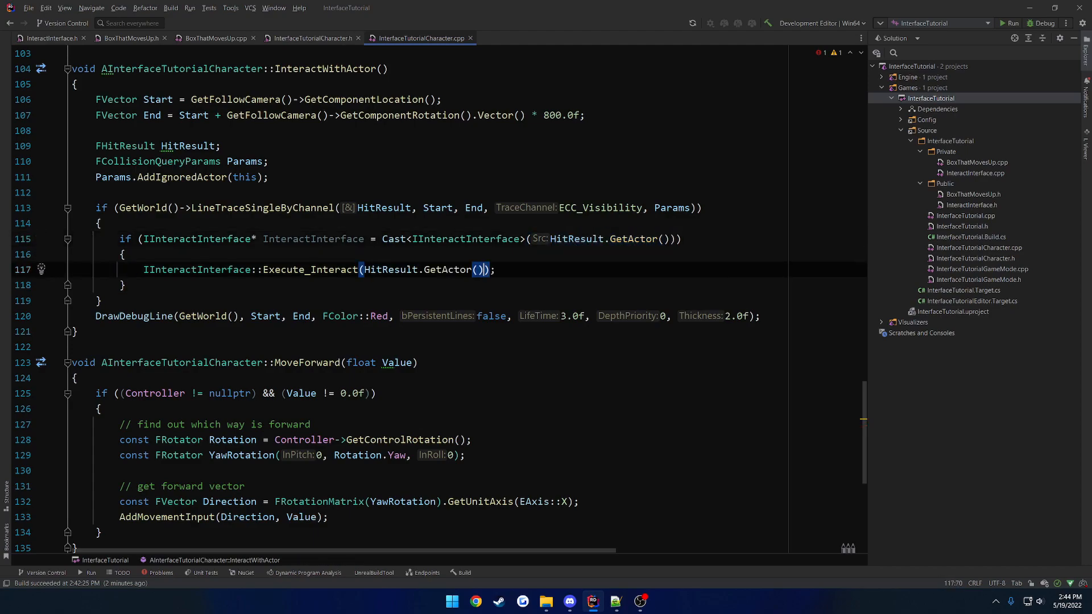
click(125, 38)
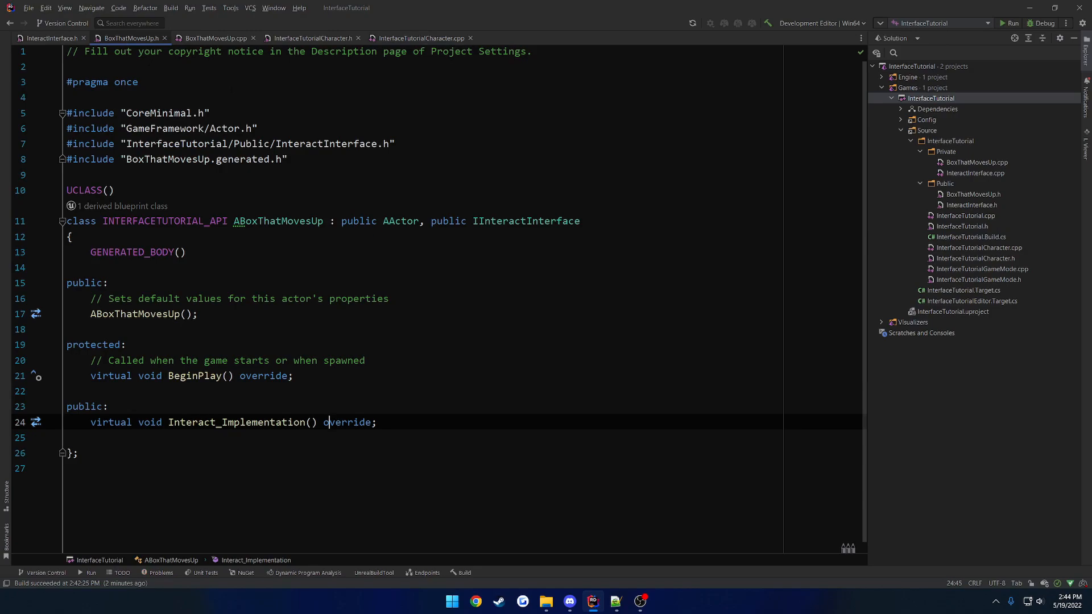
click(421, 38)
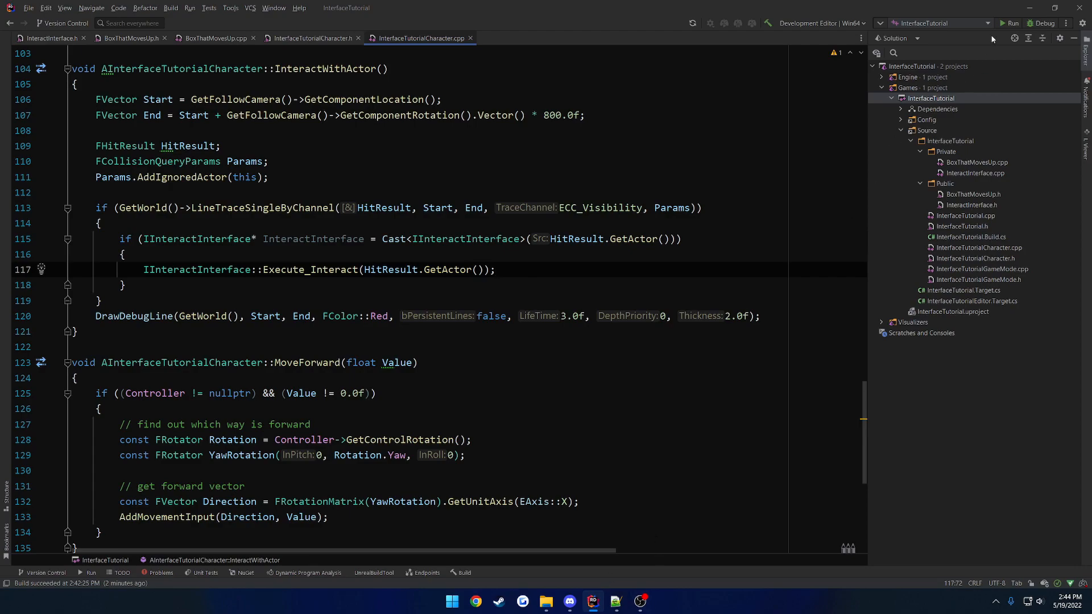
Relaunch the project, reopen the box blueprints, and play ThirdPersonMap interacting with the rising box.
click(462, 572)
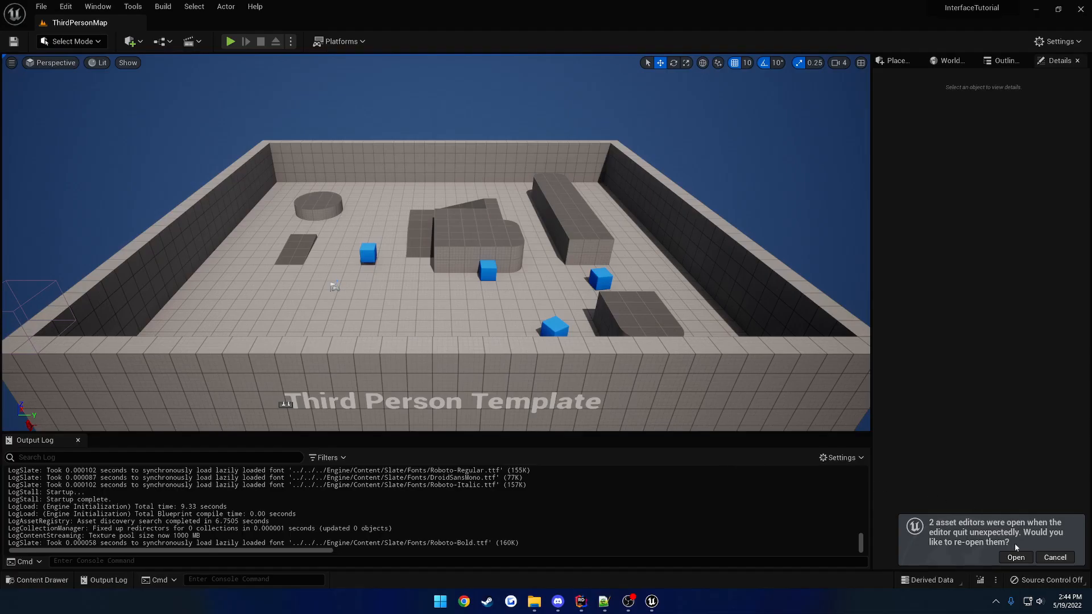
click(1015, 557)
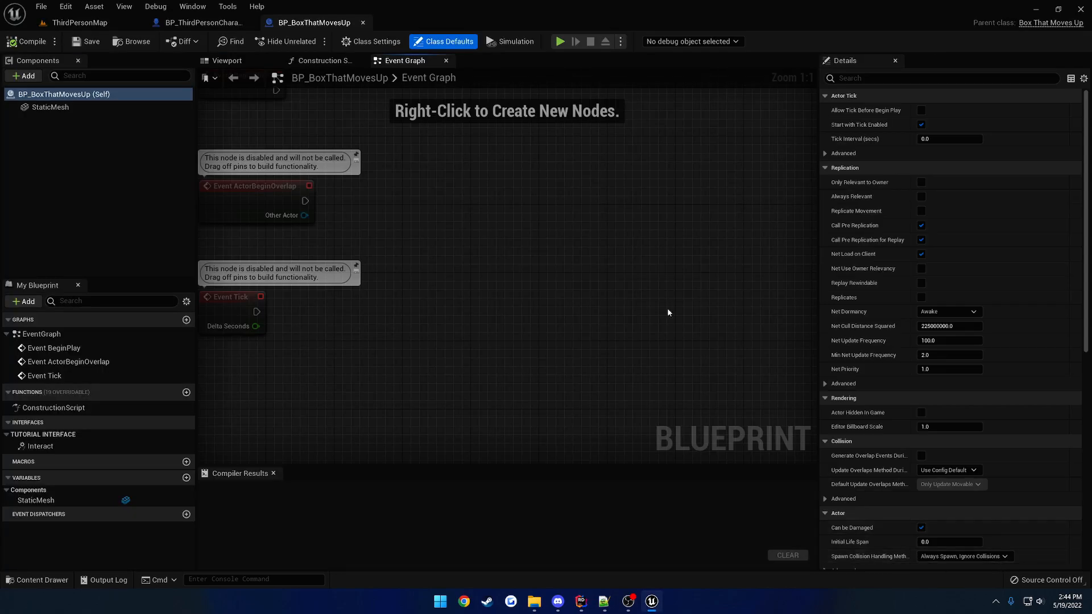
click(79, 23)
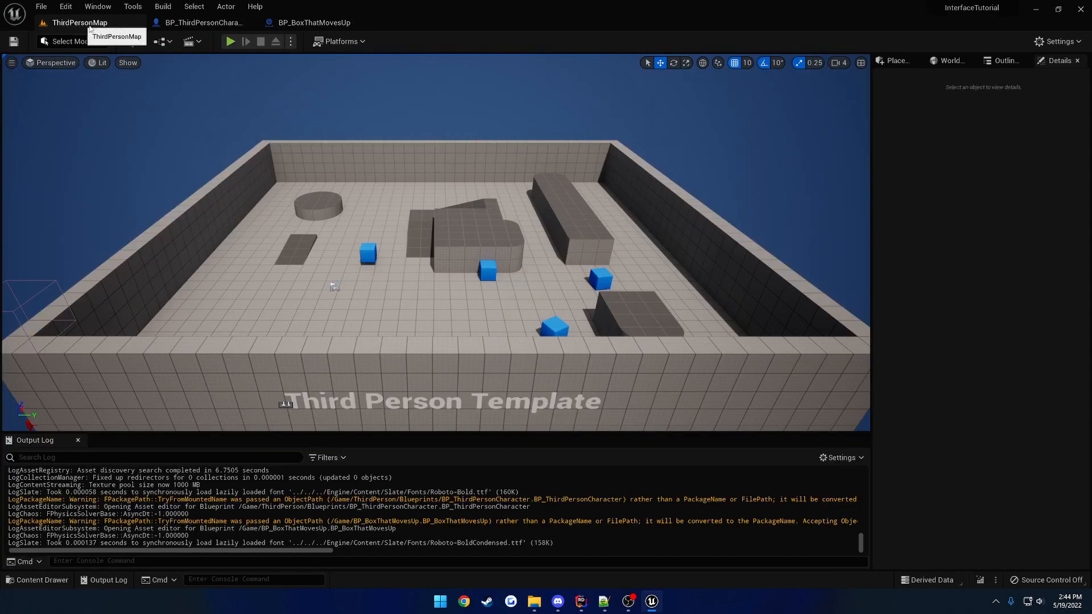
click(230, 41)
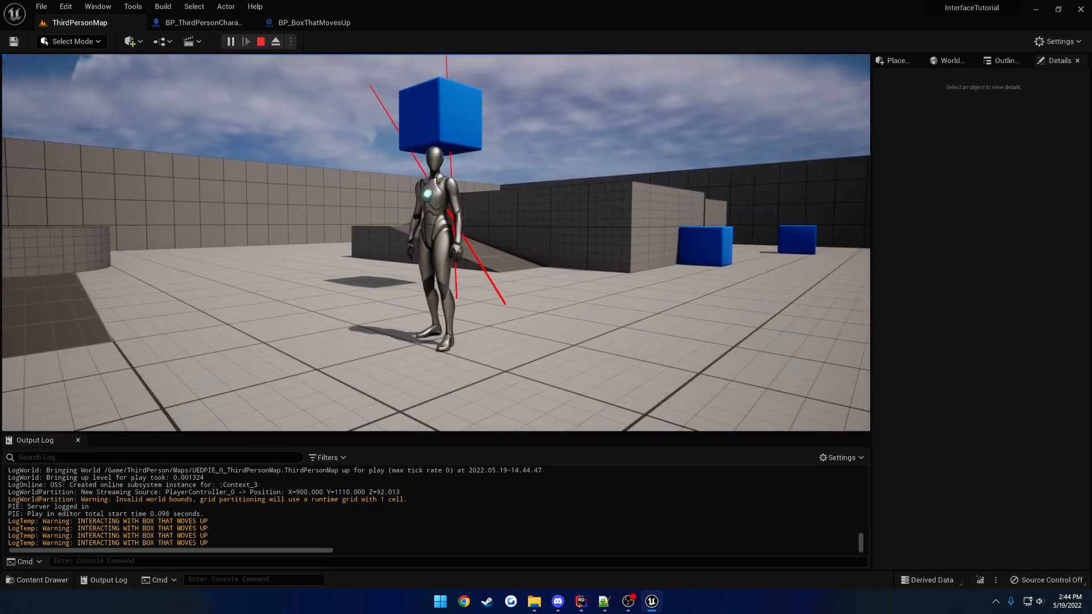
click(313, 23)
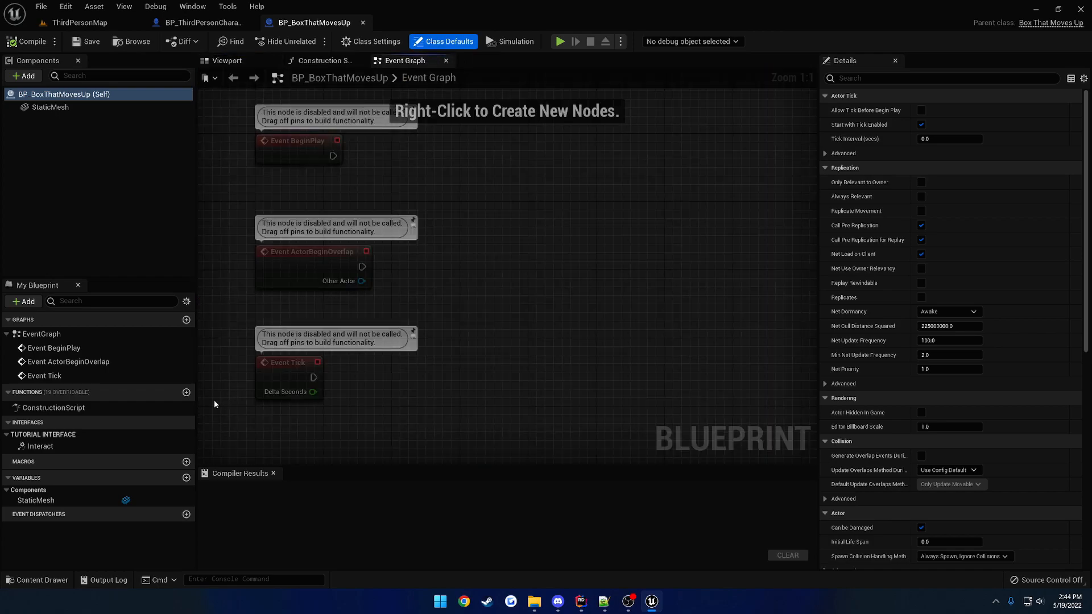
mouse_move(72, 437)
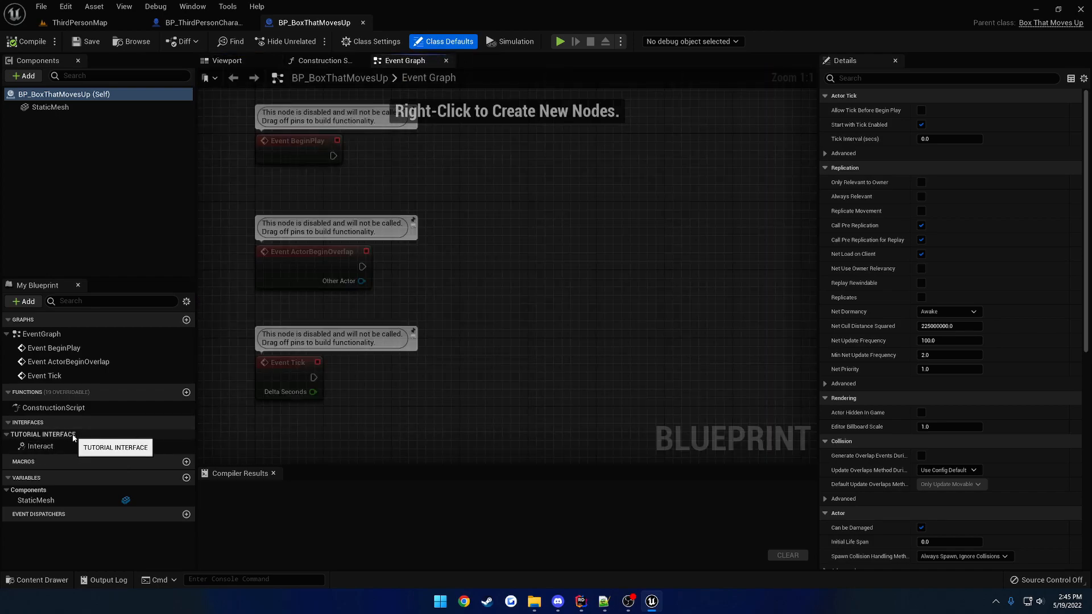
mouse_move(69, 446)
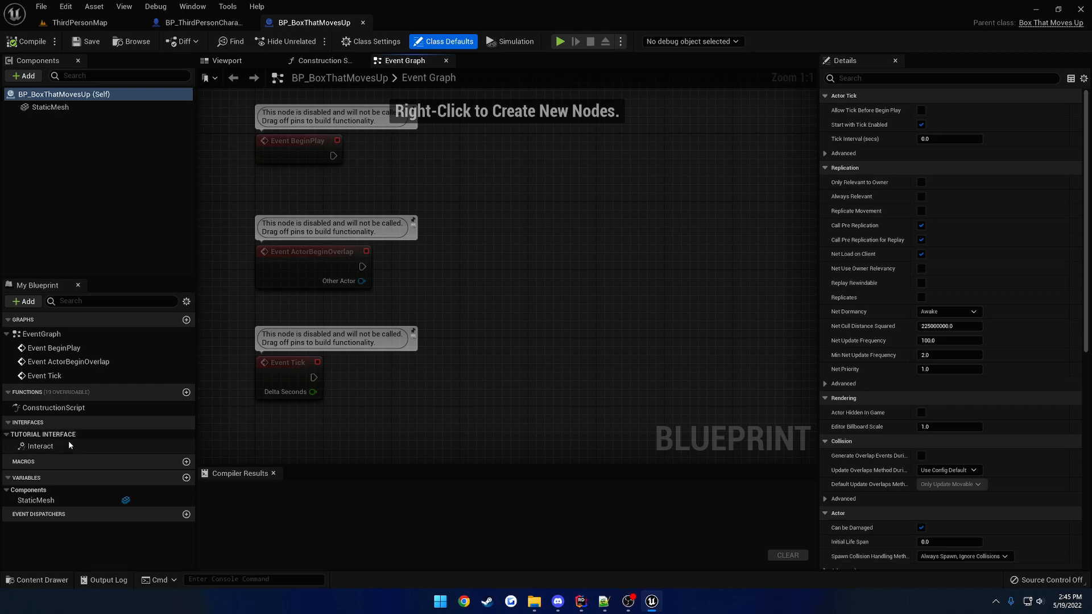
Wire BP_BoxThatMovesUp's Event Interact to a Print String saying 'Event Interact'.
double_click(40, 446)
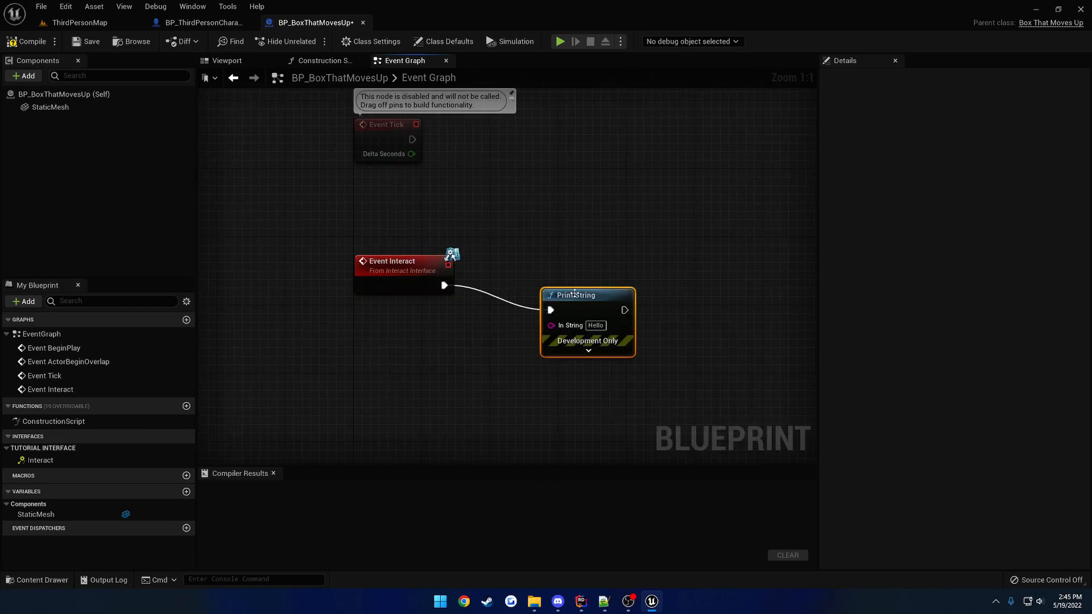
drag(574, 295, 531, 261)
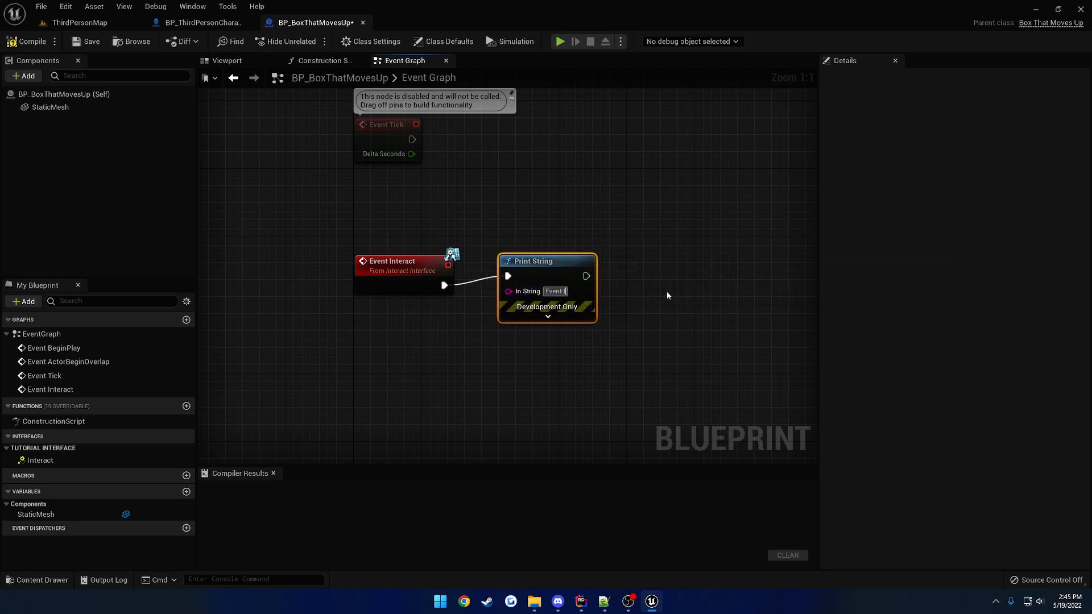
text(Event Interact)
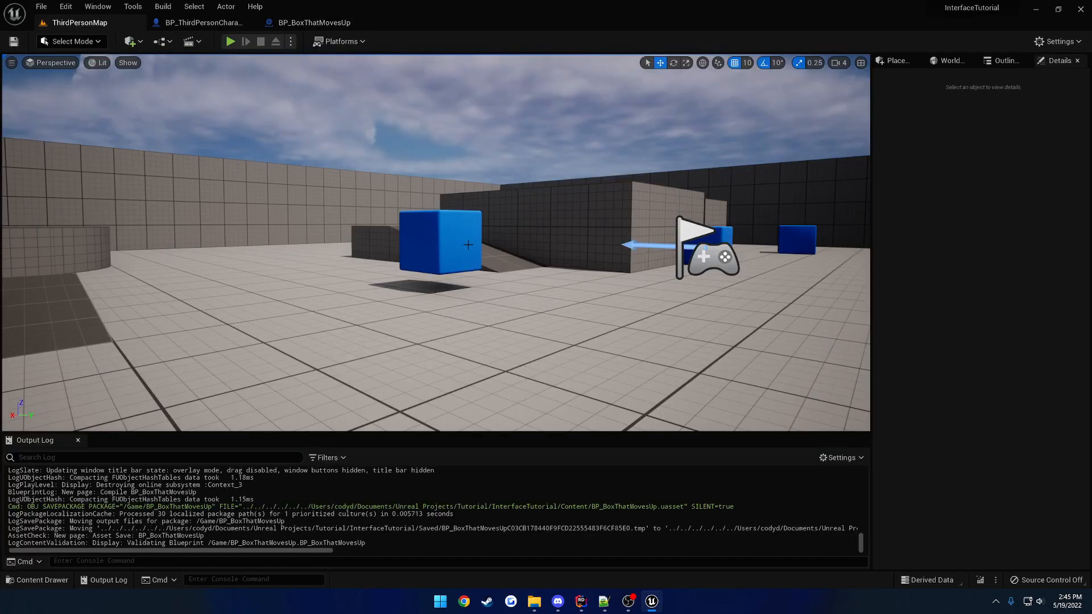
click(439, 241)
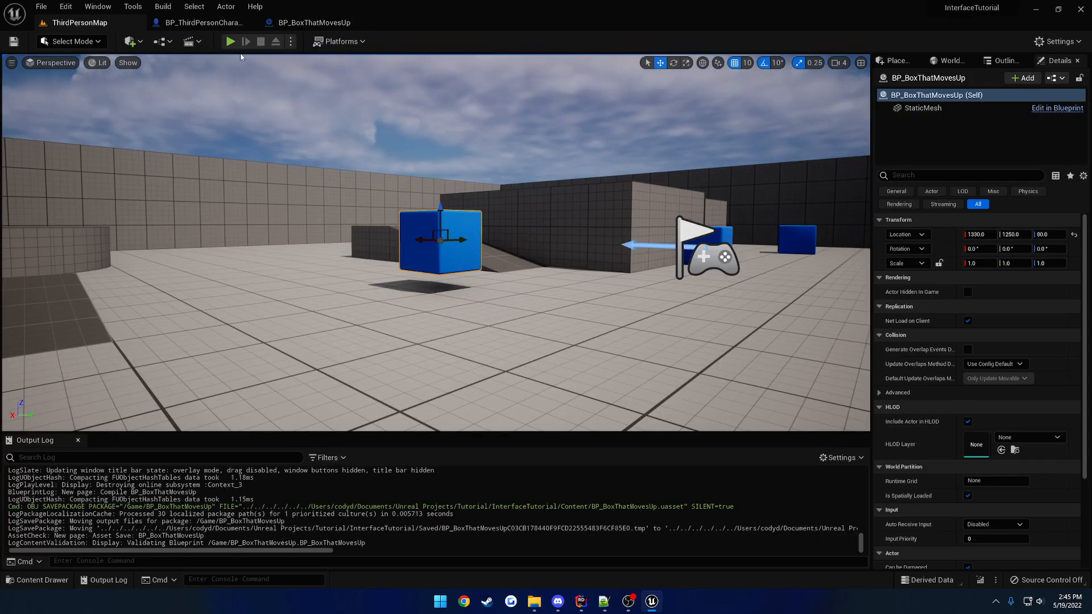
click(230, 41)
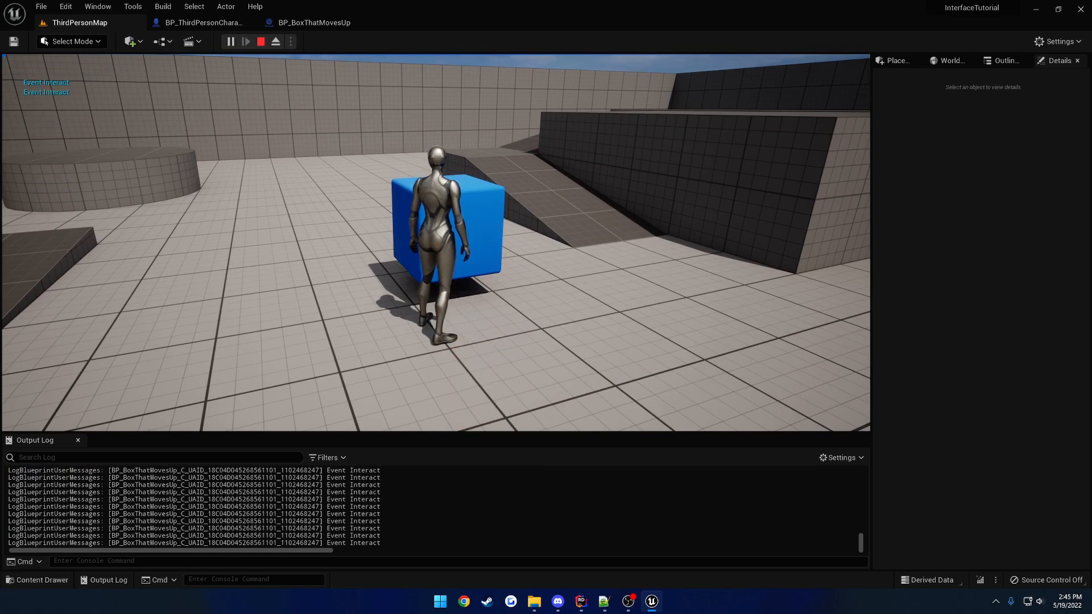
click(314, 22)
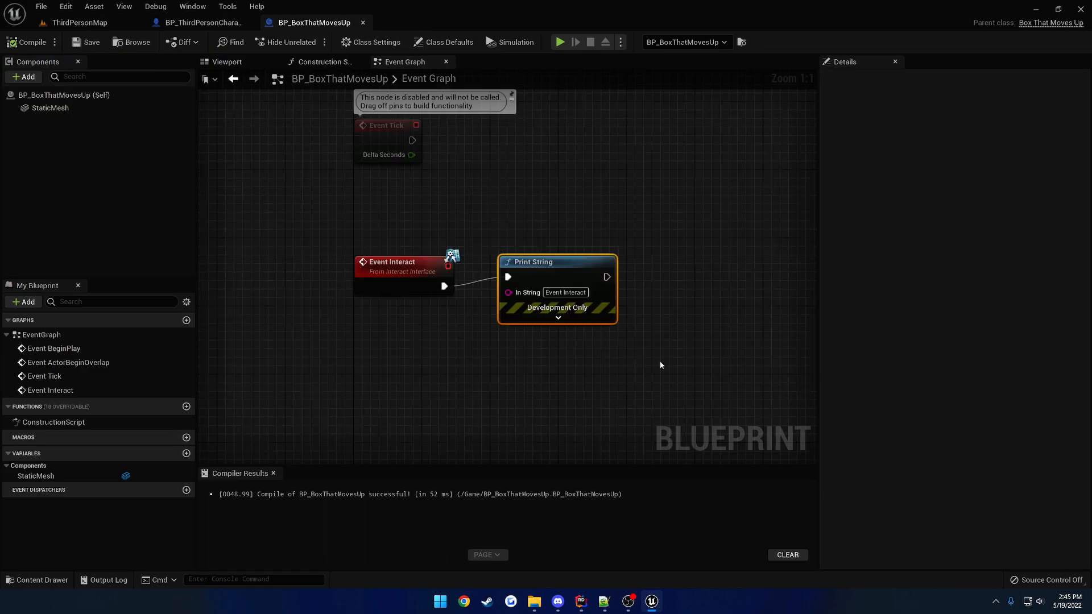
click(328, 227)
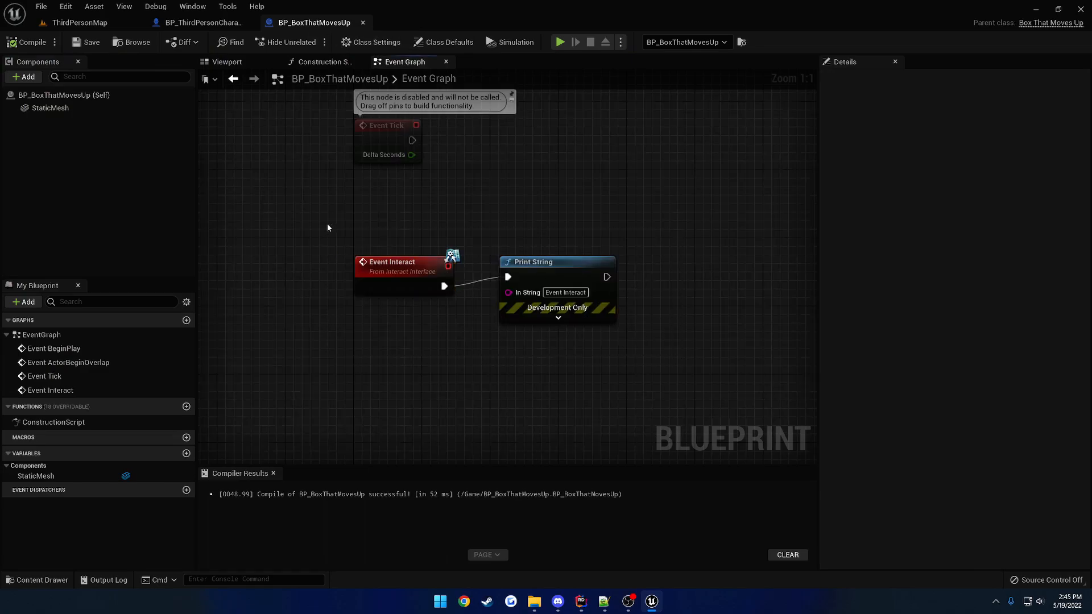
mouse_move(335, 227)
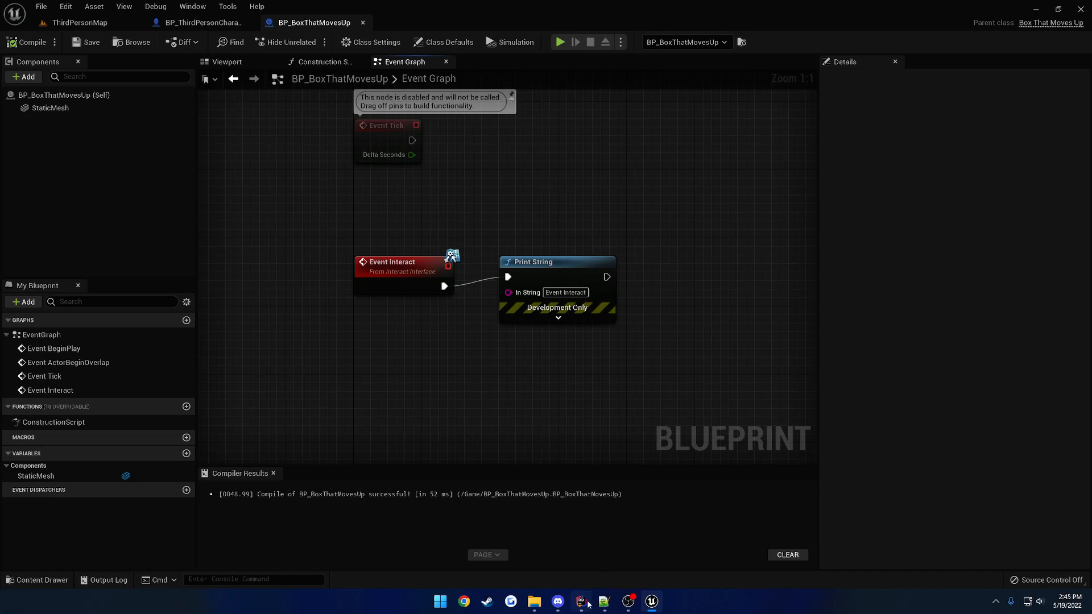
click(580, 601)
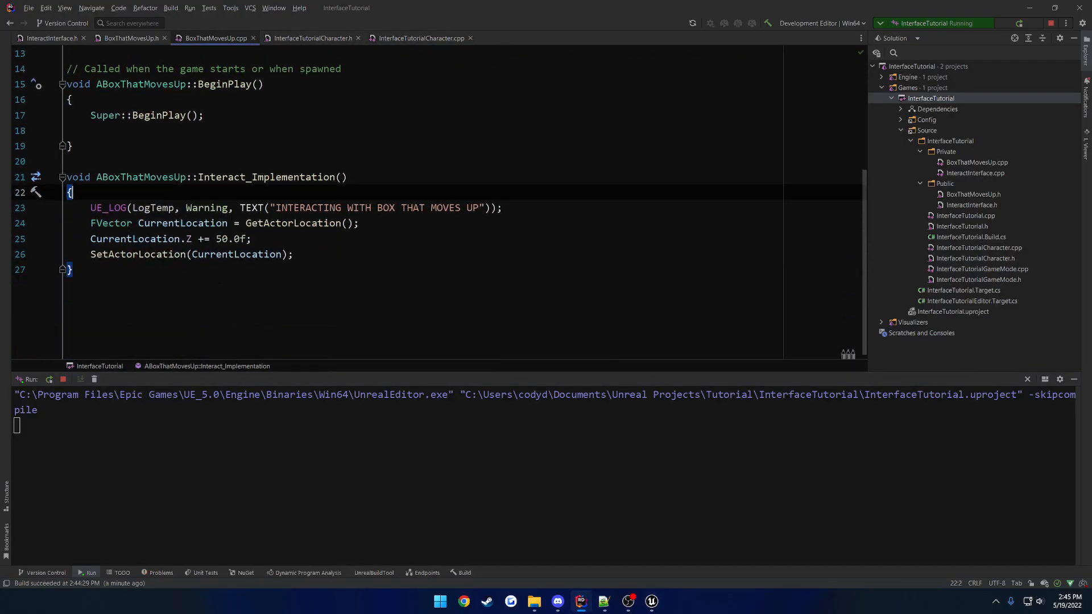
click(650, 601)
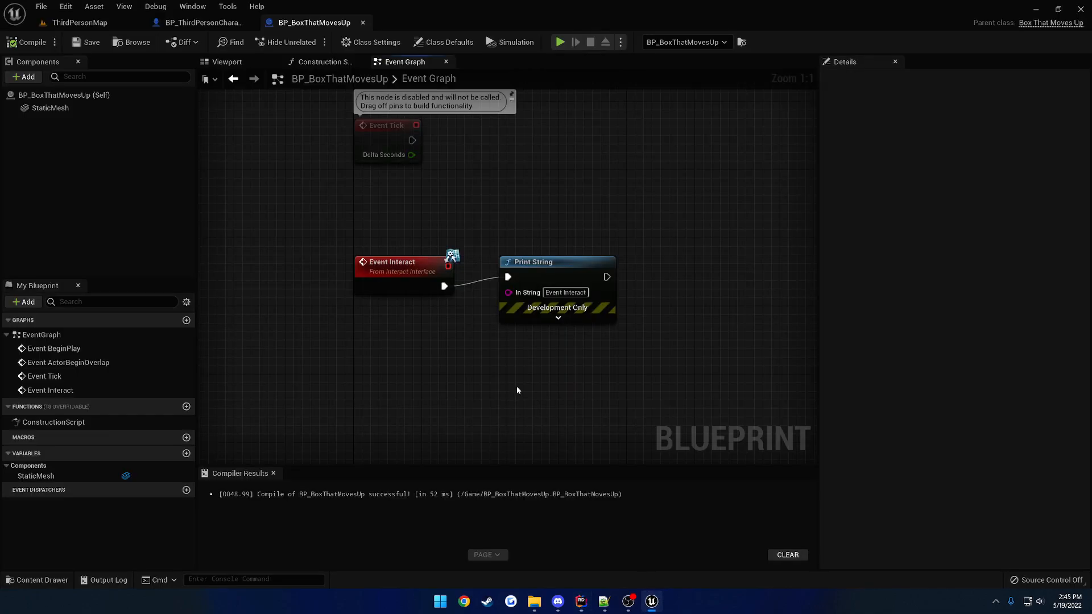
mouse_move(688, 356)
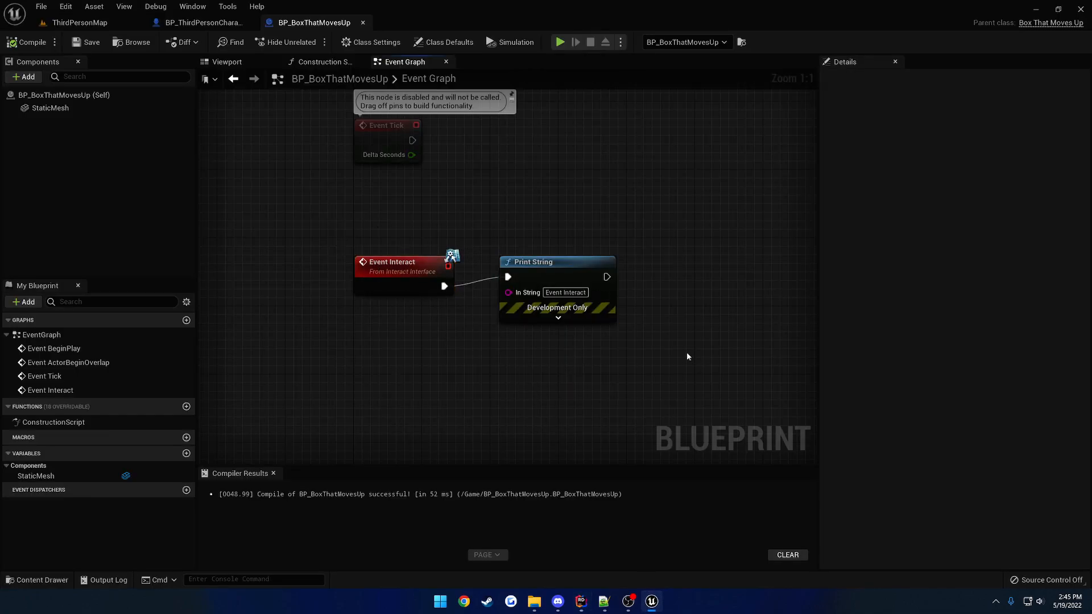
mouse_move(683, 352)
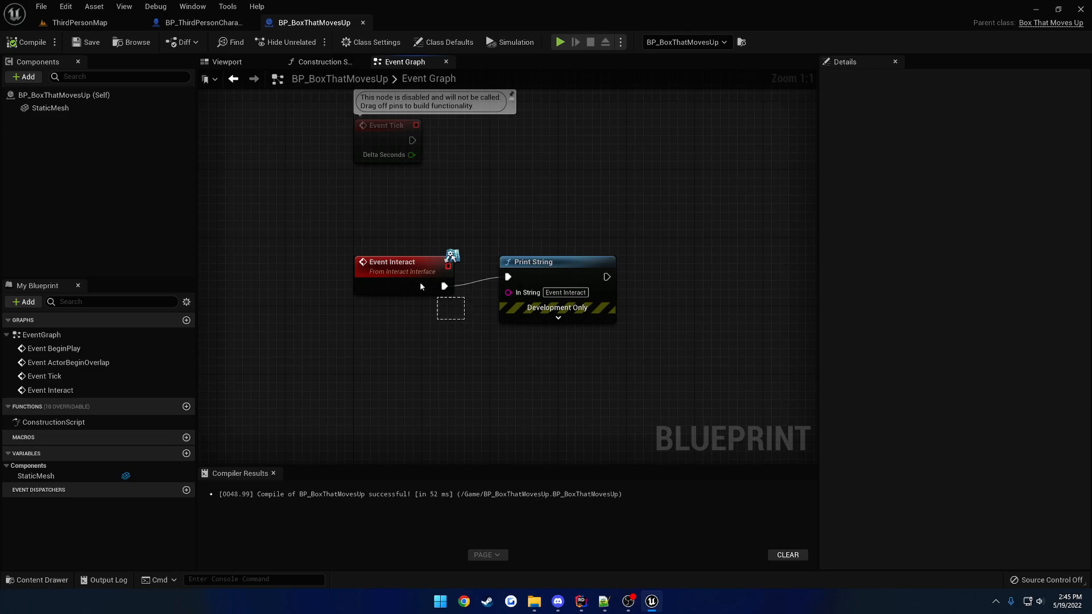
click(79, 23)
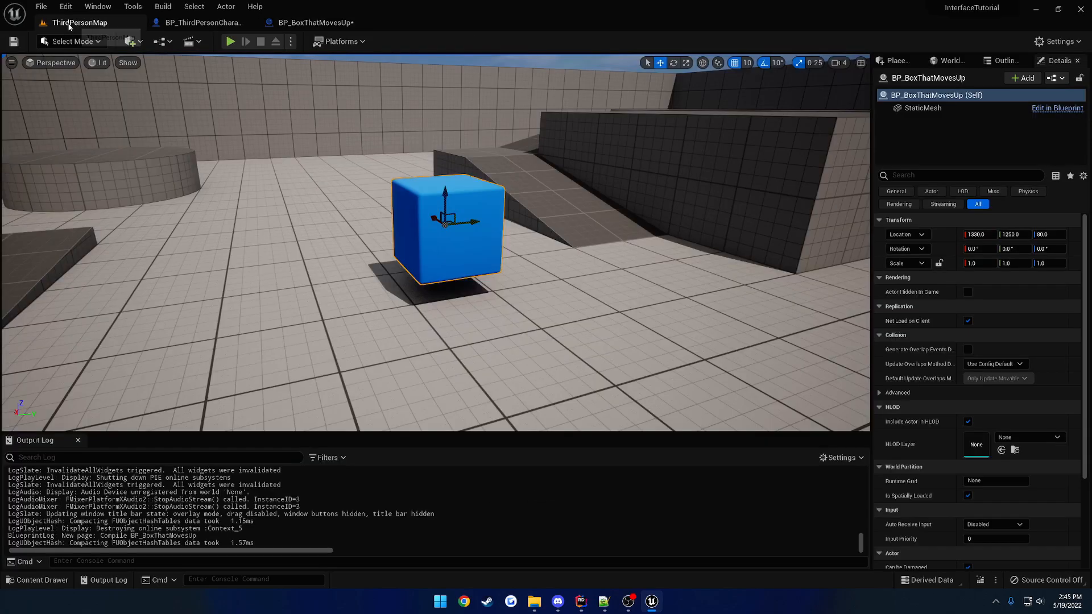
click(230, 41)
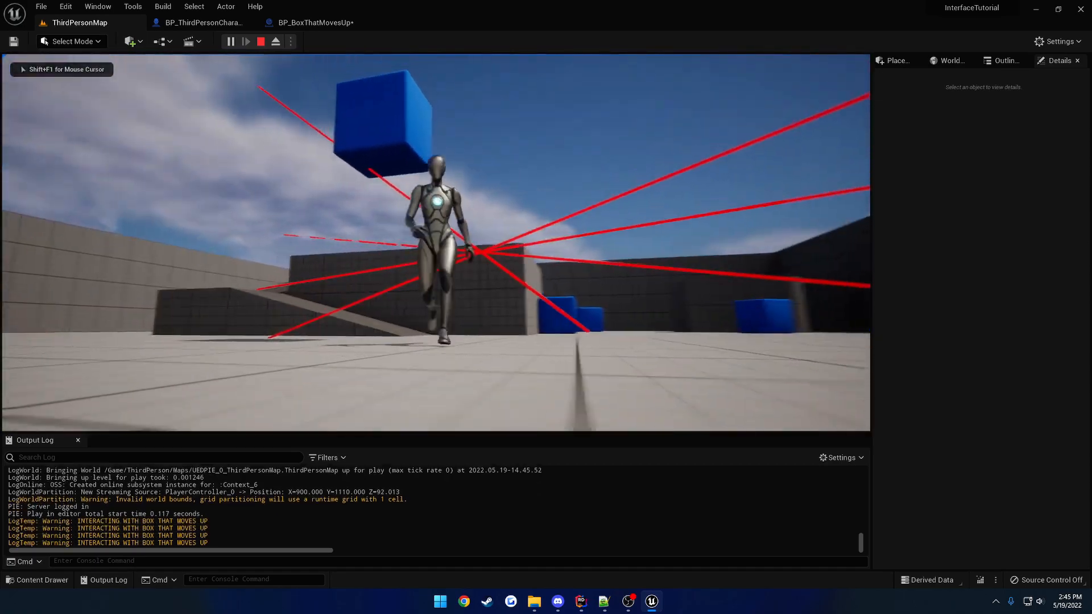
click(260, 41)
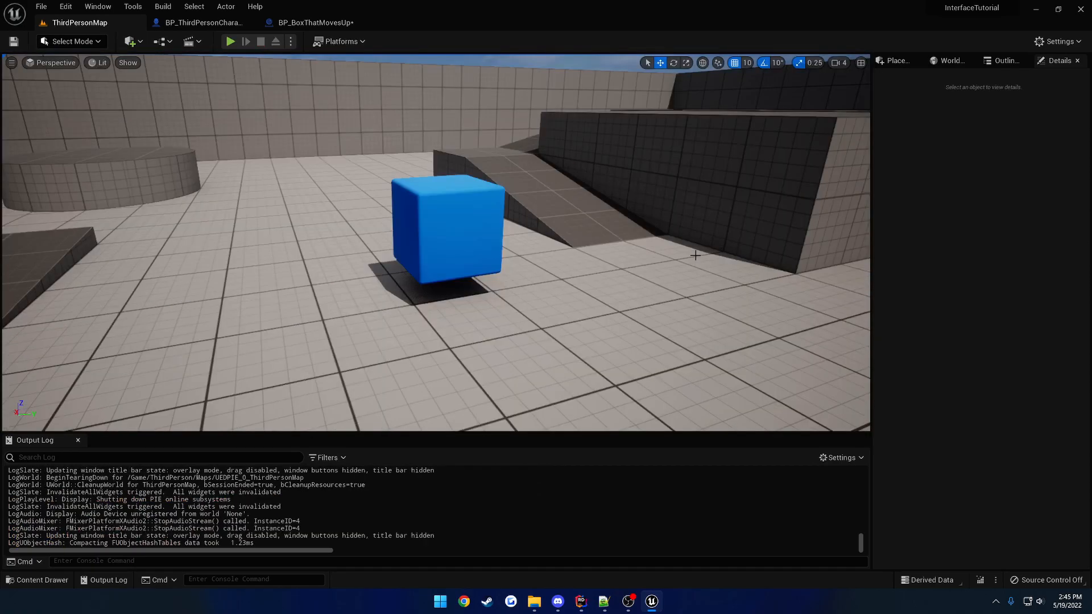
click(436, 230)
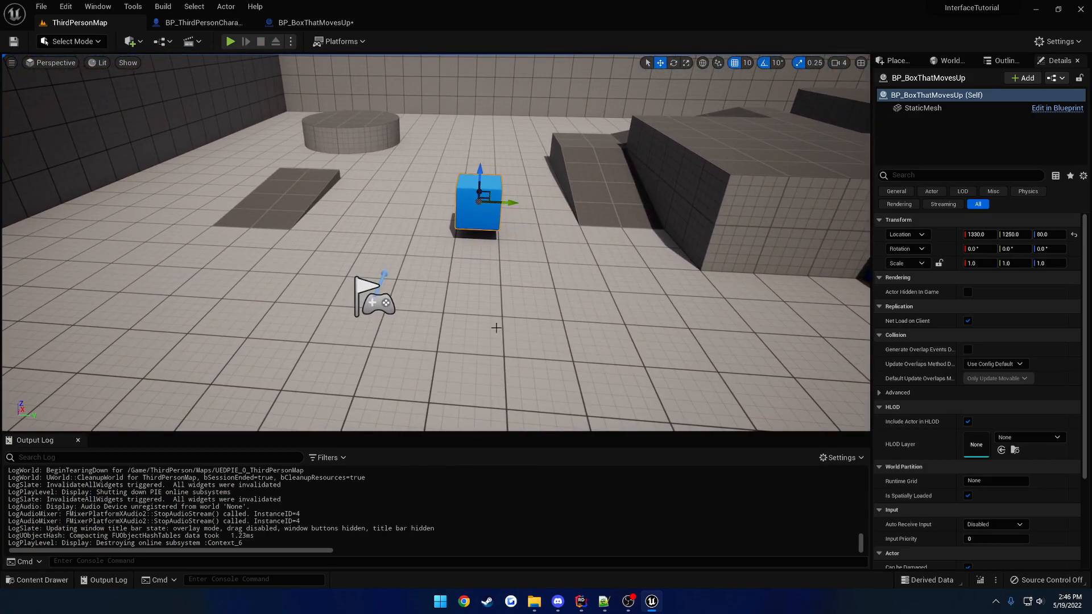
Create a new Blueprint Class in Content and name it BP_BoxThatDestroysItself.
click(39, 580)
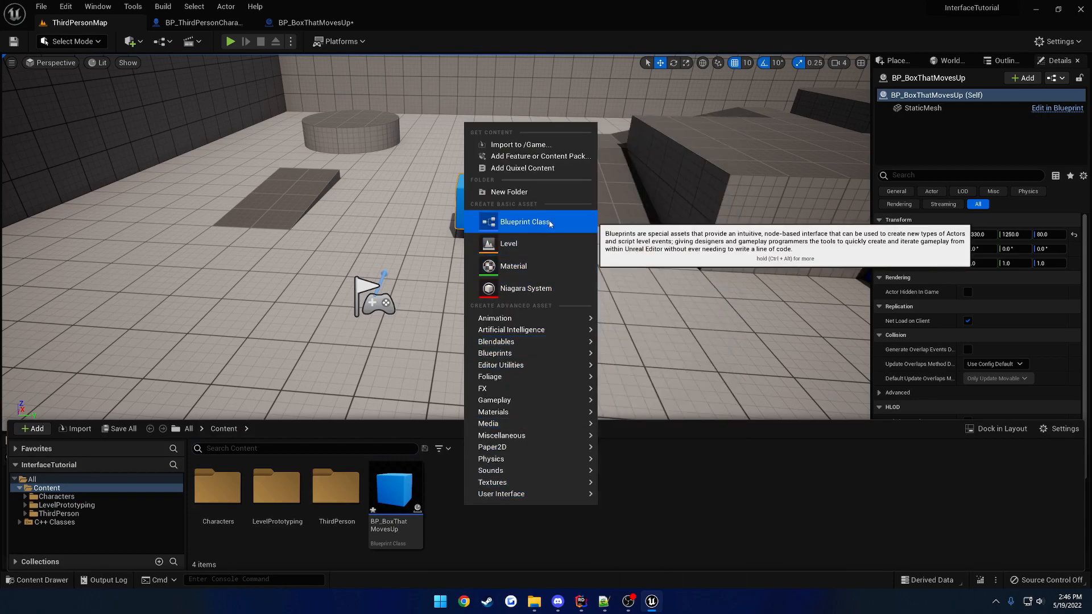
click(525, 222)
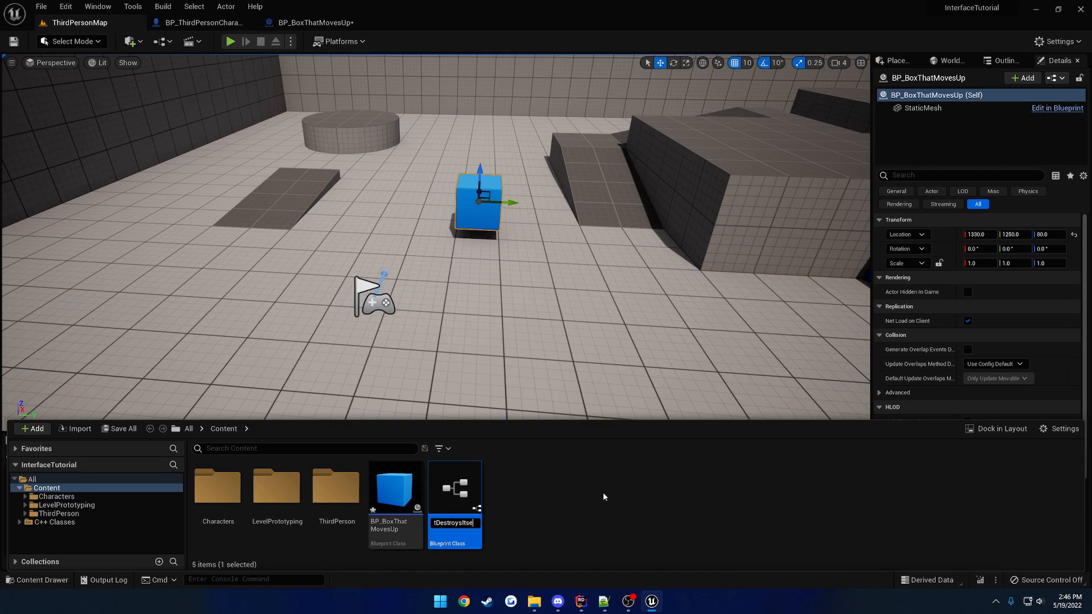
double_click(454, 488)
text(stat)
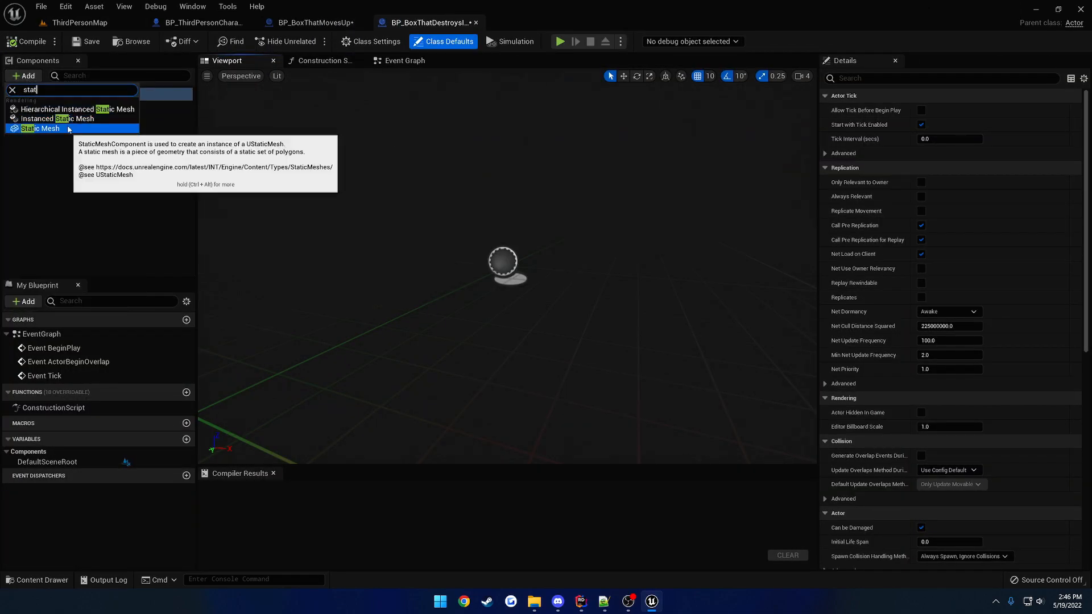
Add a Static Mesh component using SM_Cube to BP_BoxThatDestroysItself and compile.
click(40, 127)
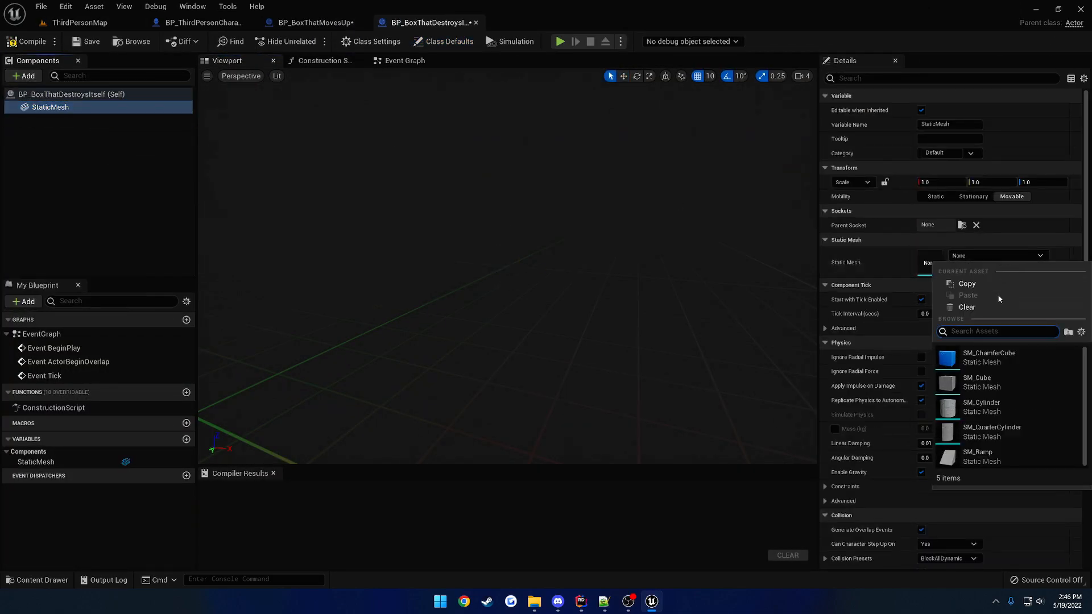
click(977, 381)
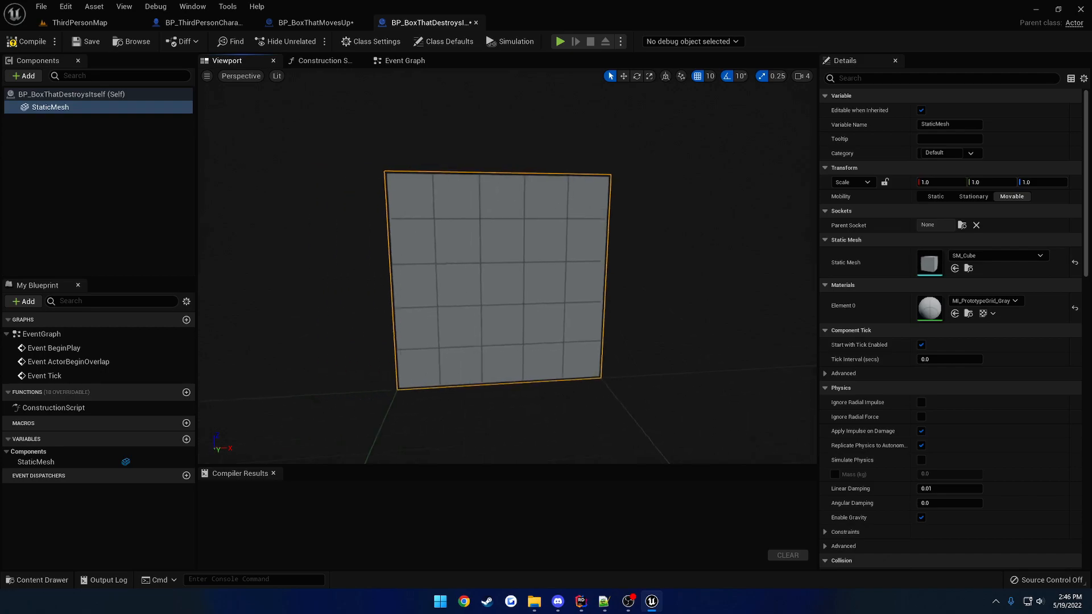
click(31, 41)
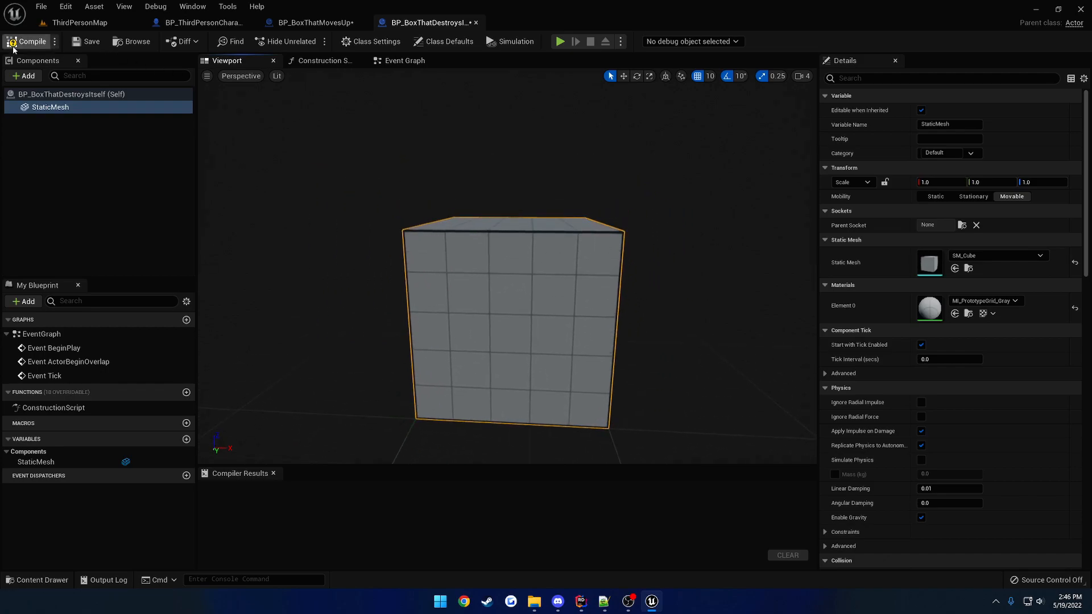
click(30, 41)
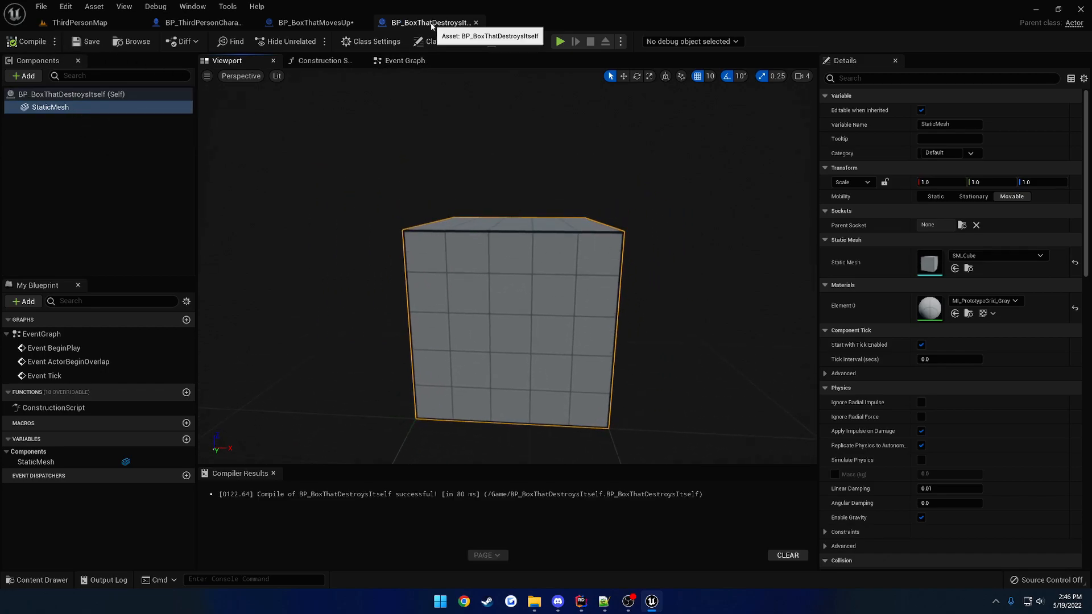
click(401, 61)
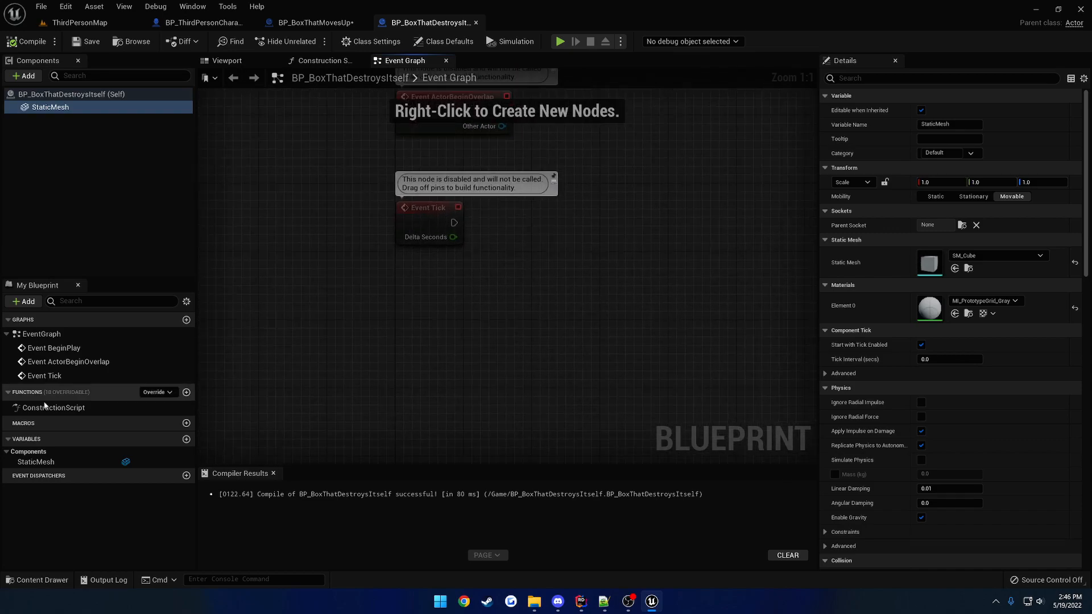
Add Interact Interface to the box's implemented interfaces in Class Settings.
click(374, 41)
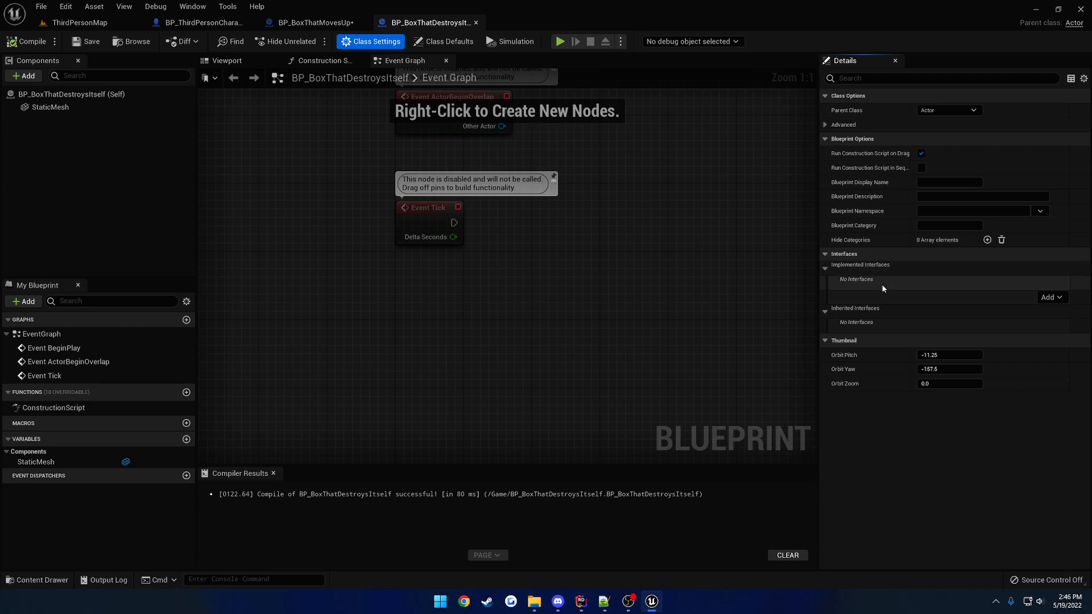
click(1049, 297)
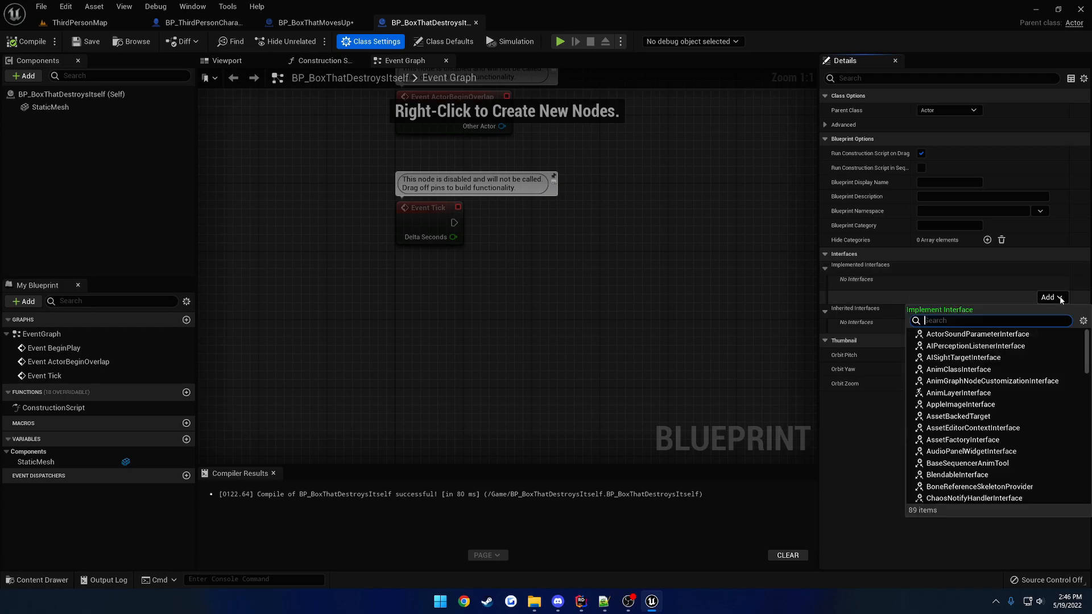
text(interact)
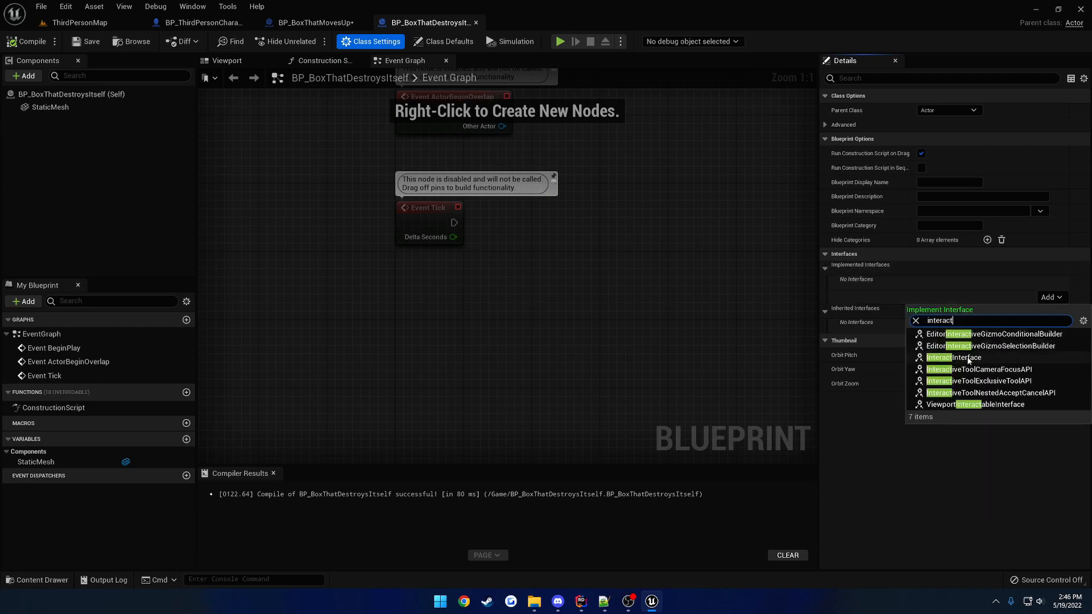
click(952, 357)
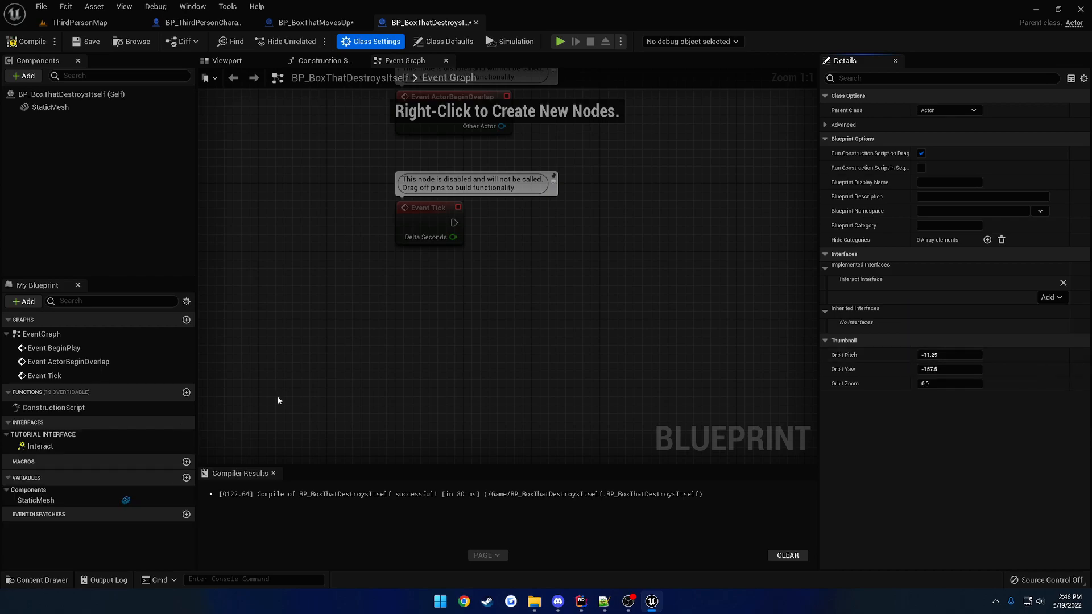
mouse_move(40, 446)
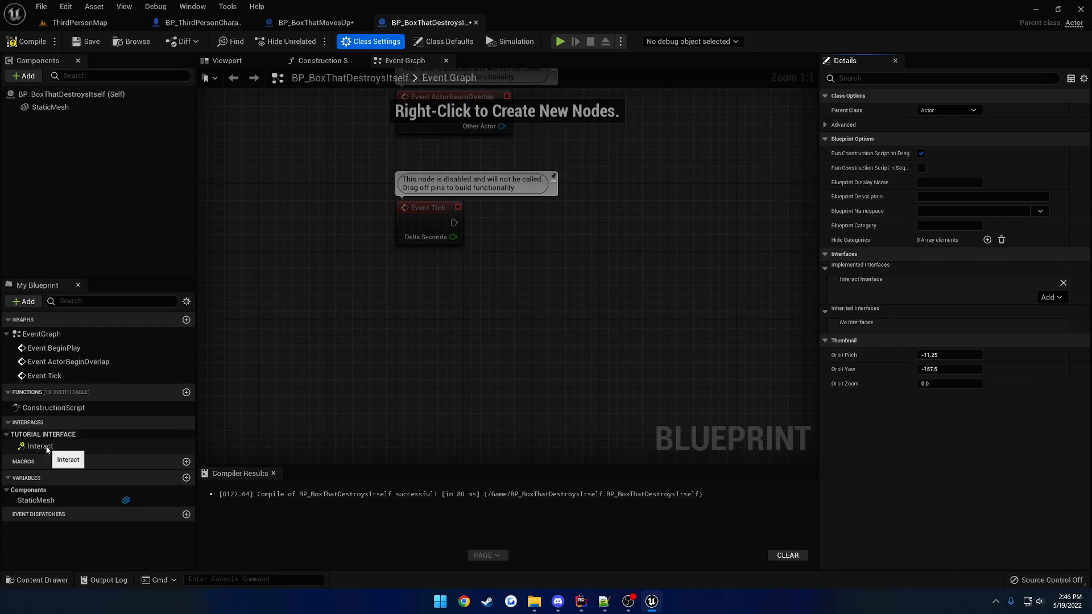
Make Event Interact call Destroy Actor and save the box blueprint.
double_click(40, 446)
text(destro)
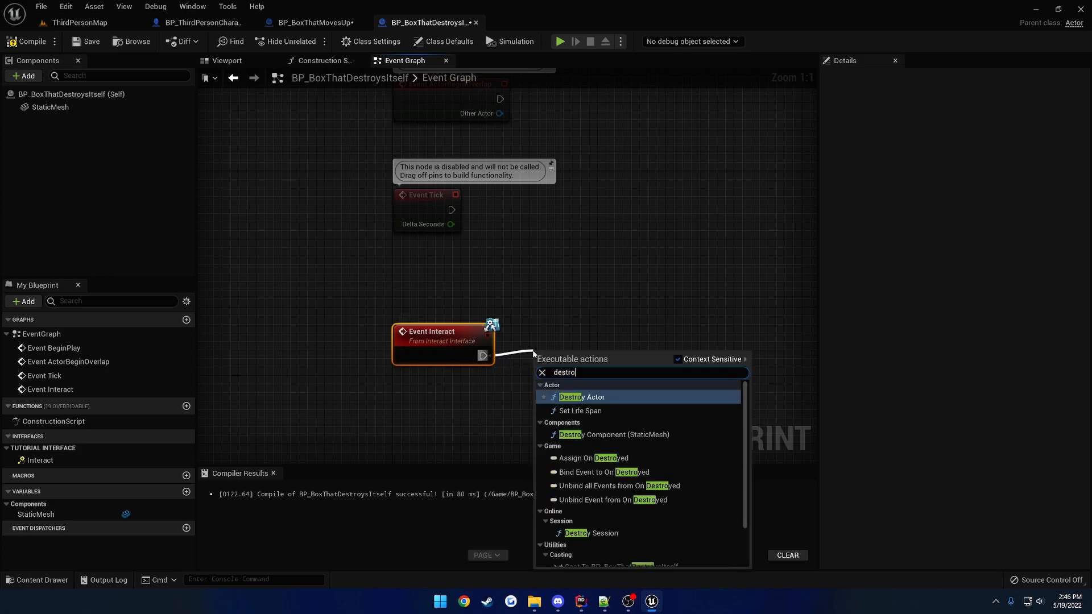
click(581, 397)
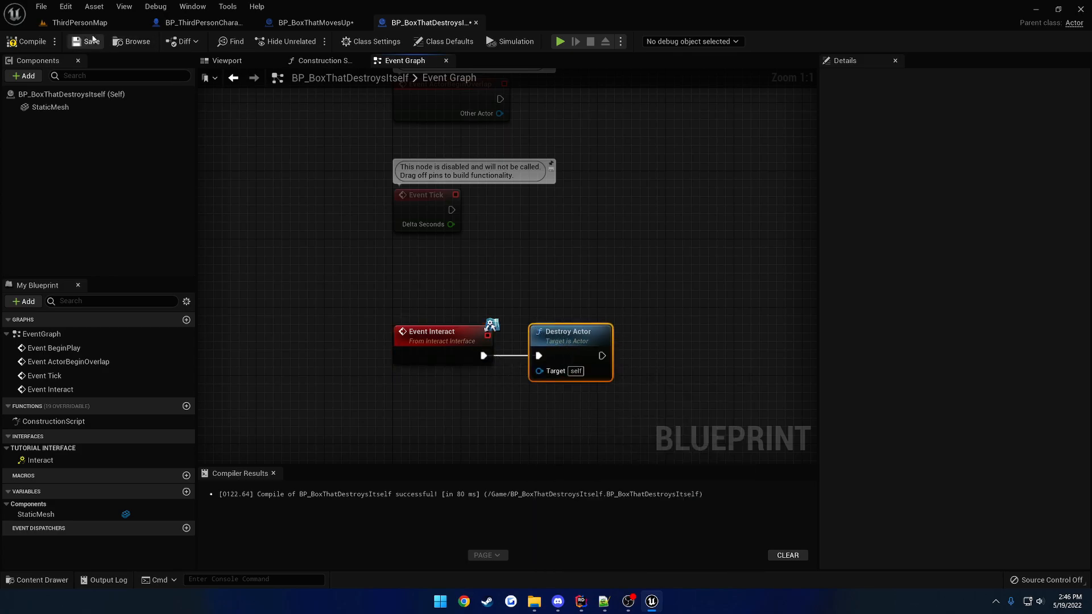
click(78, 22)
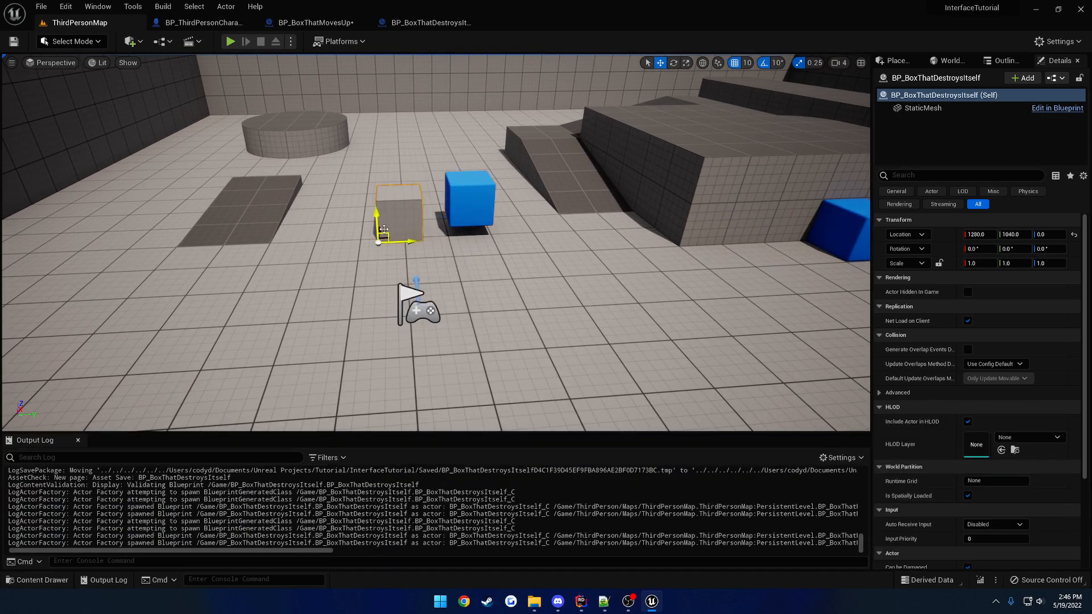
Chain a Print String 'Hello' after Destroy Actor, save, and play-test the level.
click(230, 41)
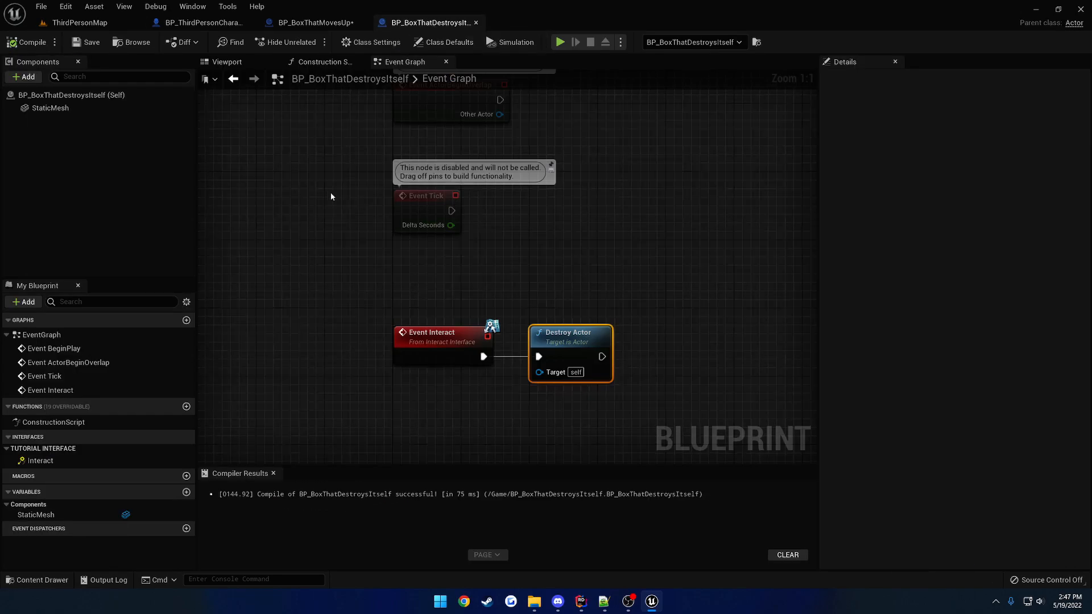
click(49, 108)
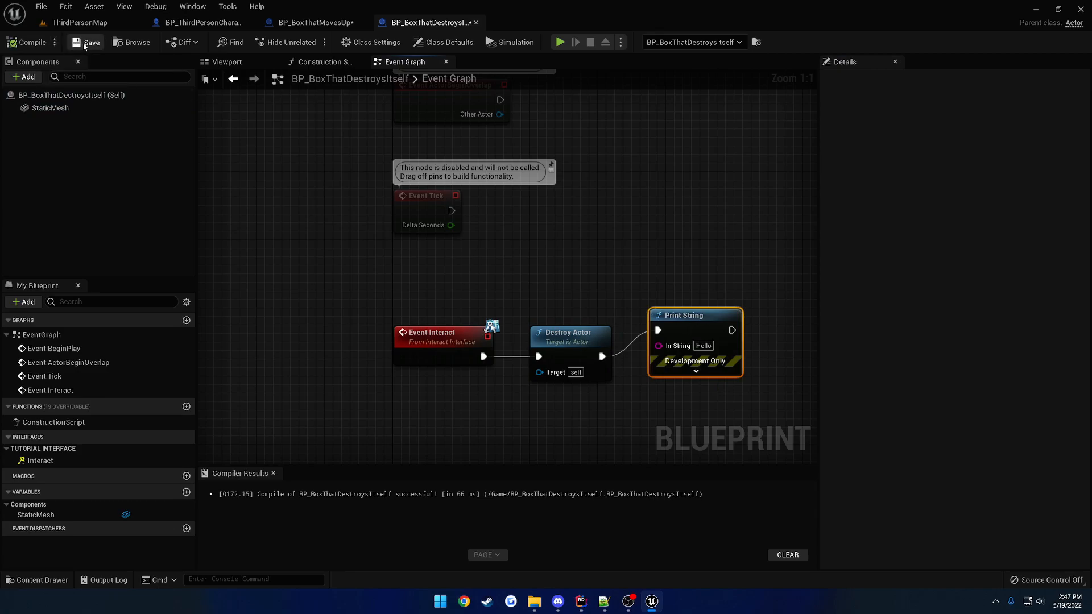
click(560, 42)
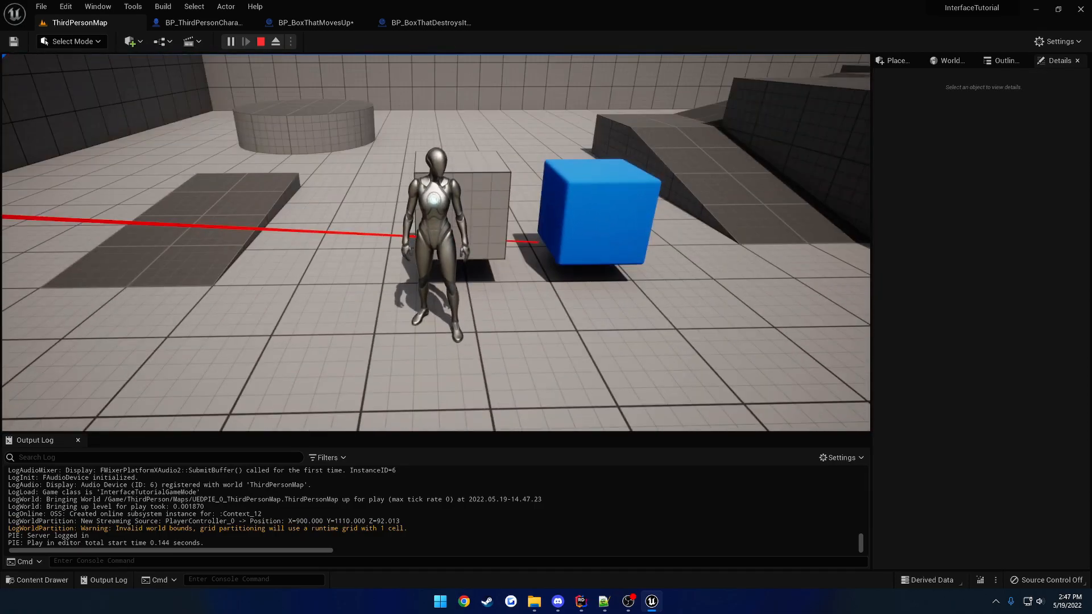
click(260, 41)
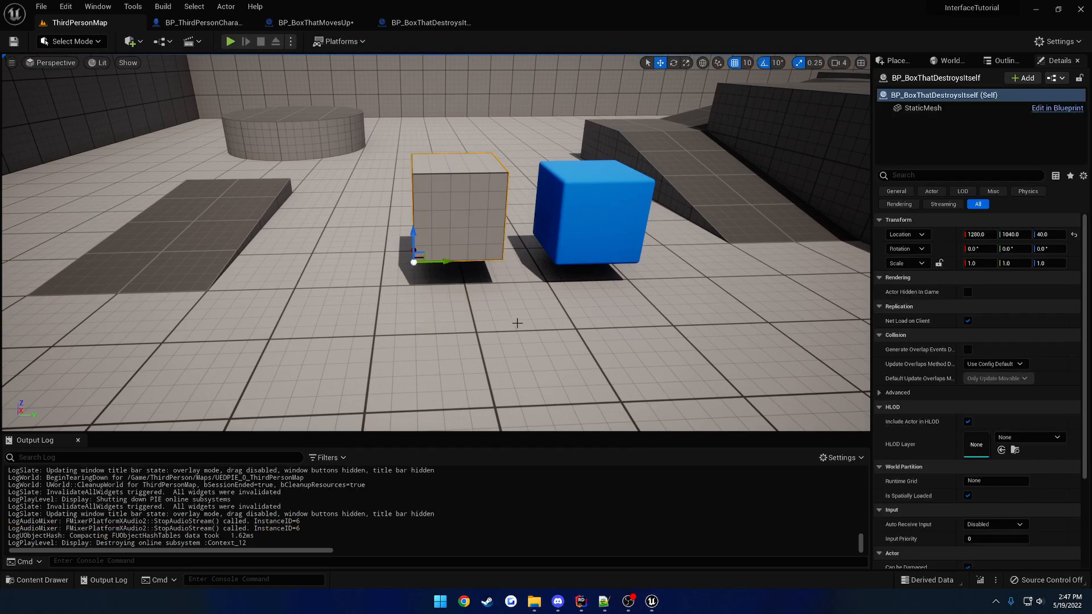
mouse_move(524, 313)
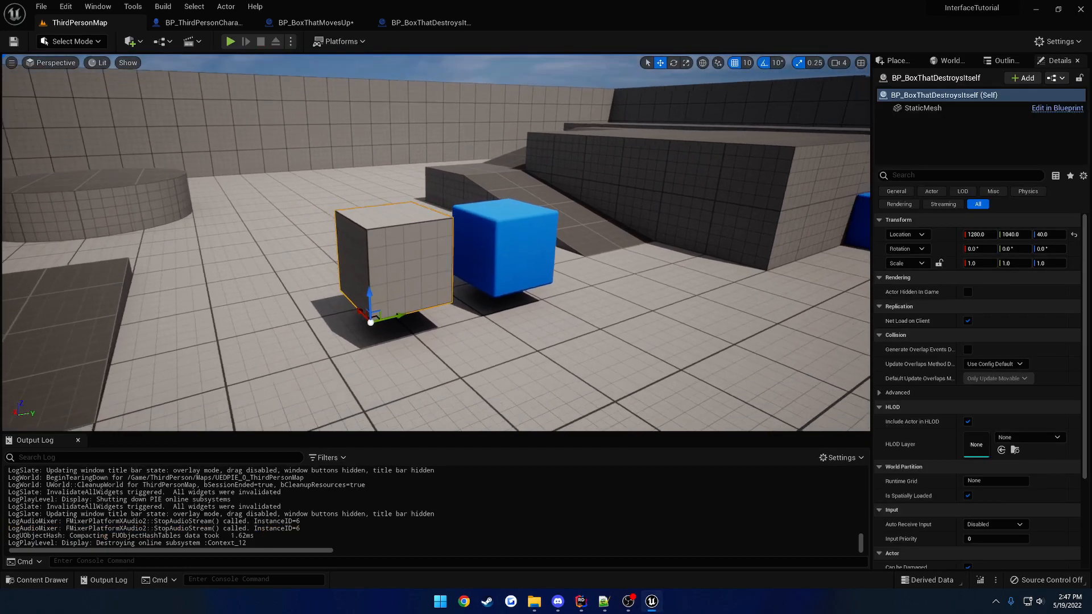
Play-test again, return to the event graph, and bring up the code in Rider.
click(229, 41)
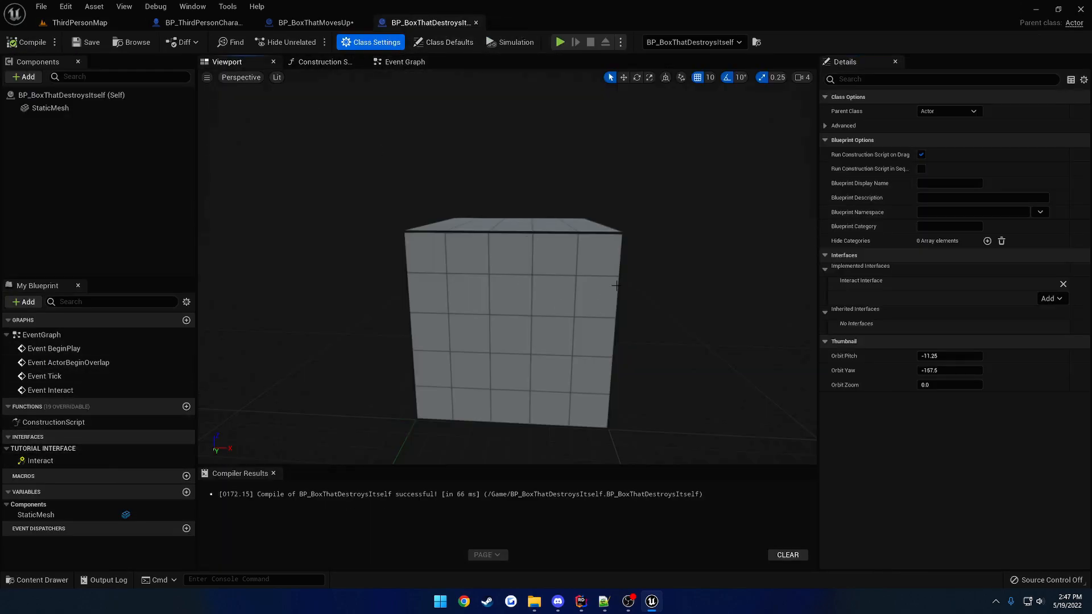
mouse_move(437, 84)
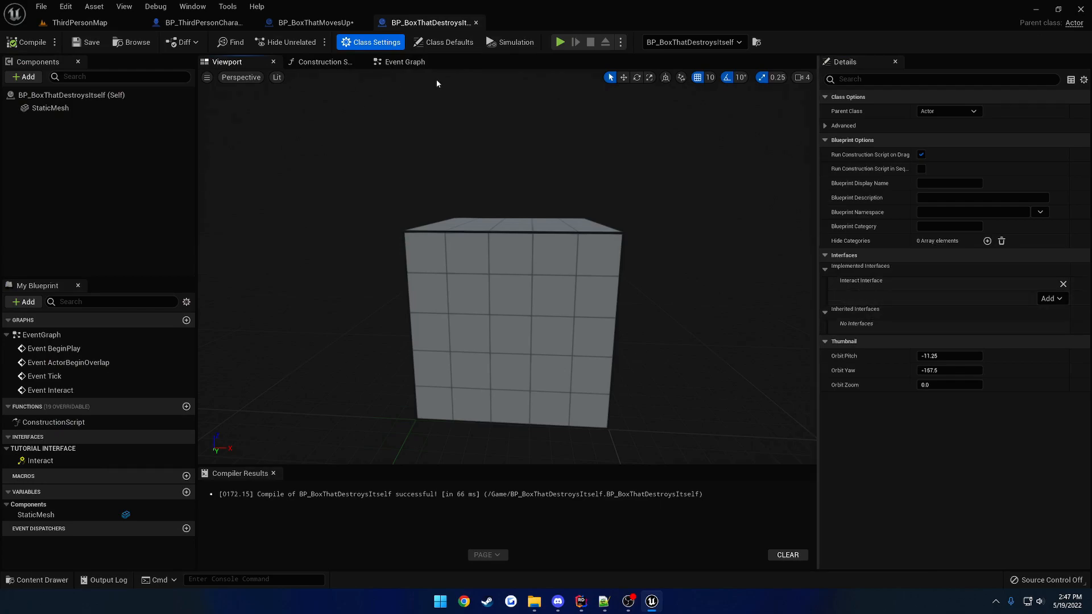
click(403, 62)
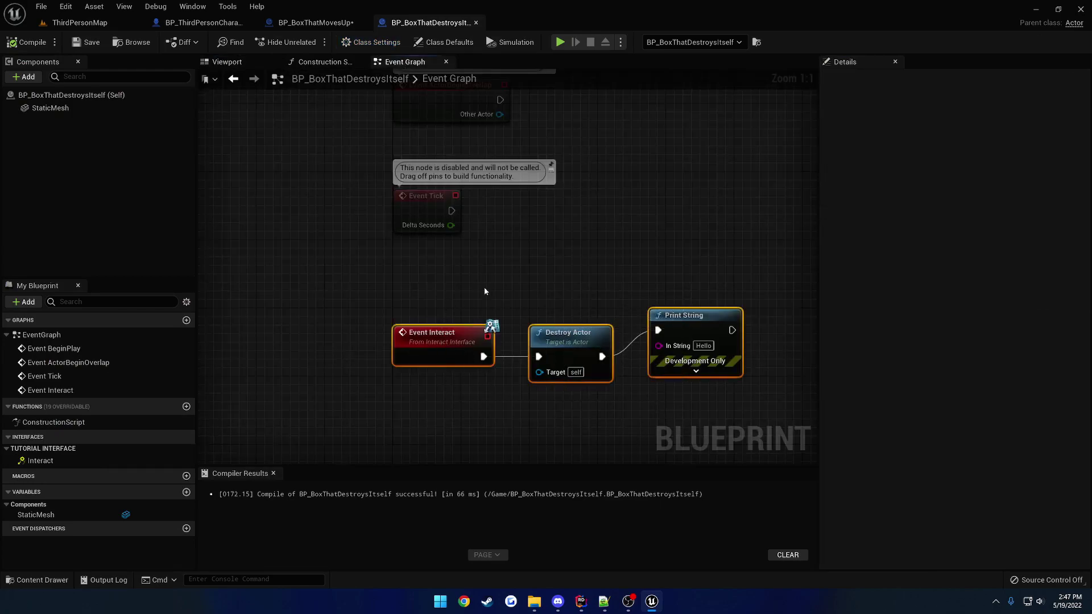
click(580, 601)
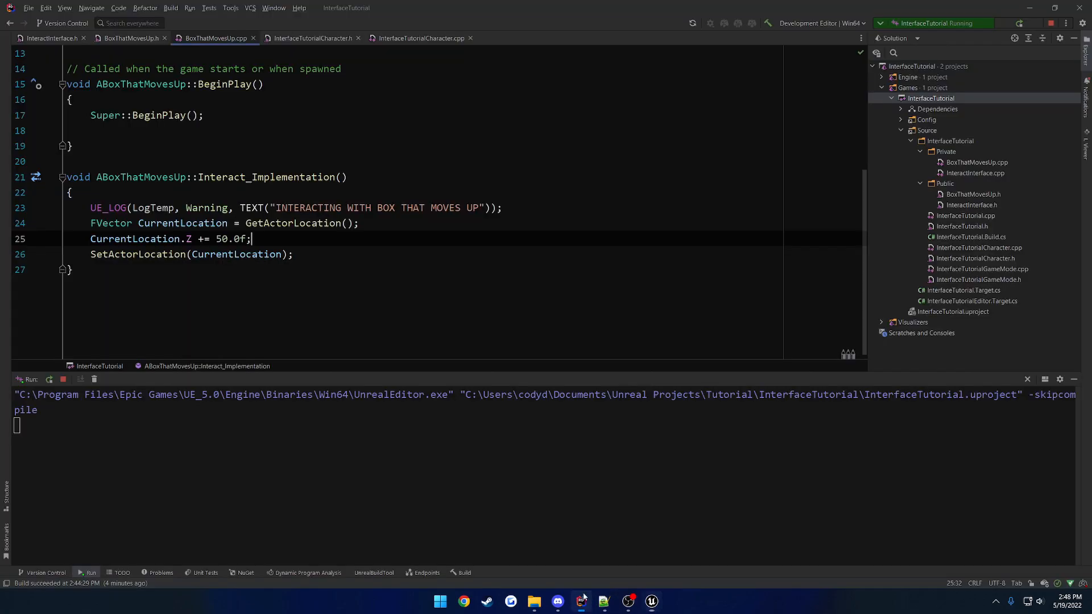
In InterfaceTutorialCharacter.cpp, replace the Cast check with HitResult.GetActor()->Implements<UInteractInterface>().
click(419, 38)
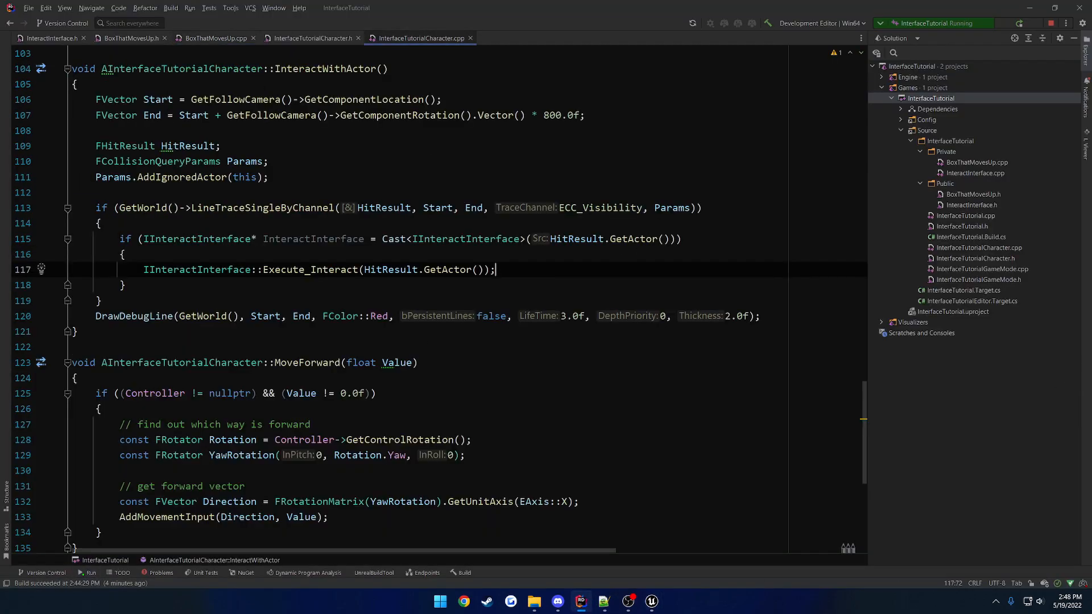
double_click(609, 239)
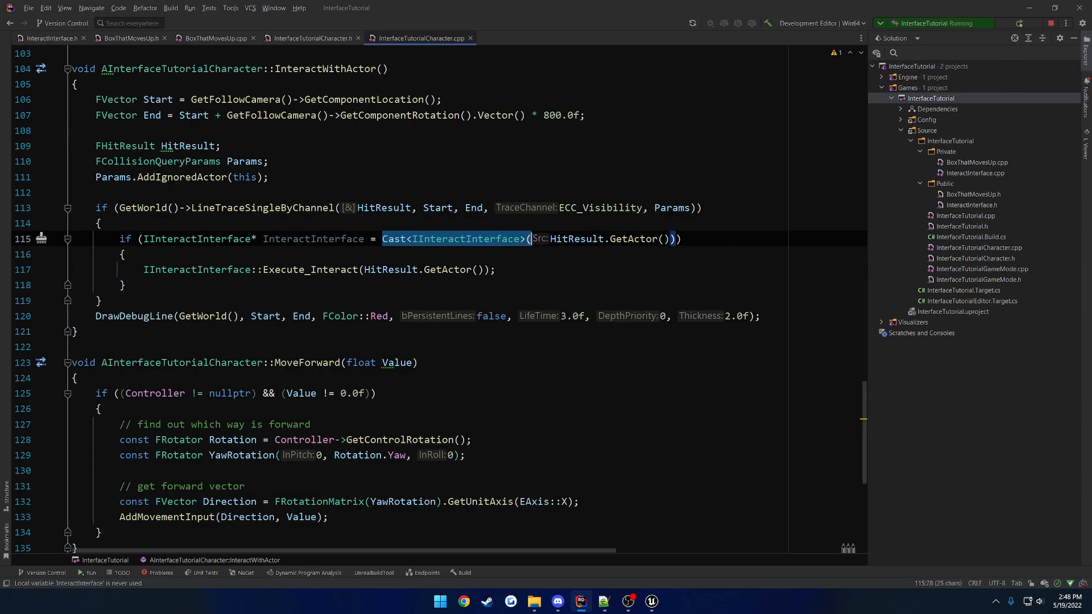
click(122, 254)
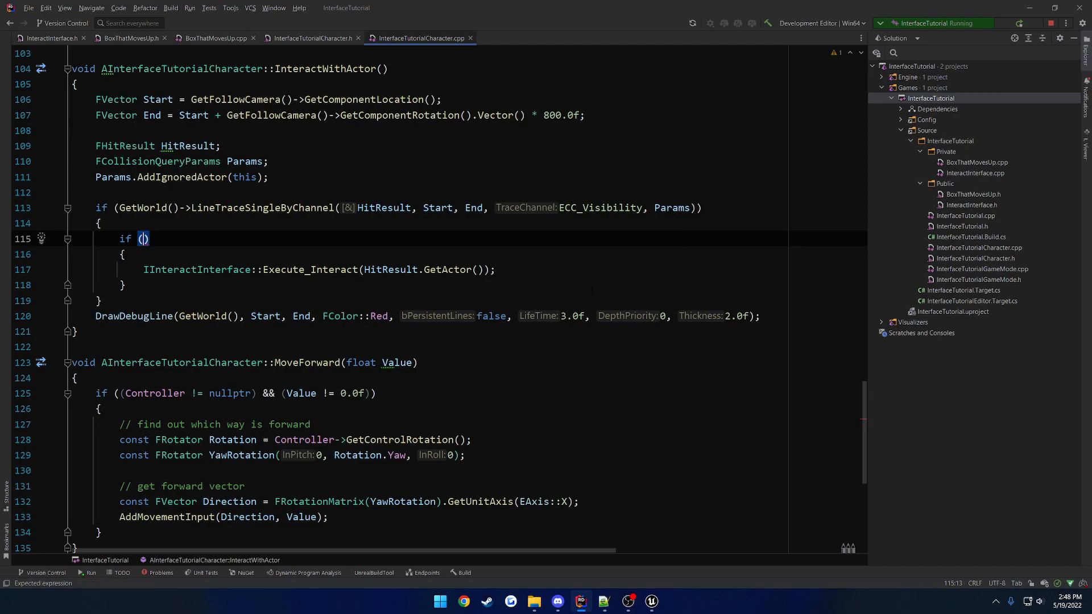
text(HitResult.GetActor()->))
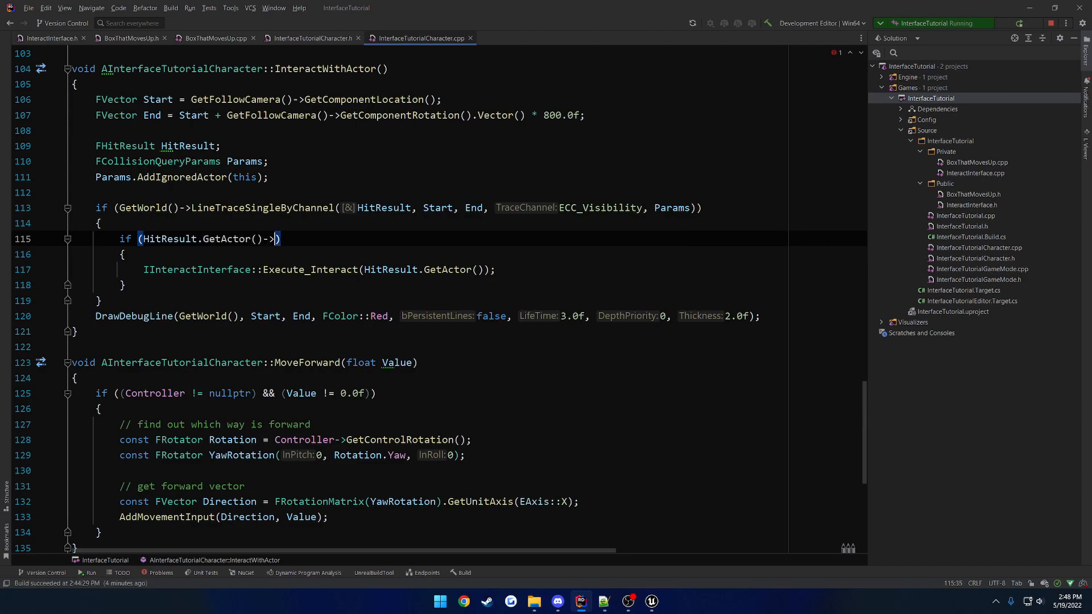
text(Implement)
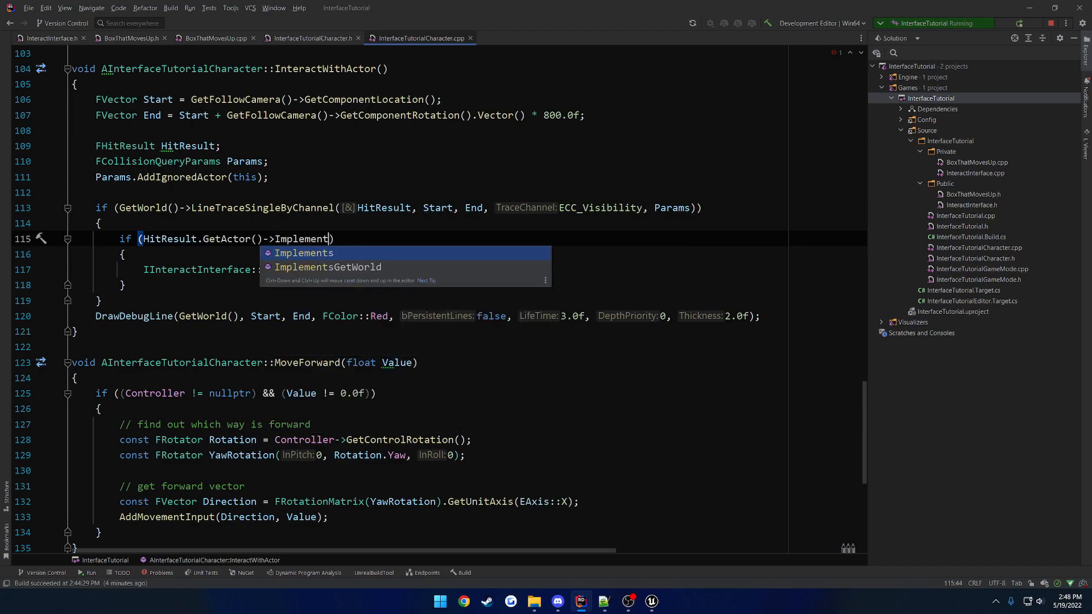
click(302, 252)
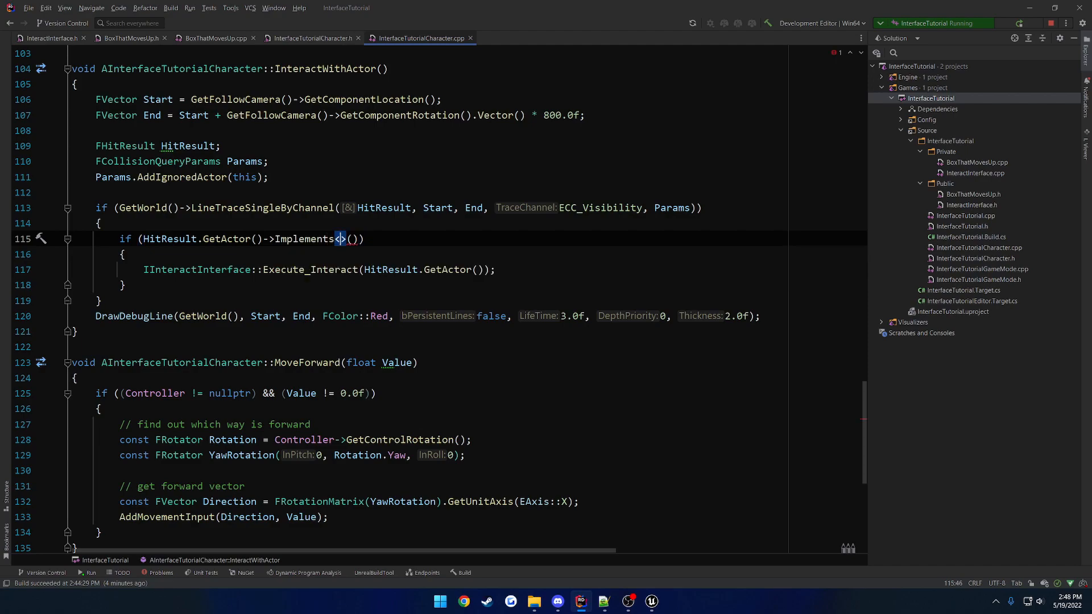
mouse_move(341, 239)
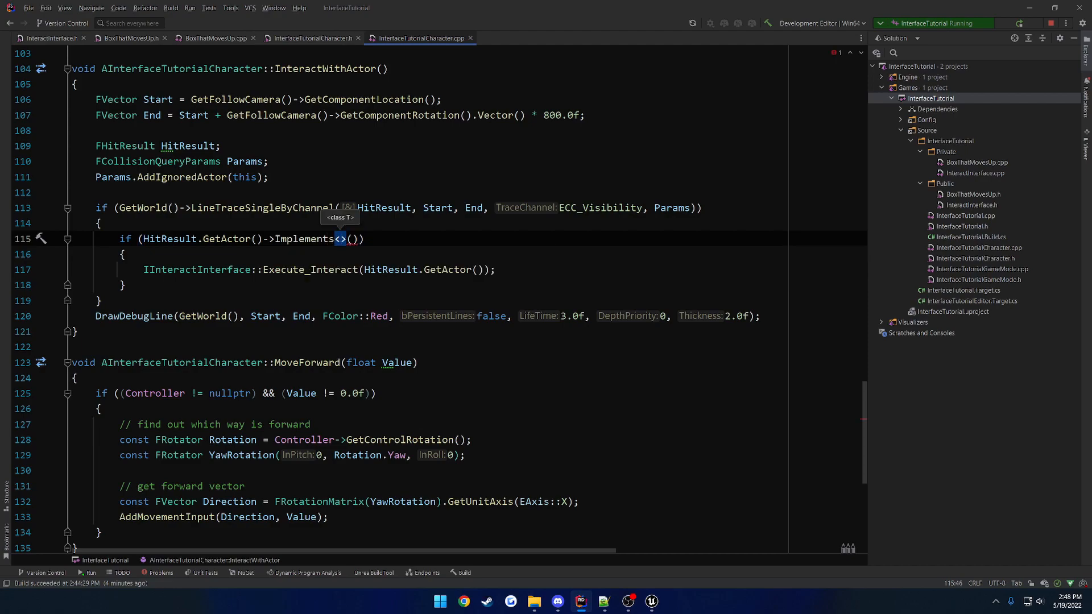
text(UInteractInterface)
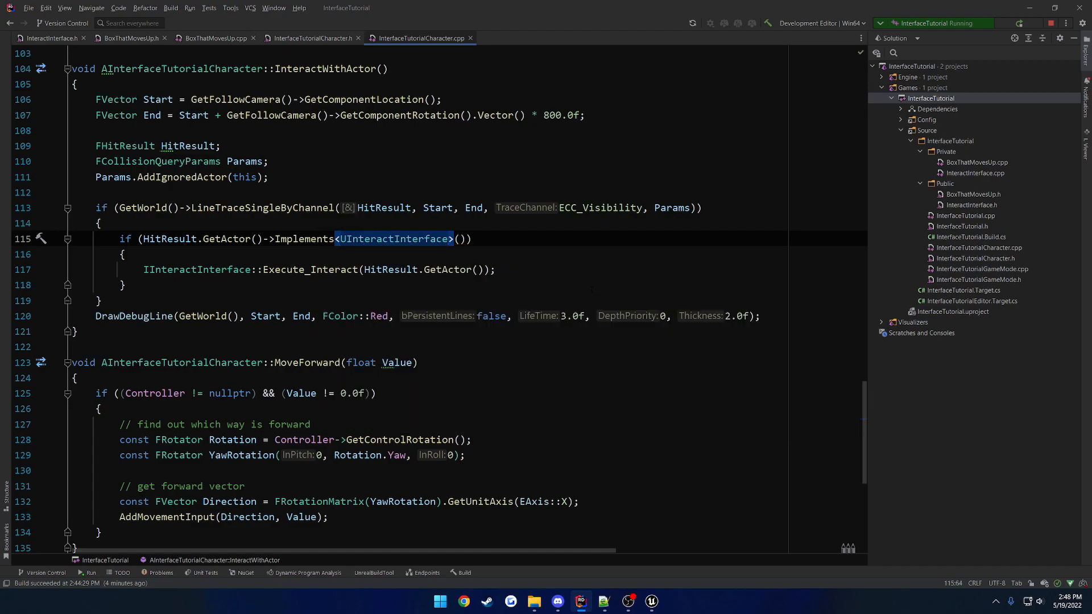
double_click(167, 270)
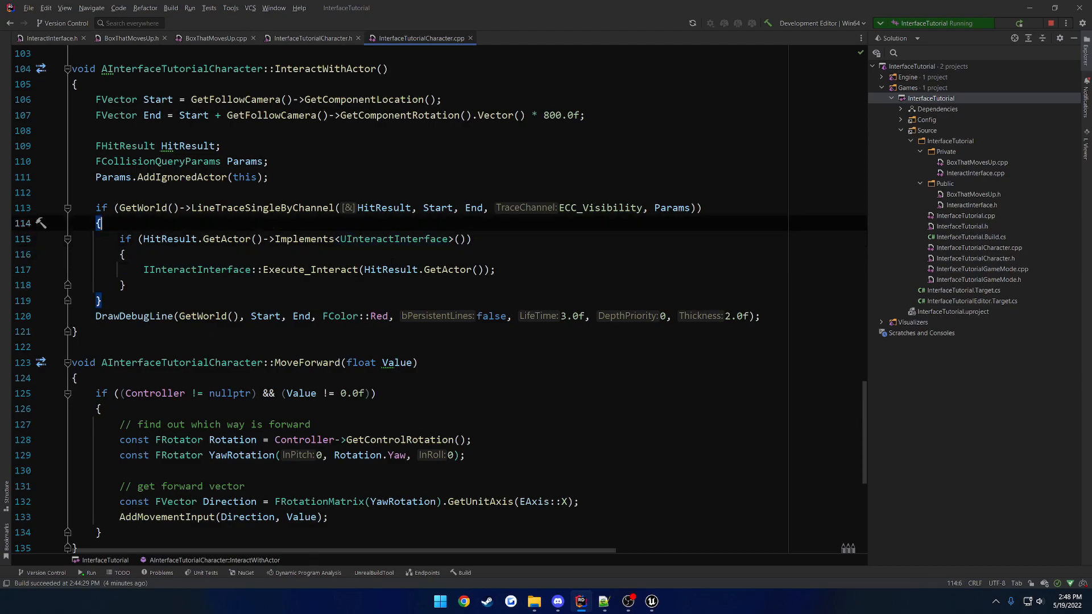
click(648, 601)
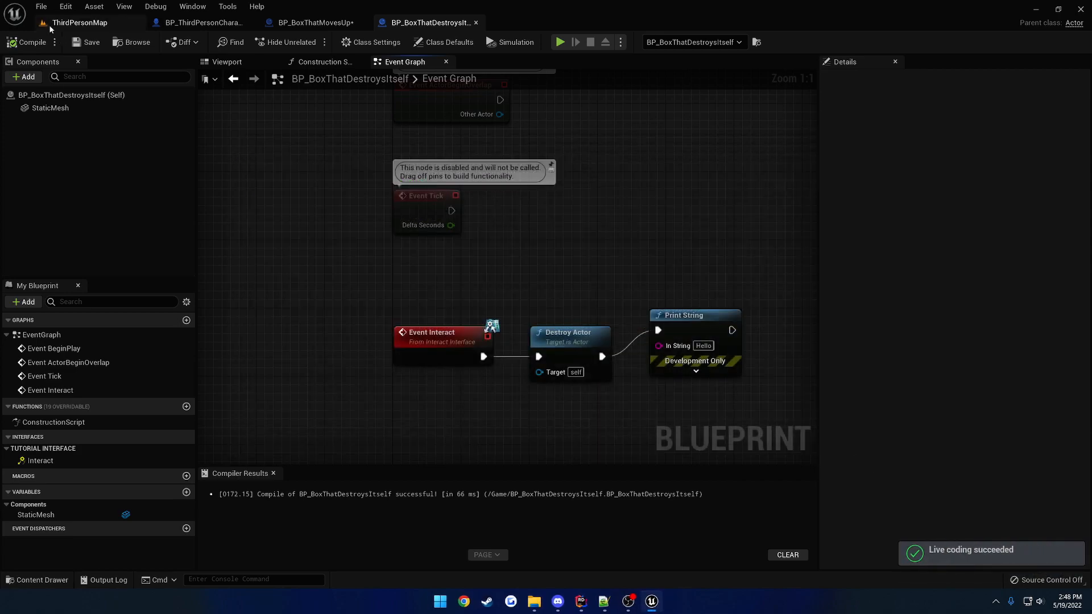
Play-test, delete the Hello Print String node, and recompile BP_BoxThatDestroysItself.
click(560, 41)
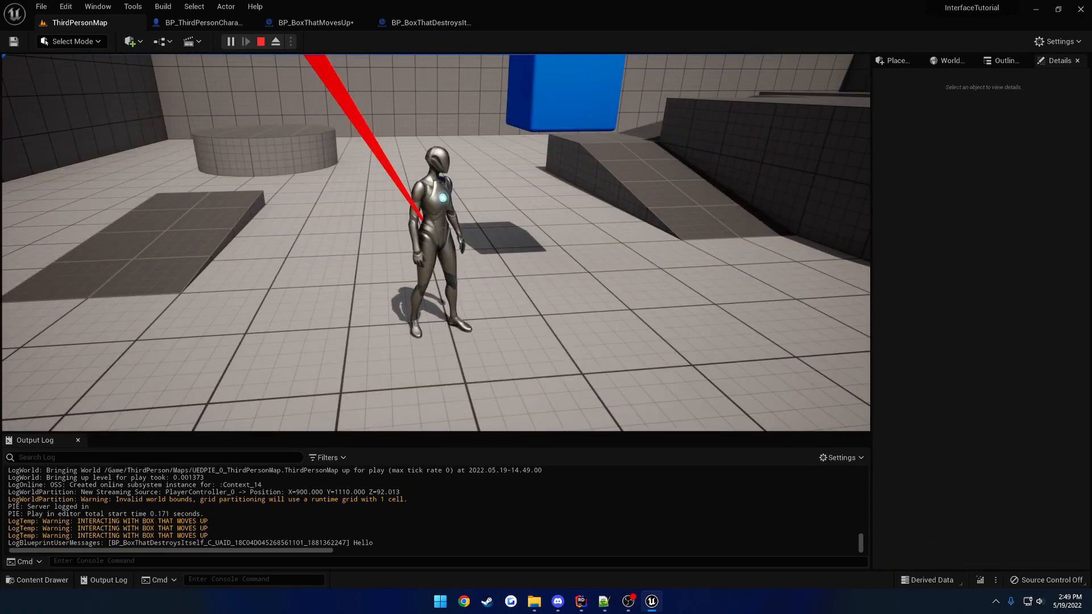
click(428, 22)
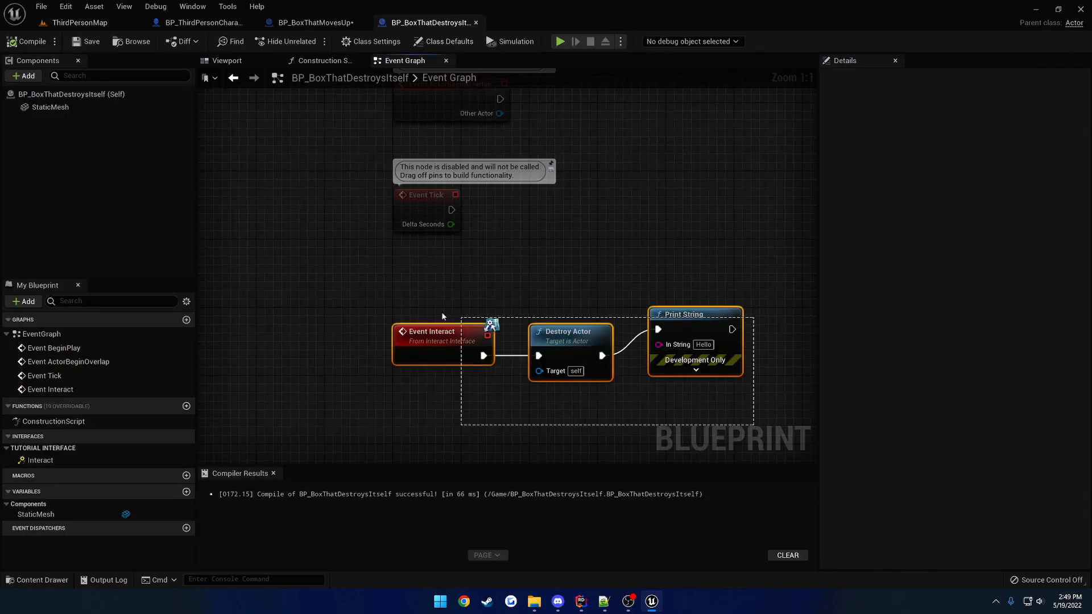
click(312, 22)
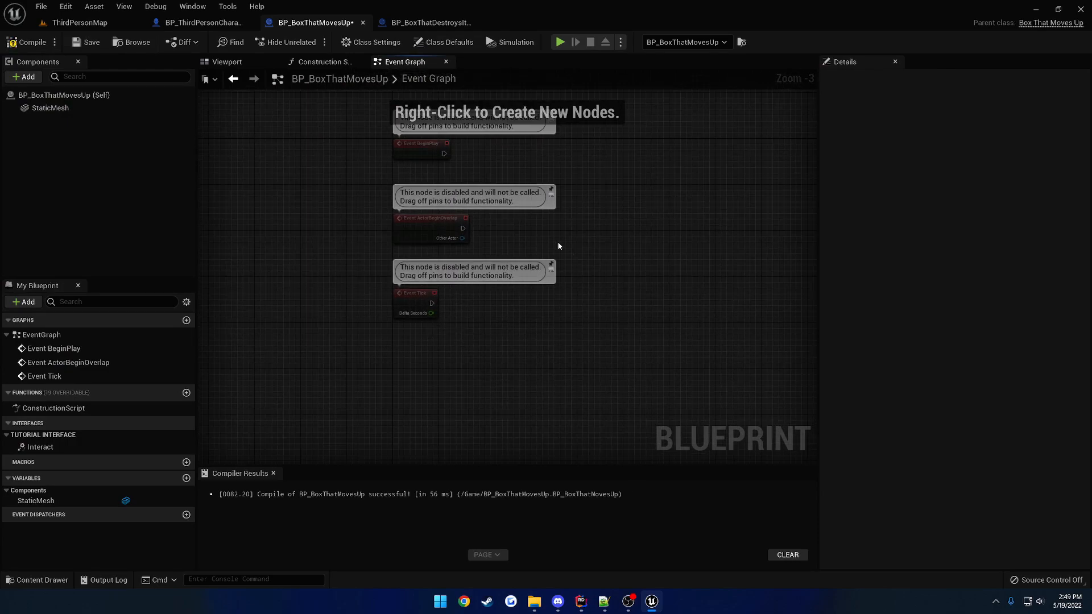
click(28, 42)
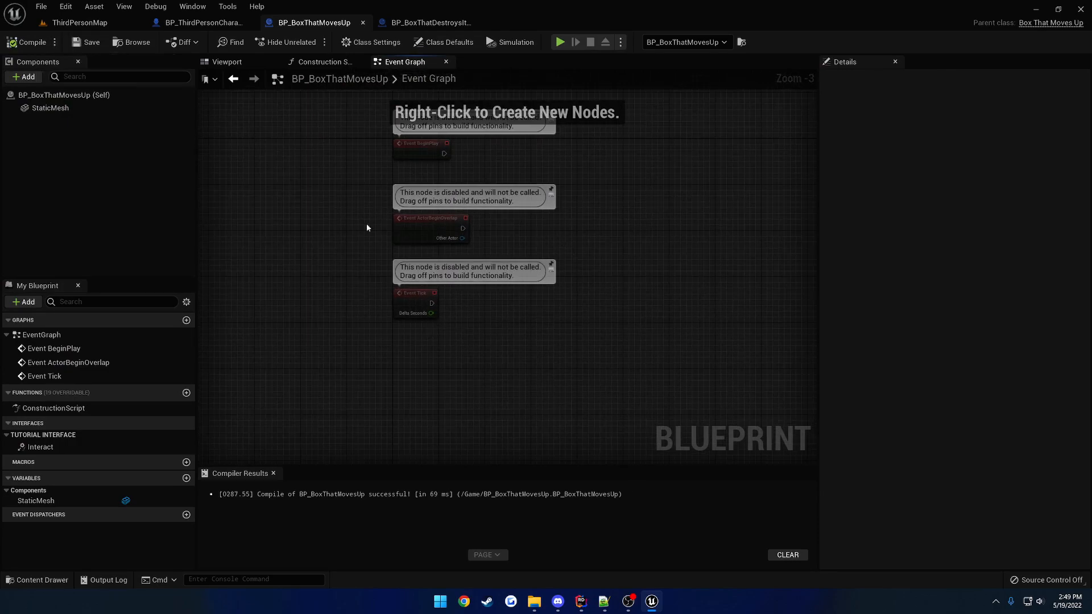
click(429, 22)
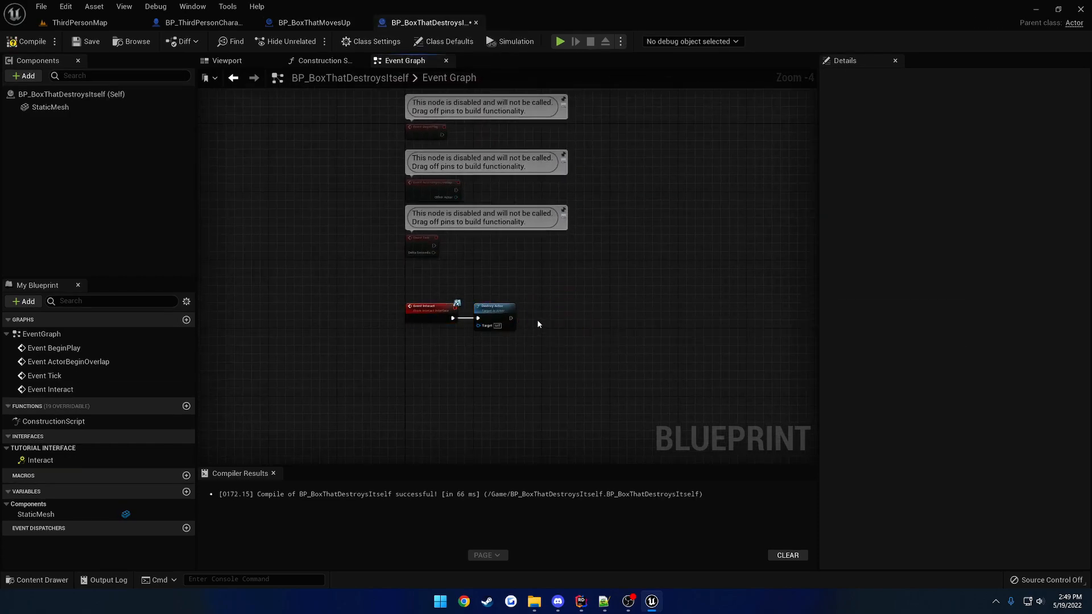
click(84, 41)
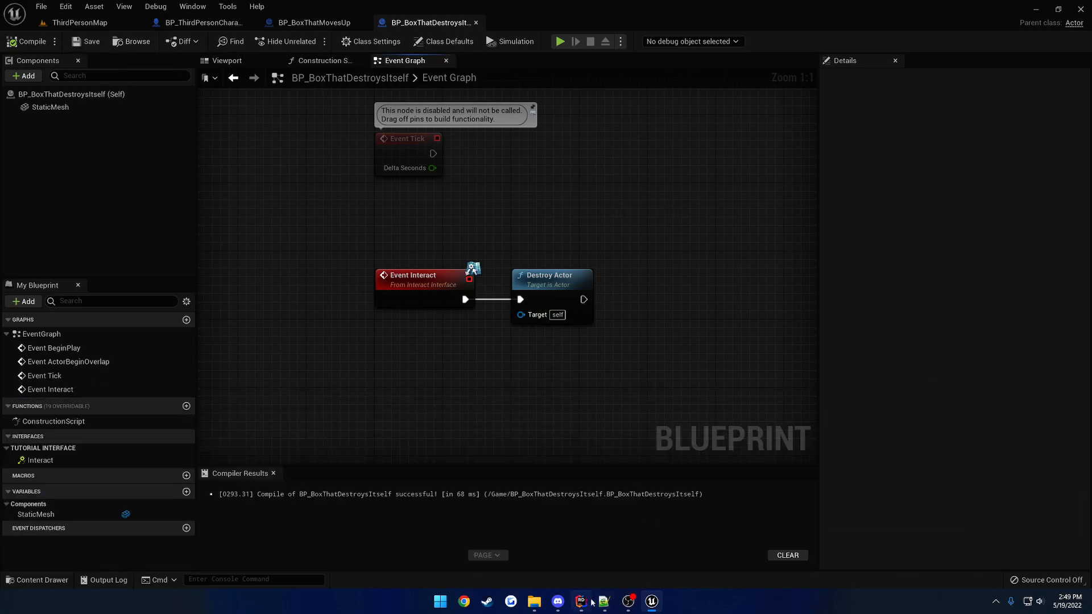
click(580, 601)
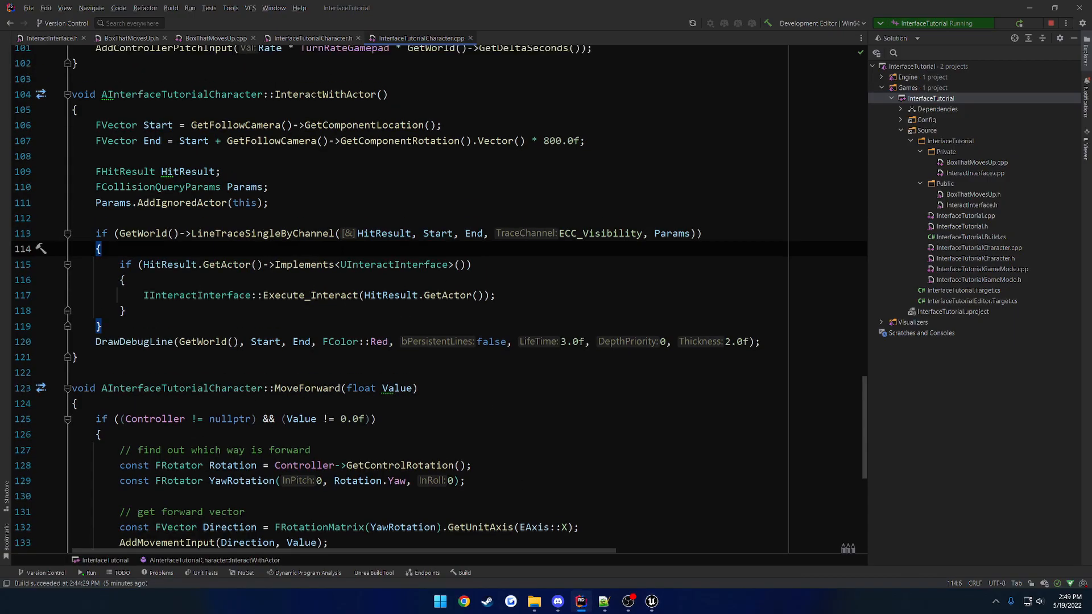
Open InteractInterface.h and highlight the void return type of Interact().
scroll(up, 3)
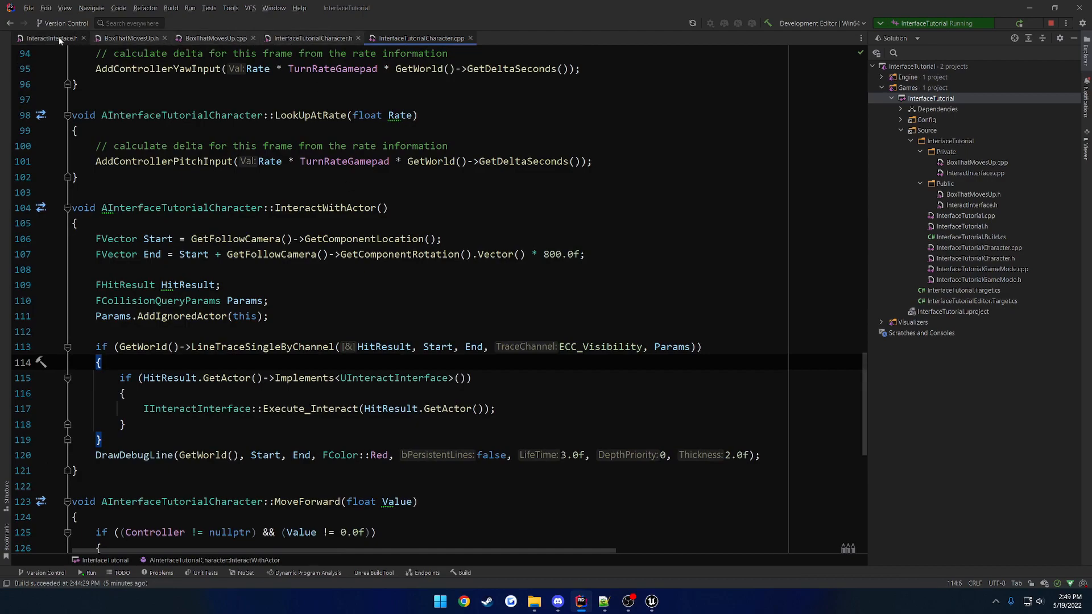
click(45, 37)
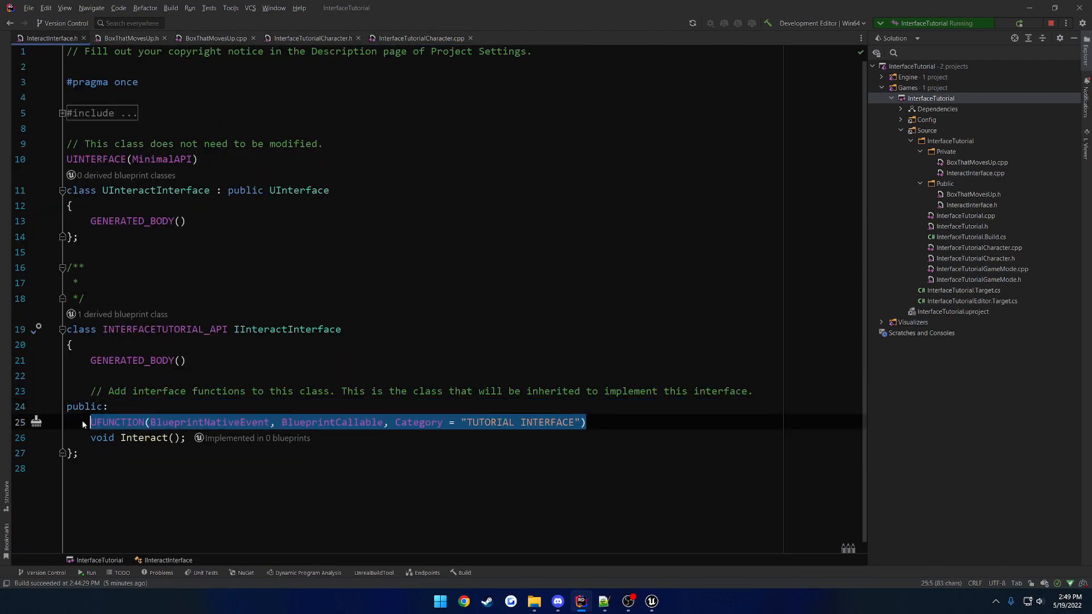
click(108, 406)
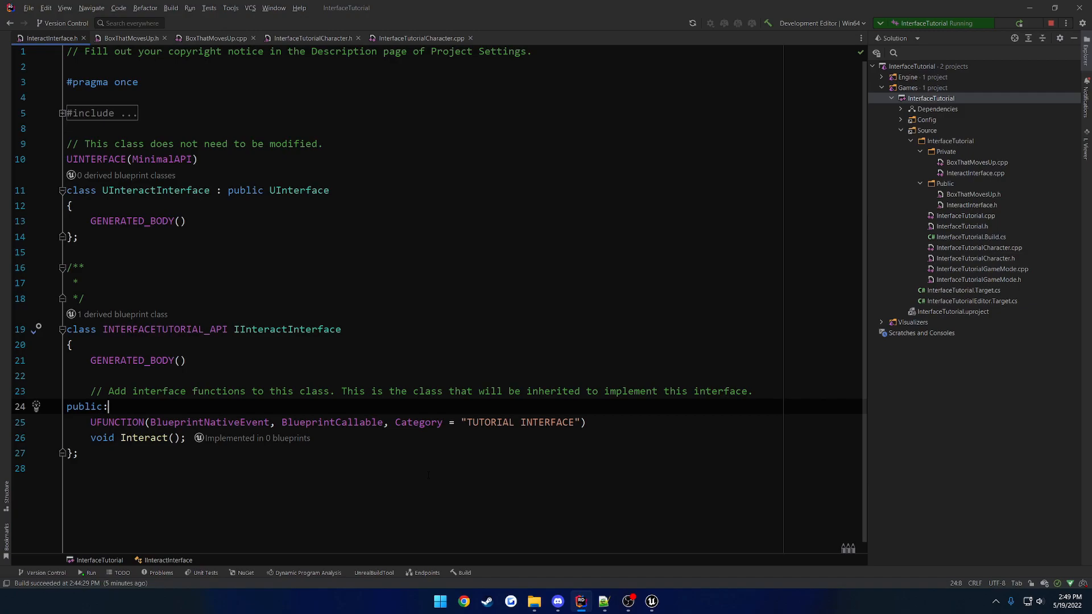
double_click(101, 437)
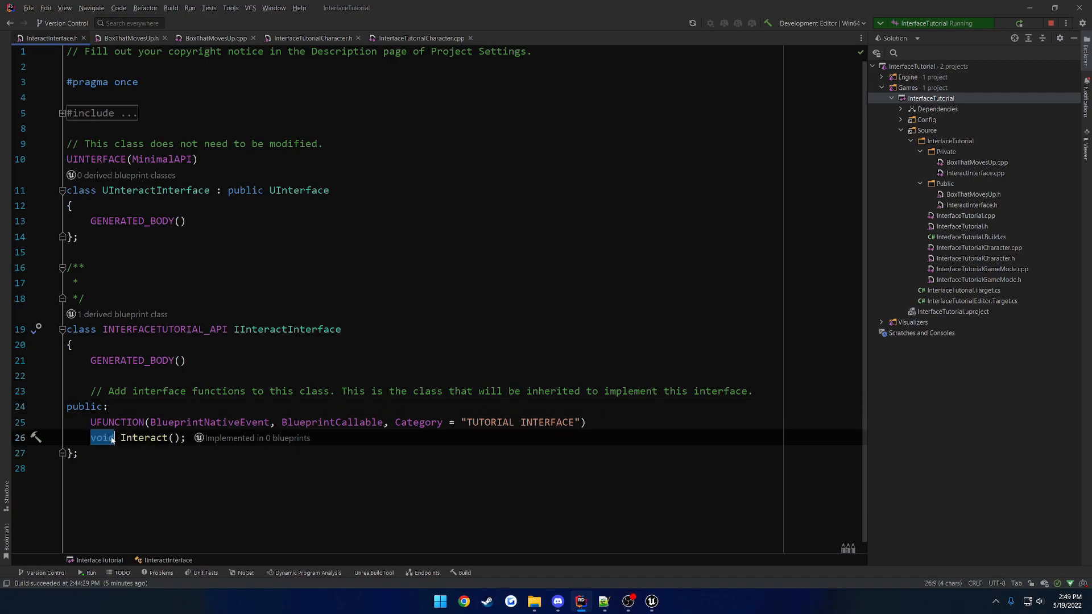
mouse_move(654, 587)
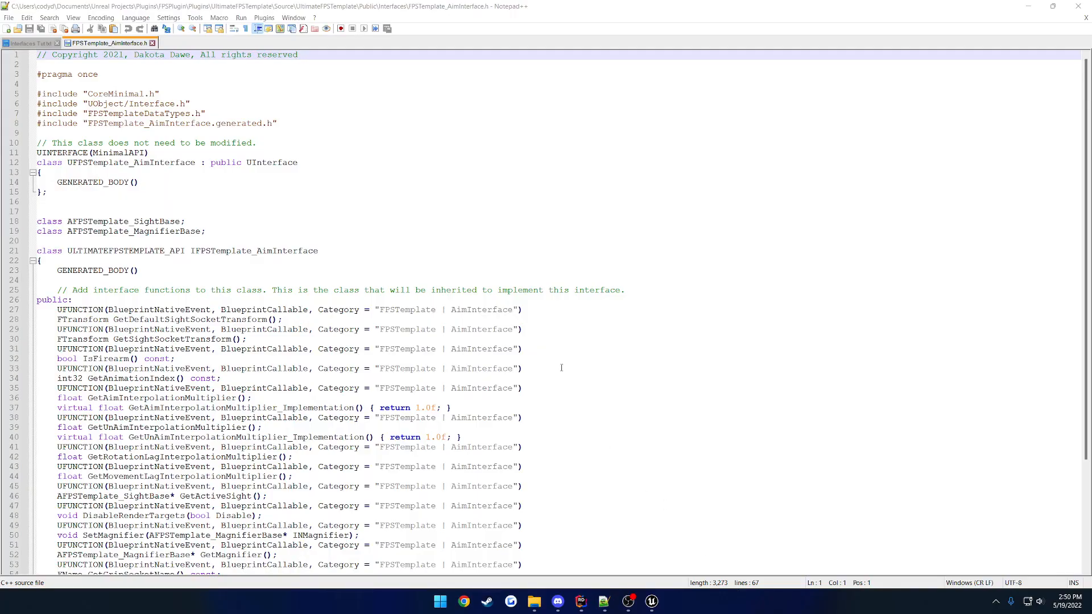
Inspect the FTransform return types in FPSTemplate_AimInterface.h, then close Notepad++.
double_click(252, 251)
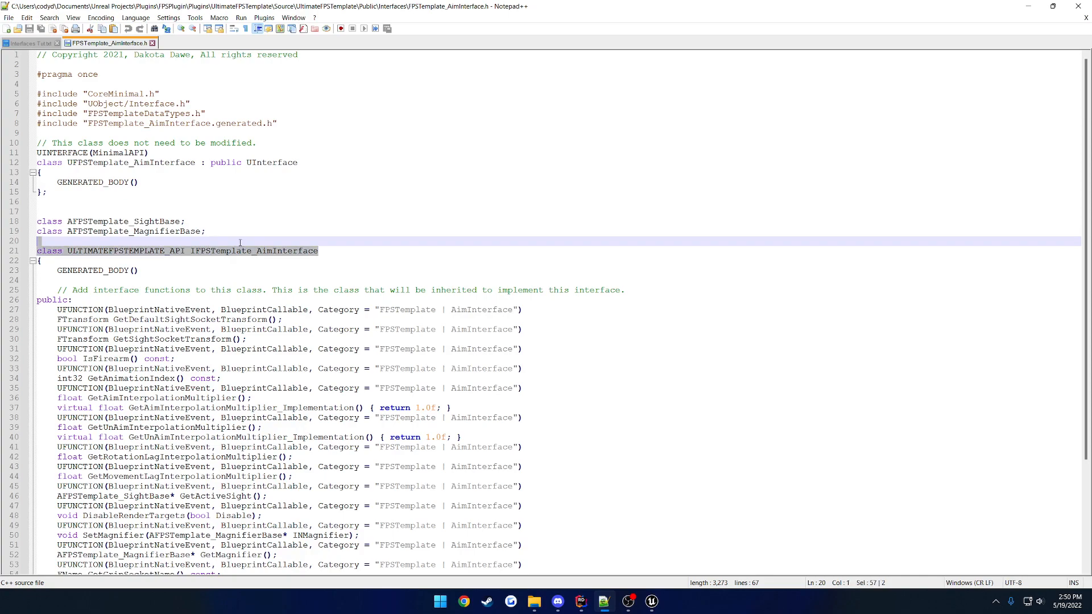
click(333, 250)
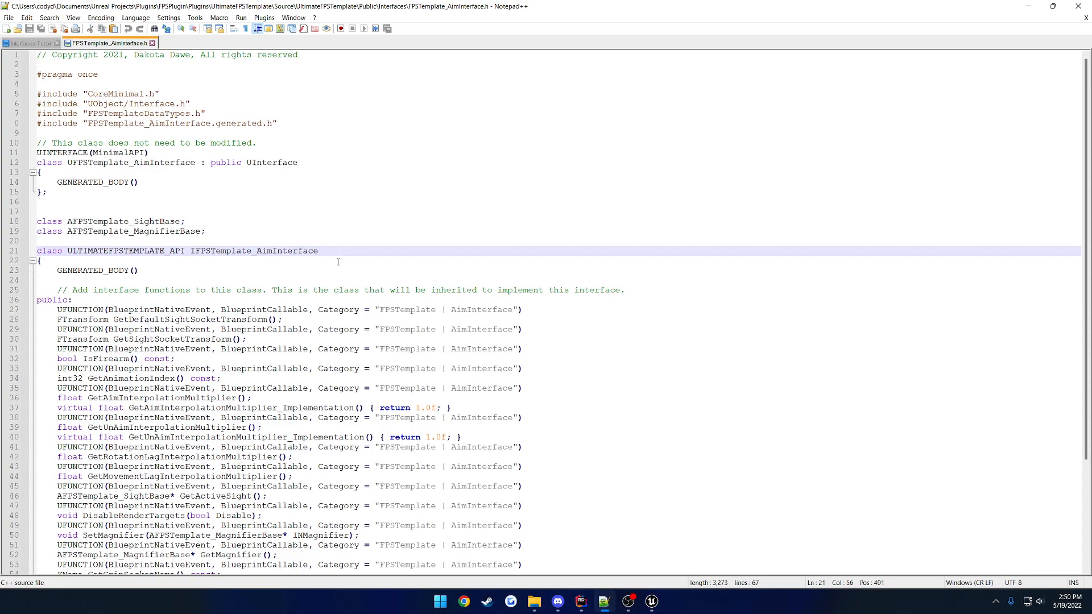
scroll(down, 3)
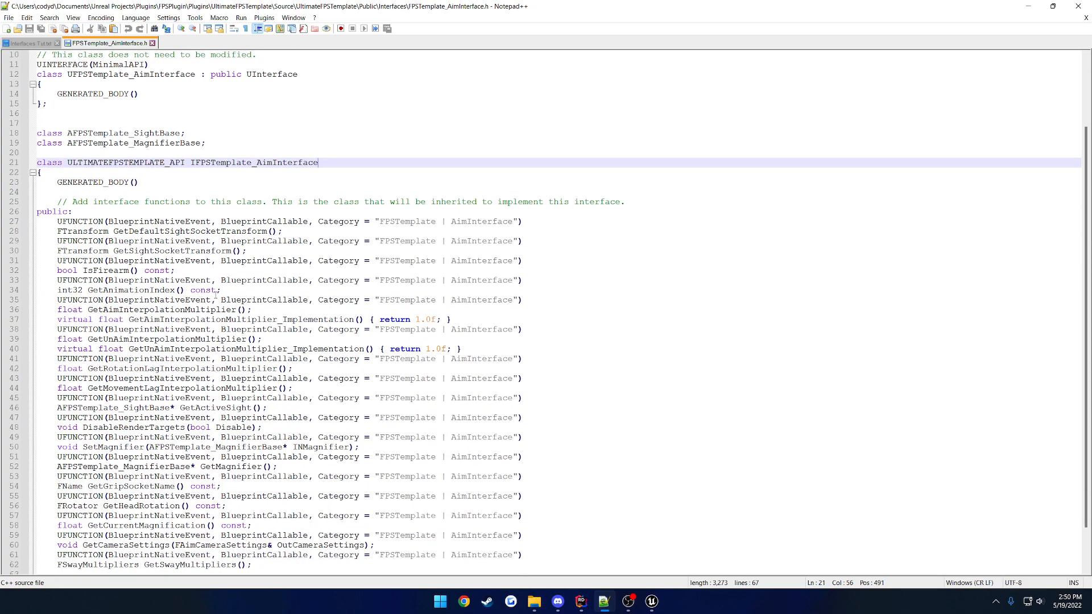
double_click(83, 232)
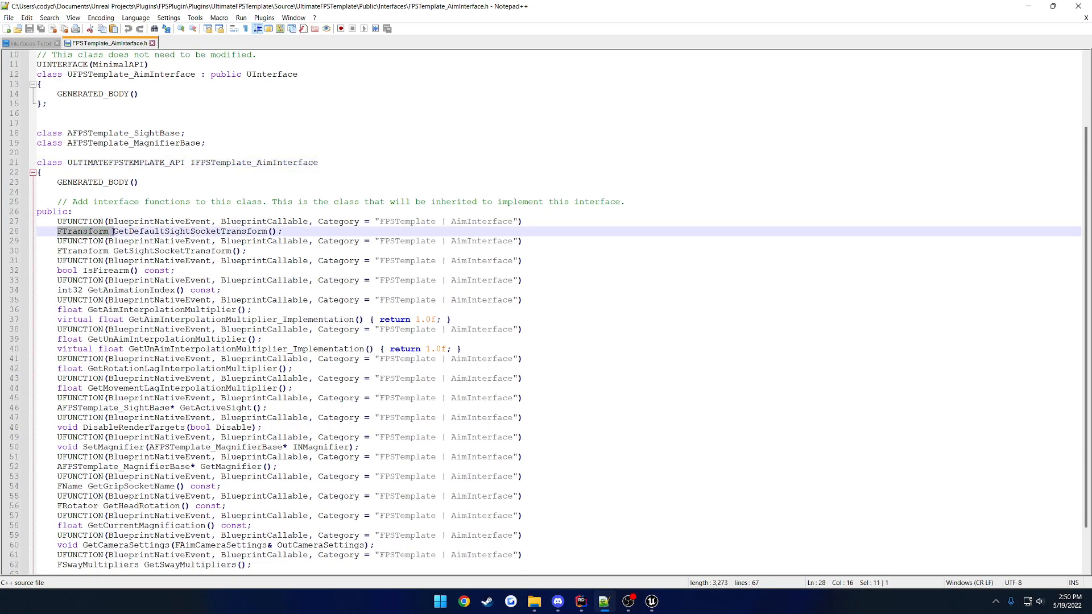
click(84, 231)
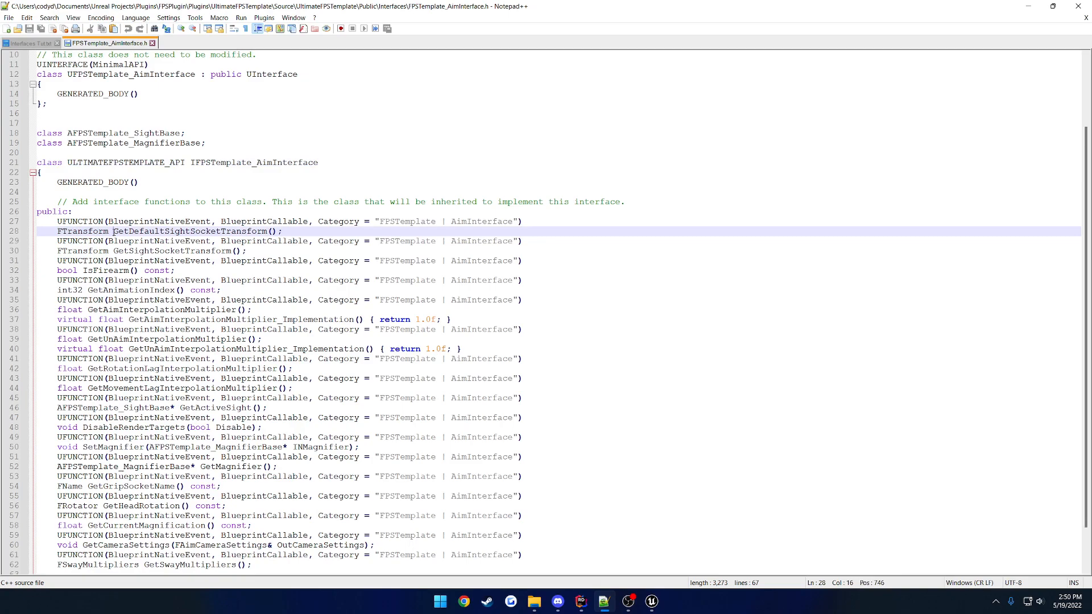
double_click(84, 232)
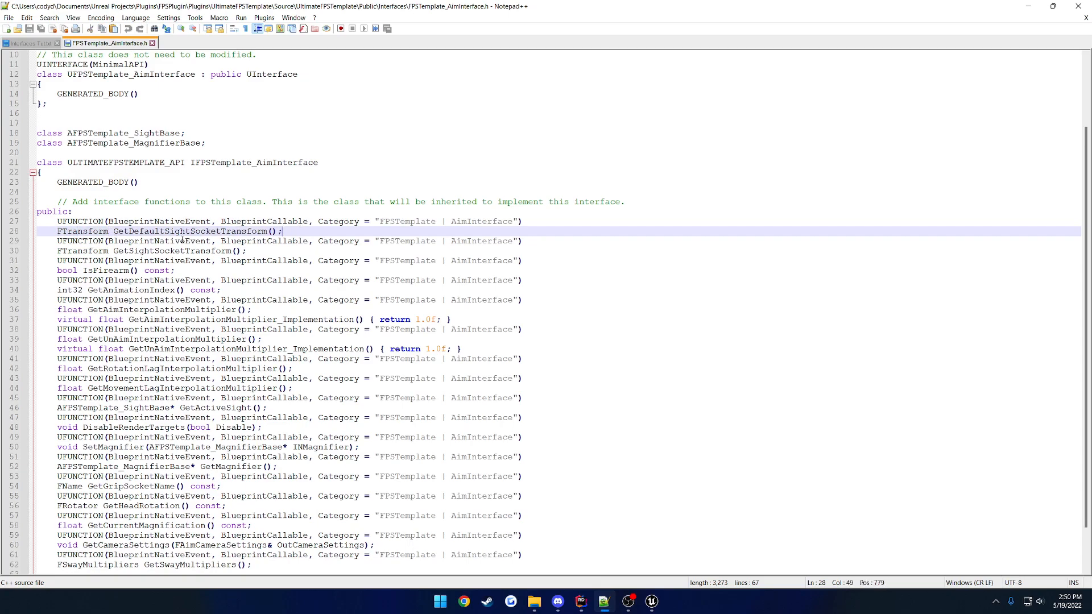
double_click(83, 232)
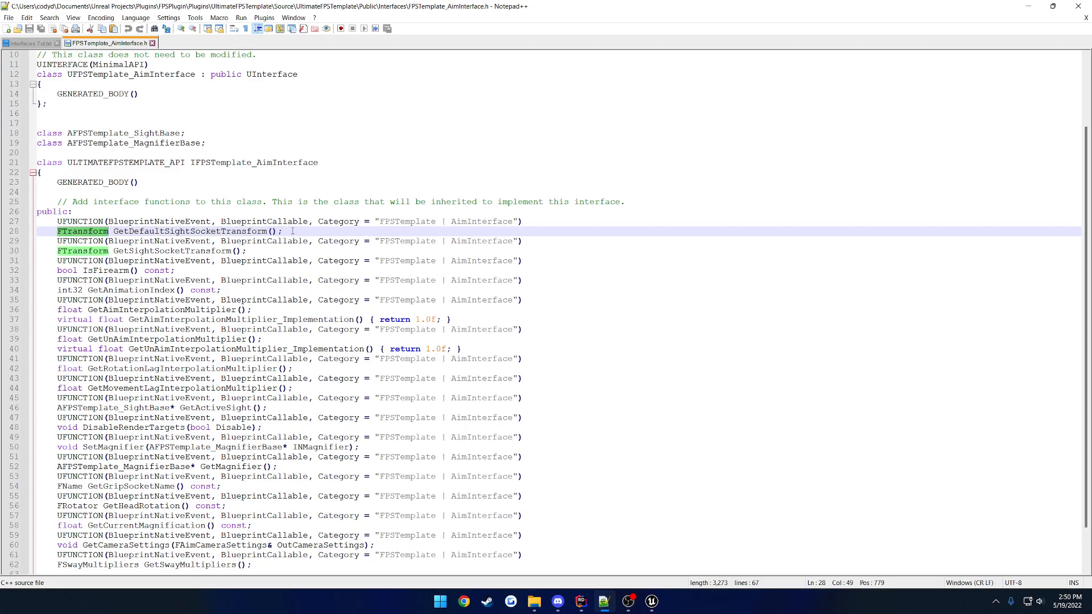
click(467, 165)
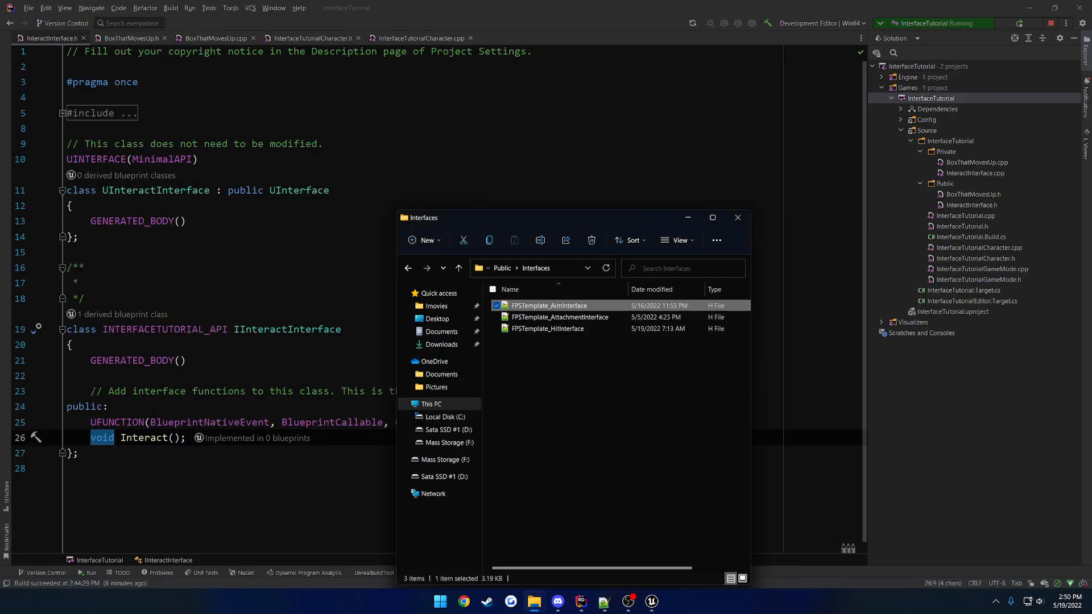
Change Interact's return type from void to float in InteractInterface.h and BoxThatMovesUp.h.
click(738, 218)
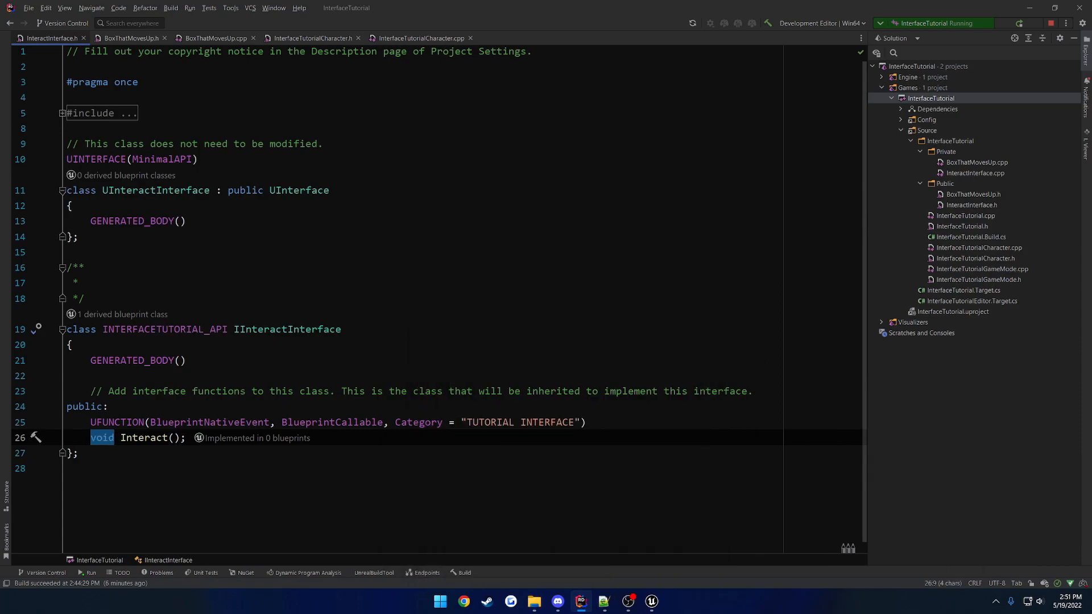
text(float)
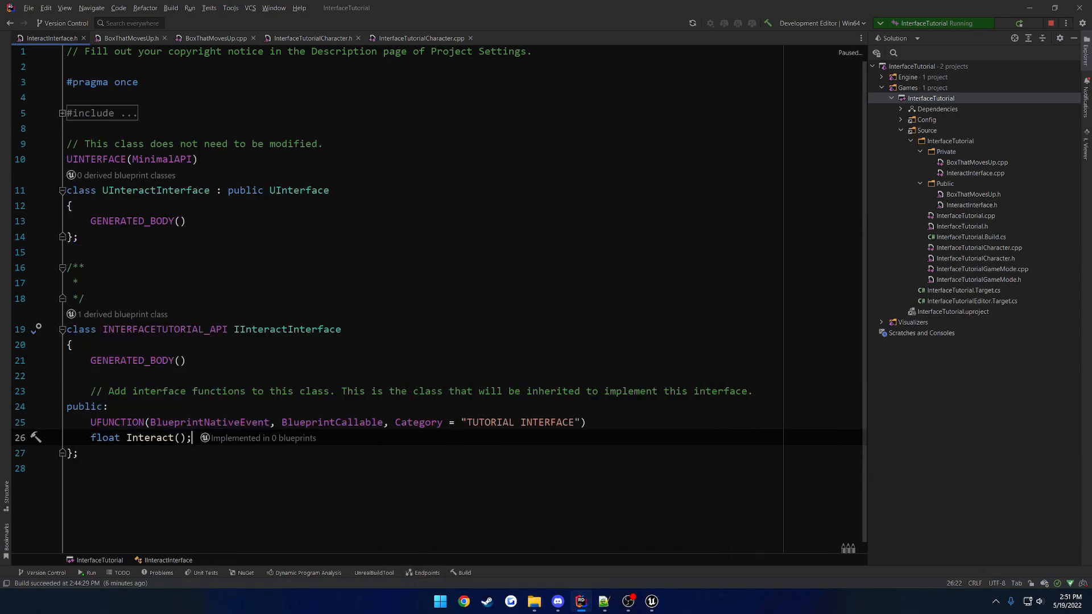
click(130, 38)
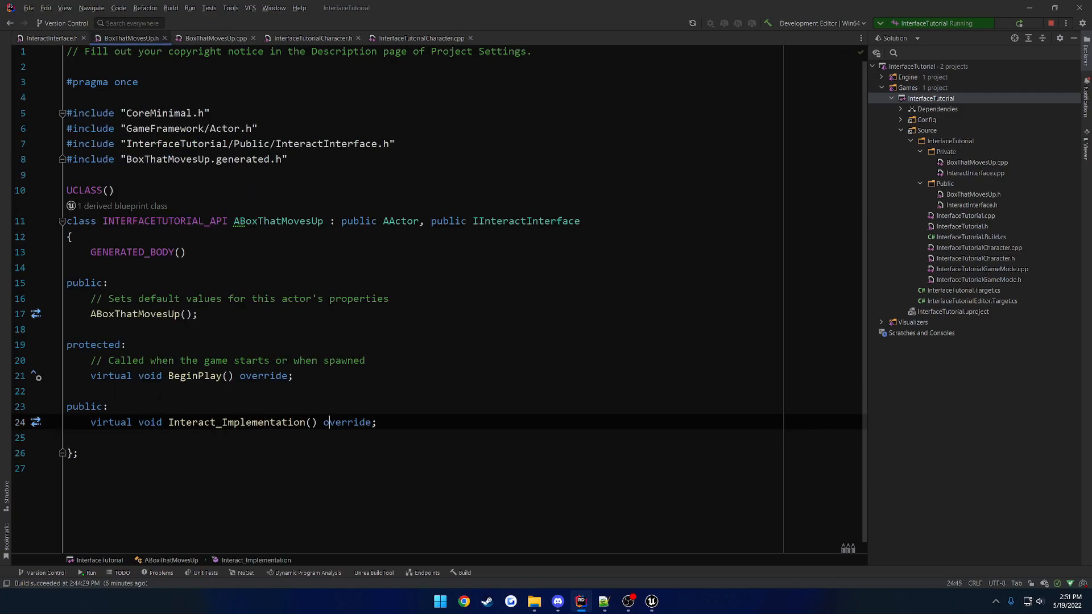
text(float)
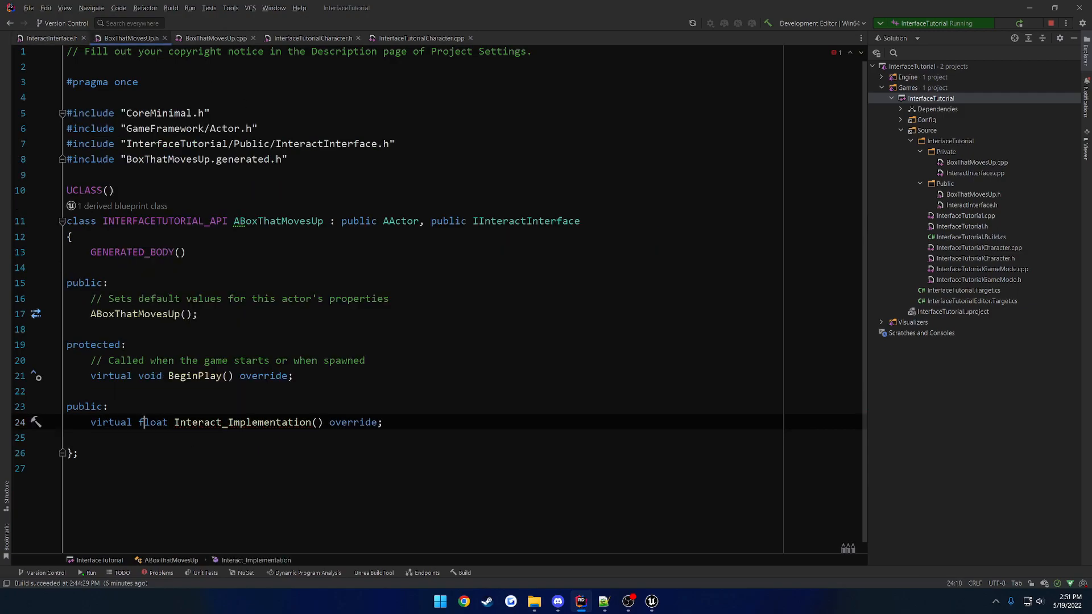
Update BoxThatMovesUp.cpp so Interact_Implementation returns -1.0f.
click(214, 38)
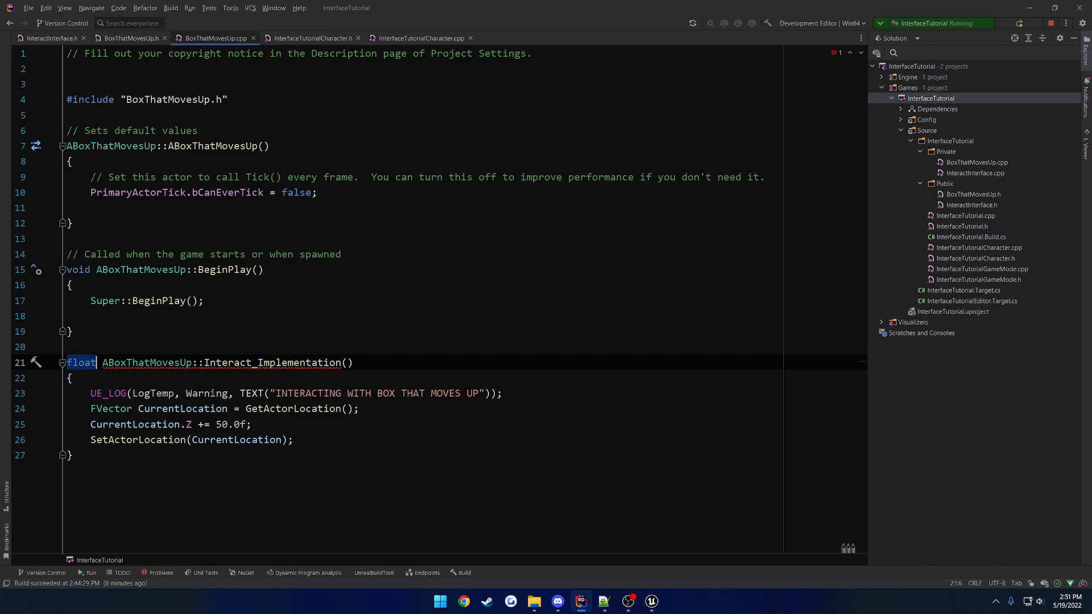
text(return)
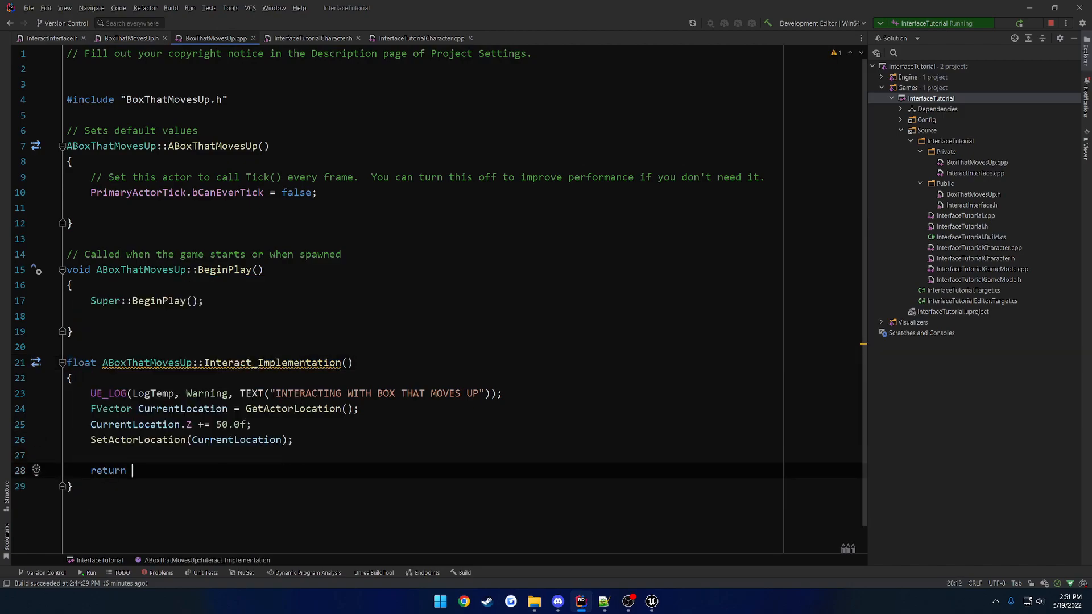
text(-1.0f;)
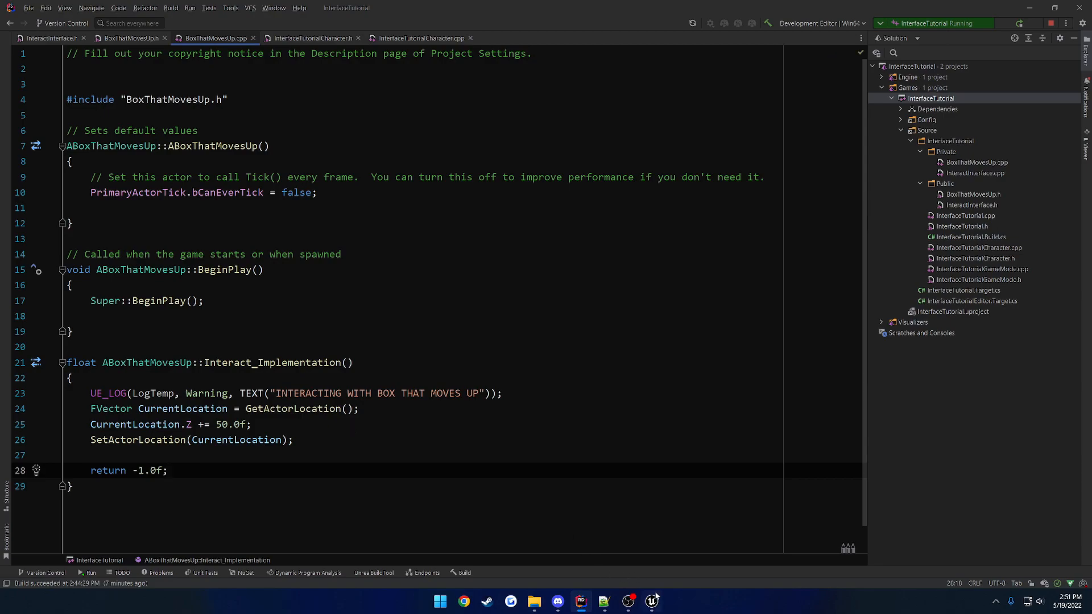
click(651, 601)
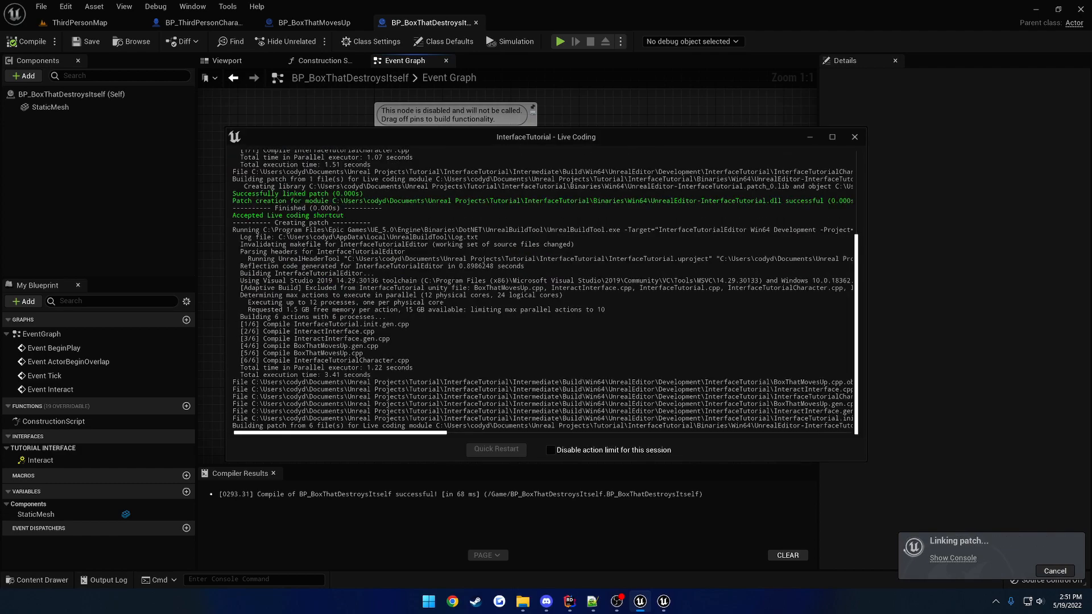
Inspect the broken Interact_1_1 event and recompile BP_BoxThatDestroysItself with its Interact function graph.
click(854, 136)
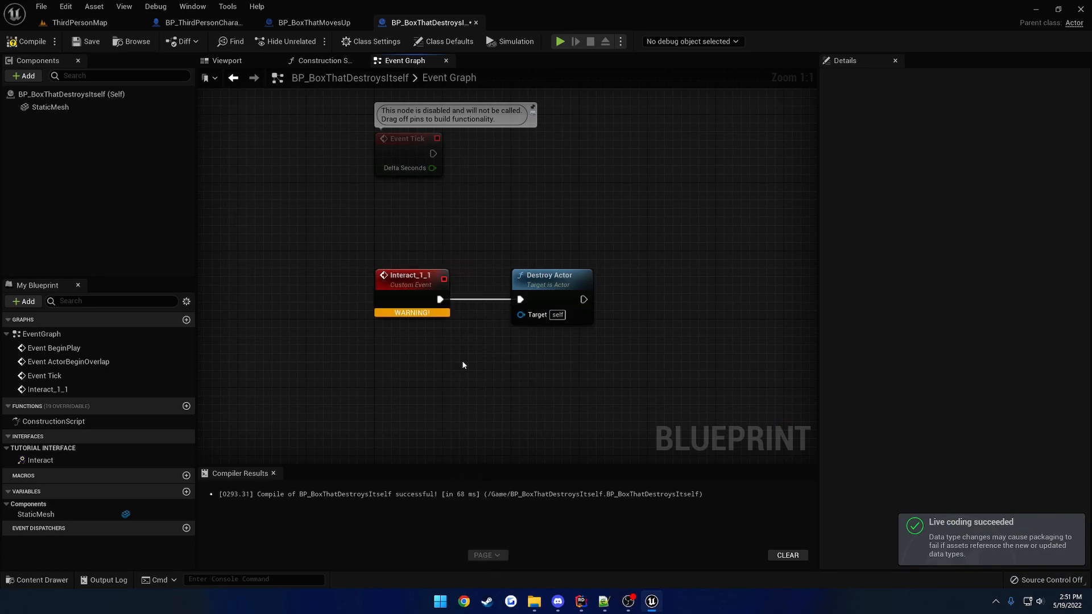
click(410, 276)
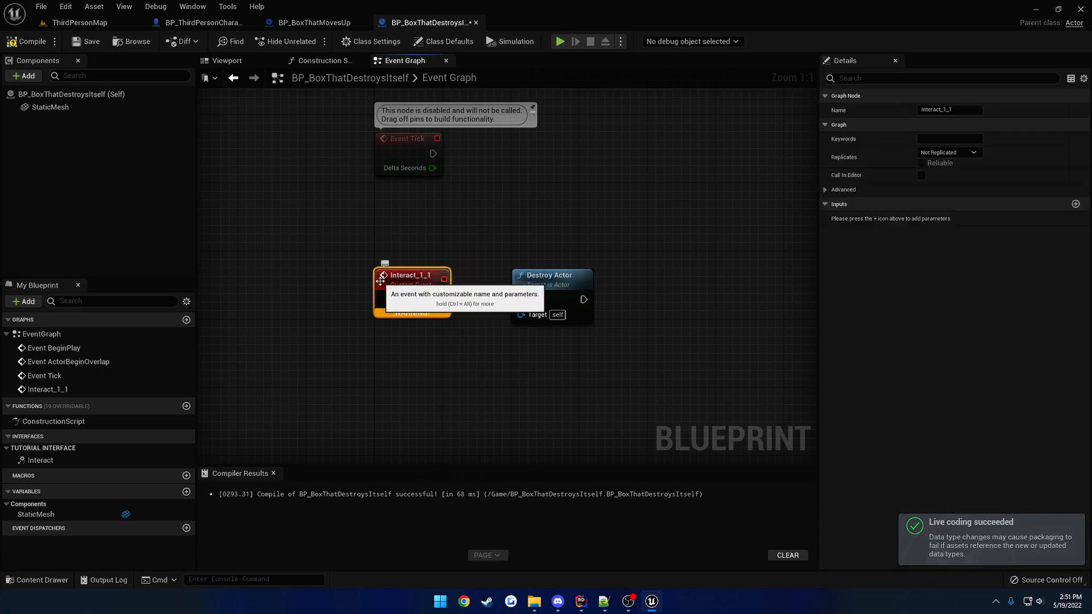
double_click(40, 459)
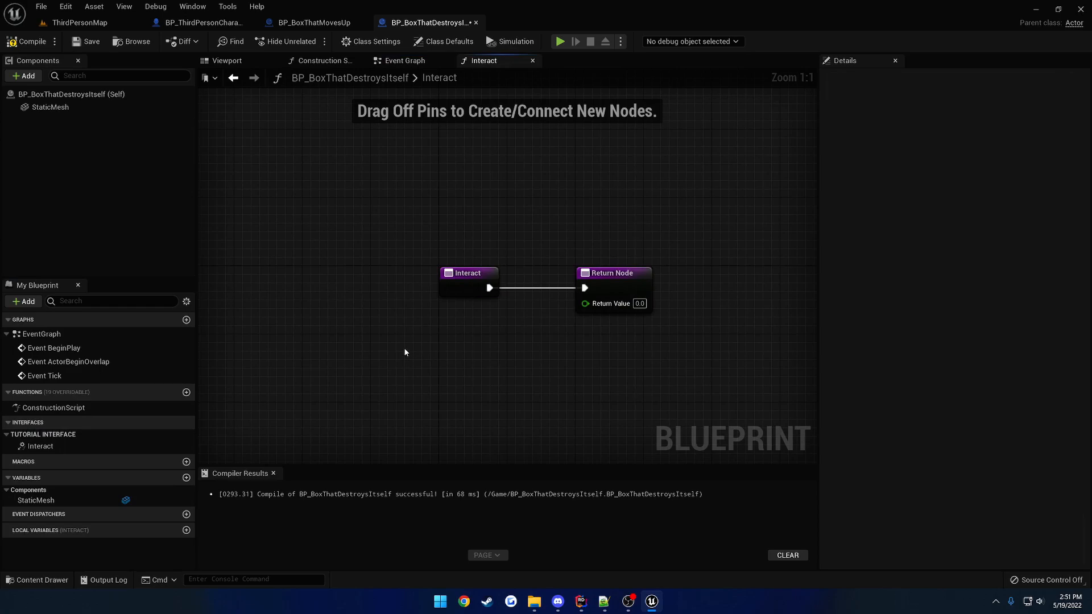
mouse_move(415, 177)
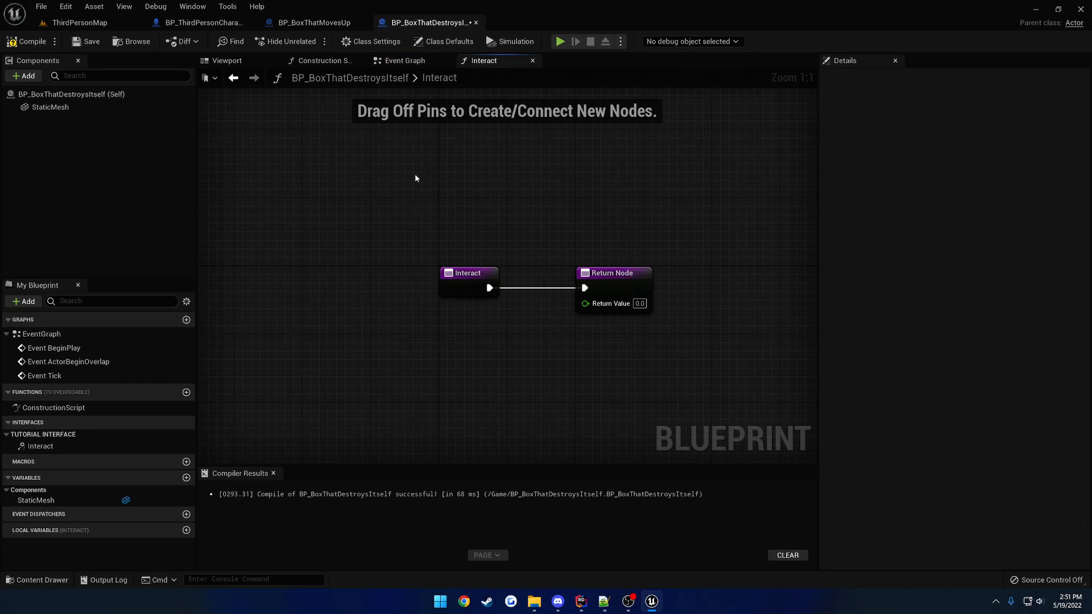
click(404, 61)
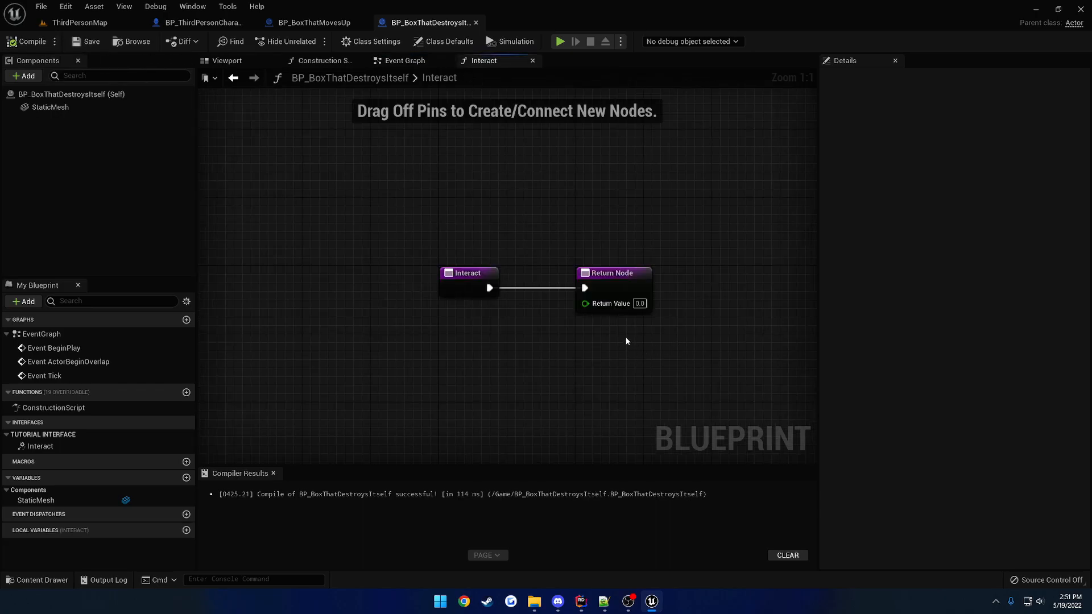
mouse_move(610, 480)
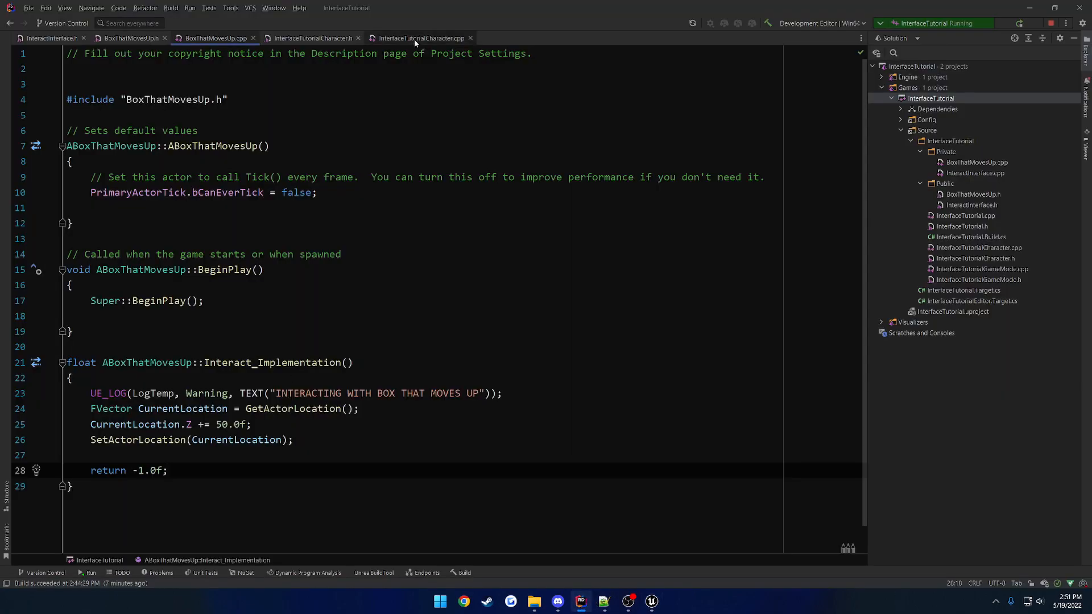
Store the Execute_Interact result in a float ReturnValue in InterfaceTutorialCharacter.cpp.
click(420, 37)
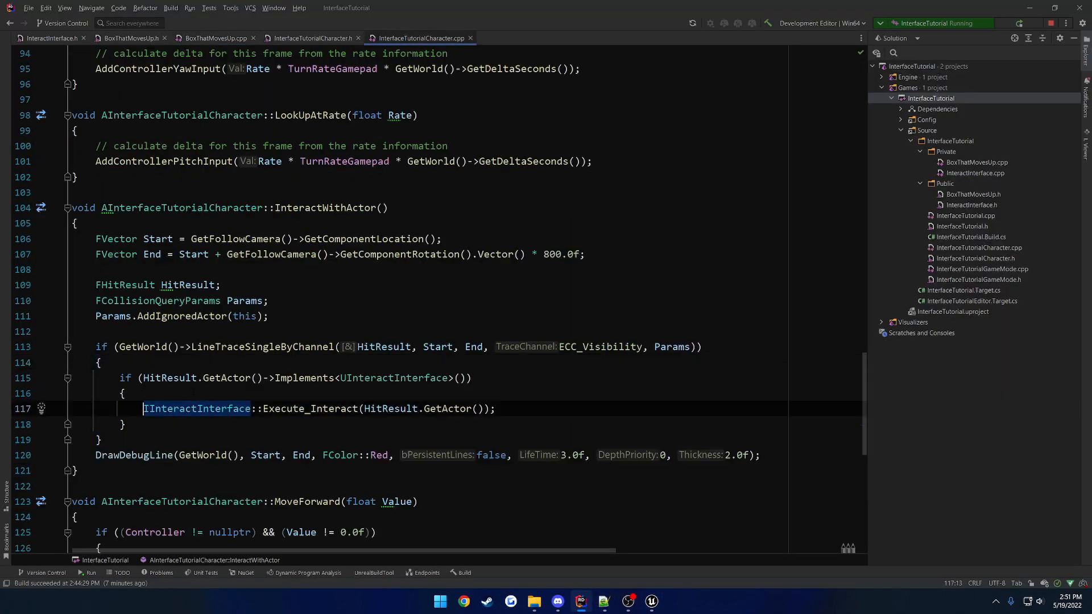
text(float ReturnValue =)
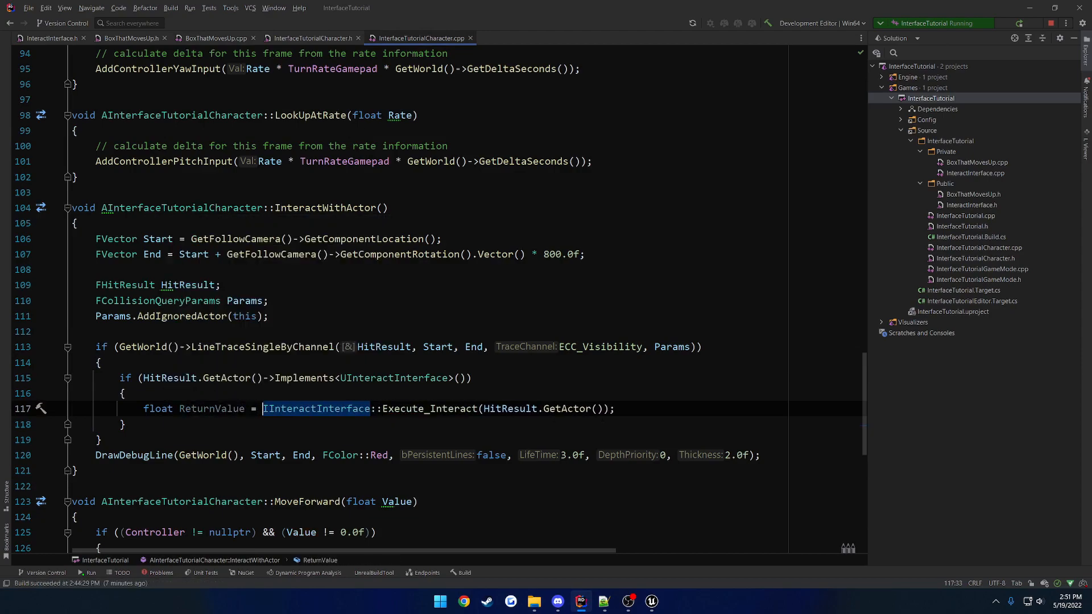
key(Return)
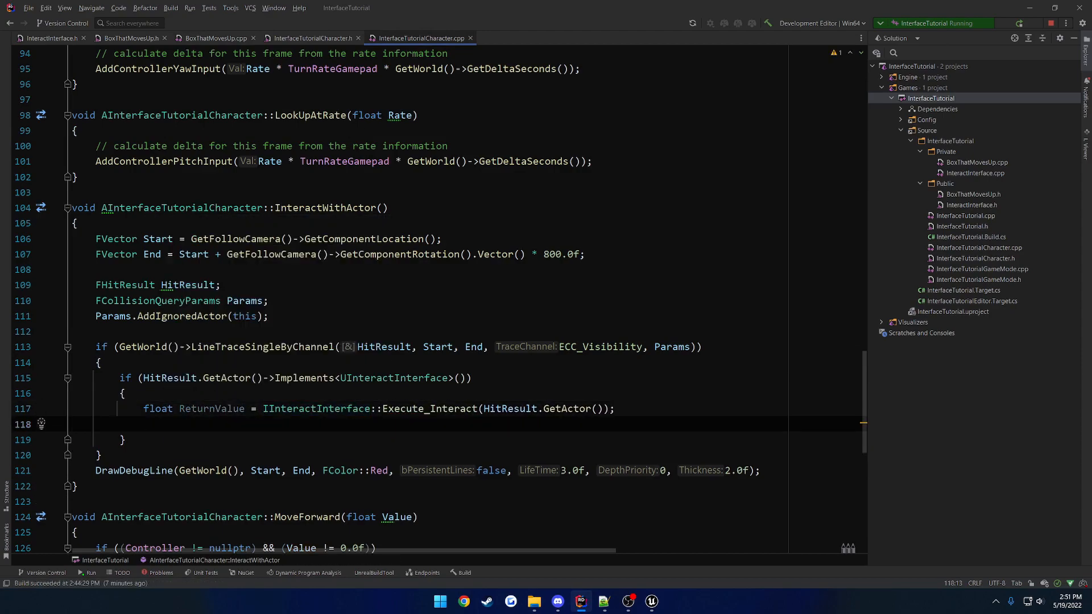
Print 'Return Value:' plus FString::SanitizeFloat(ReturnValue) via UKismetSystemLibrary::PrintString, including KismetSystemLibrary.h.
text(UKis)
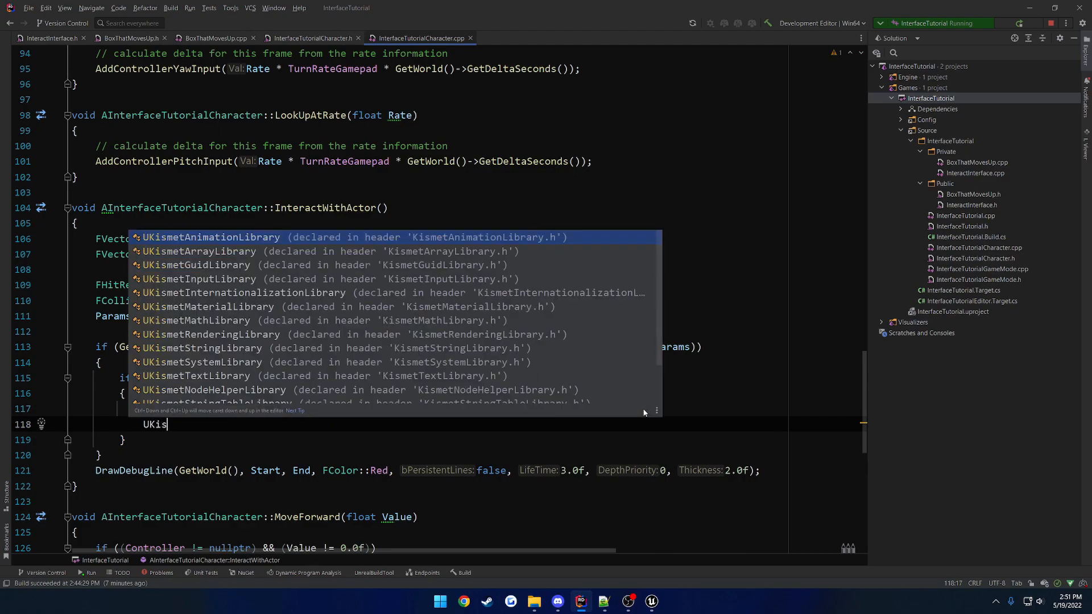
text(metSystem)
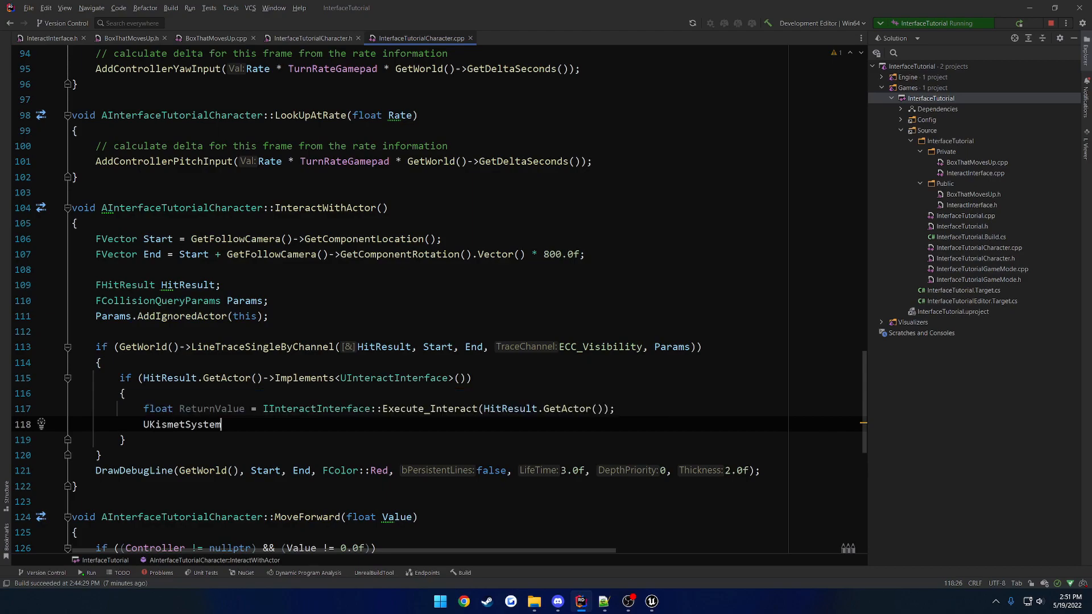
text(Library::PrintString(GetWorld(), "My)
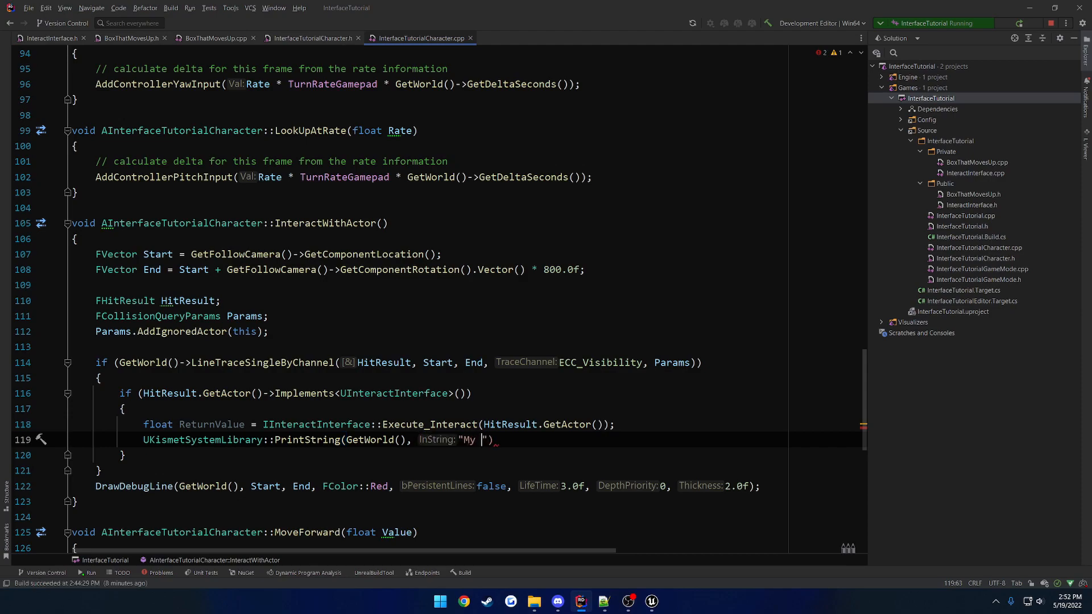
key(Backspace)
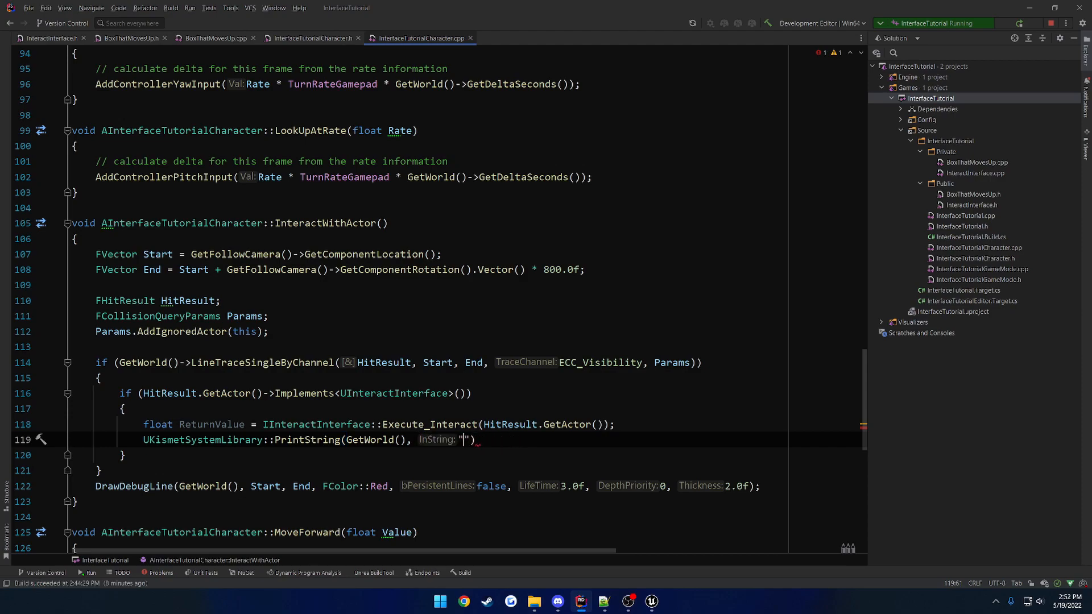
text(Return Value:)
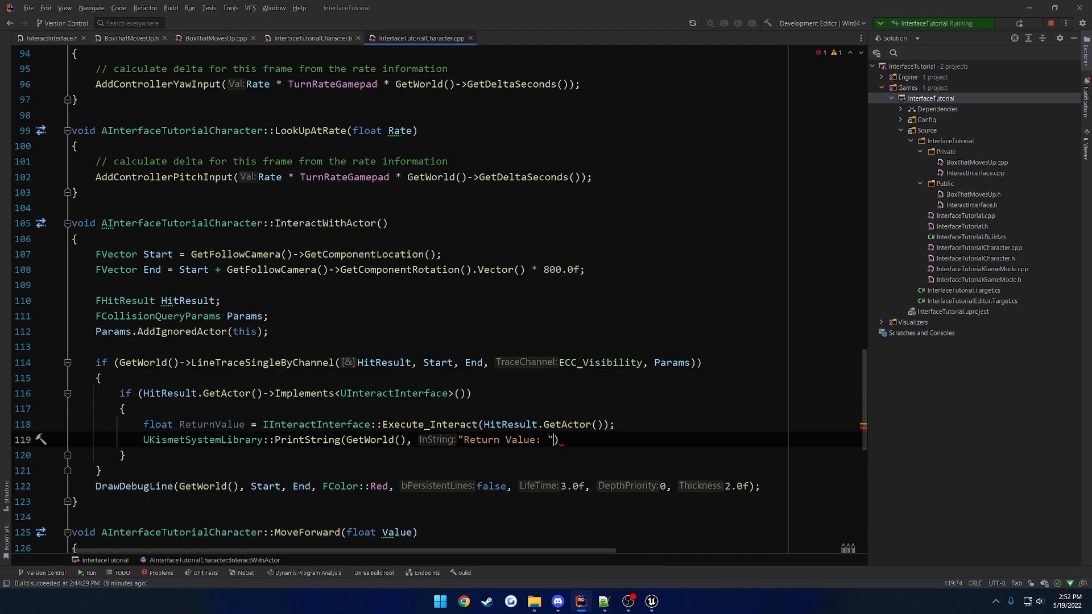
text(+ FString::)
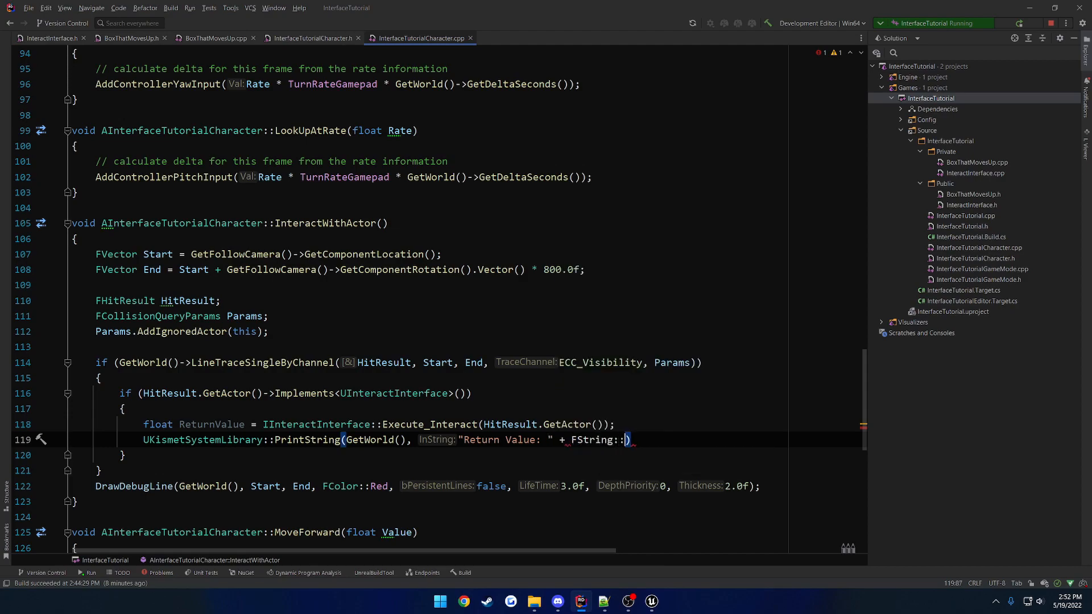
text(Sant)
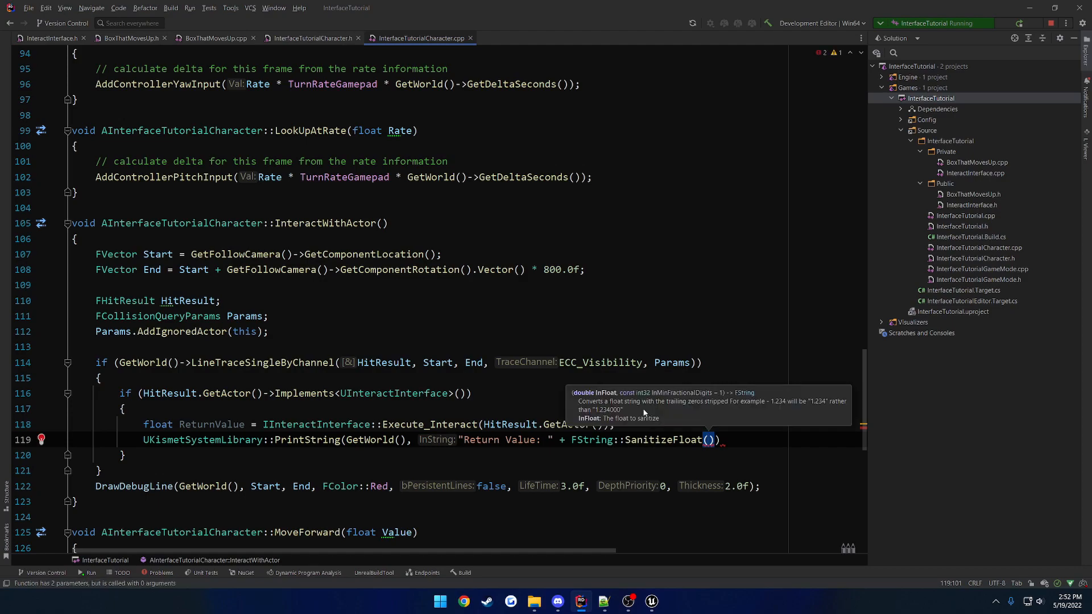
text(RE)
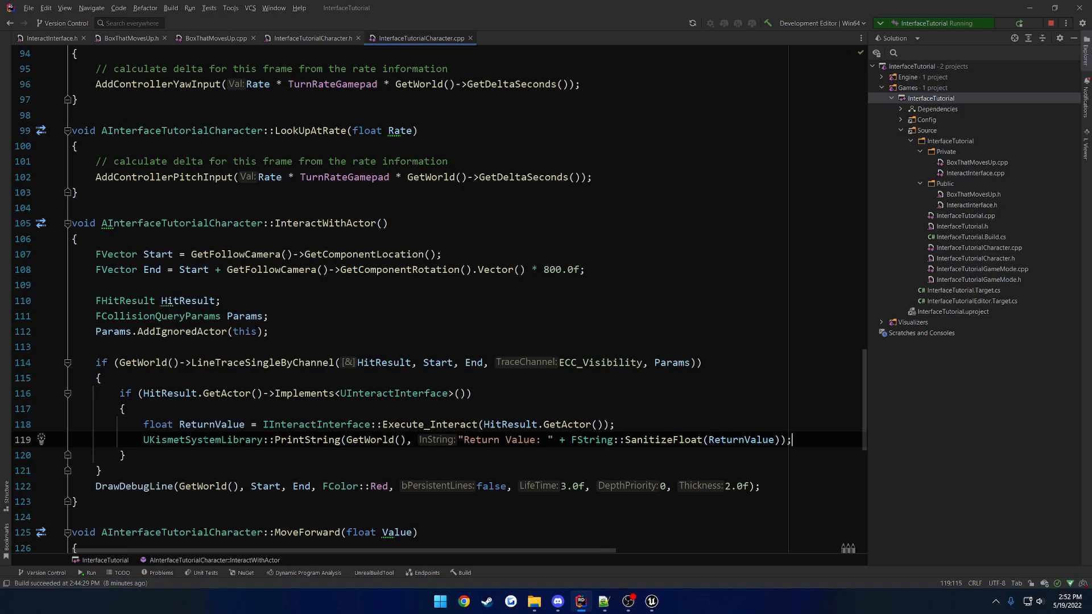
scroll(up, 3)
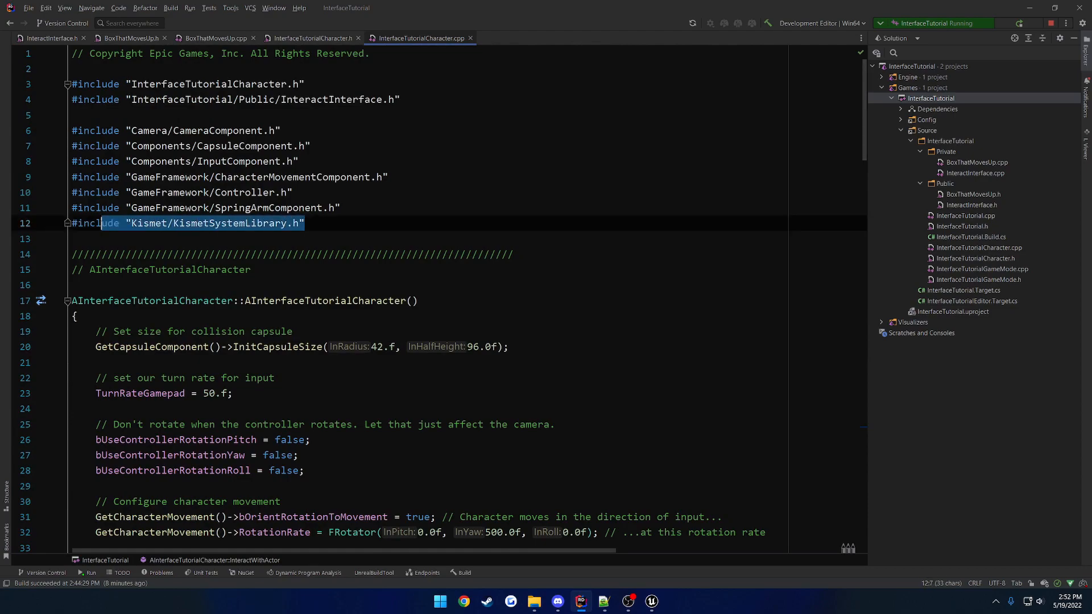
scroll(down, 3)
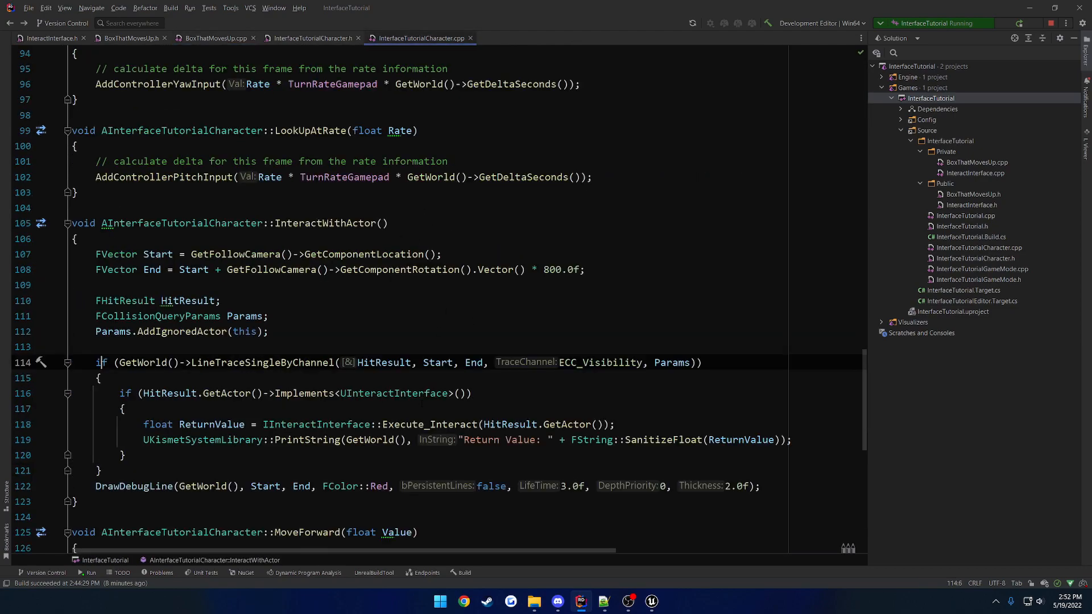
scroll(down, 3)
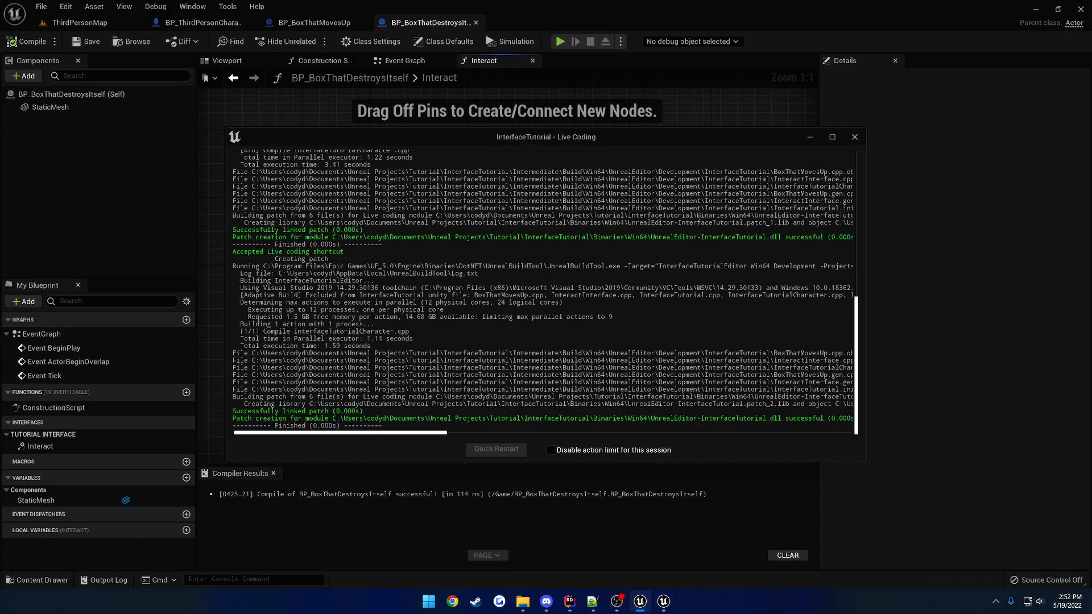
Play-test ThirdPersonMap to see the return values, then make the box destroy itself, return 10, and save.
click(854, 137)
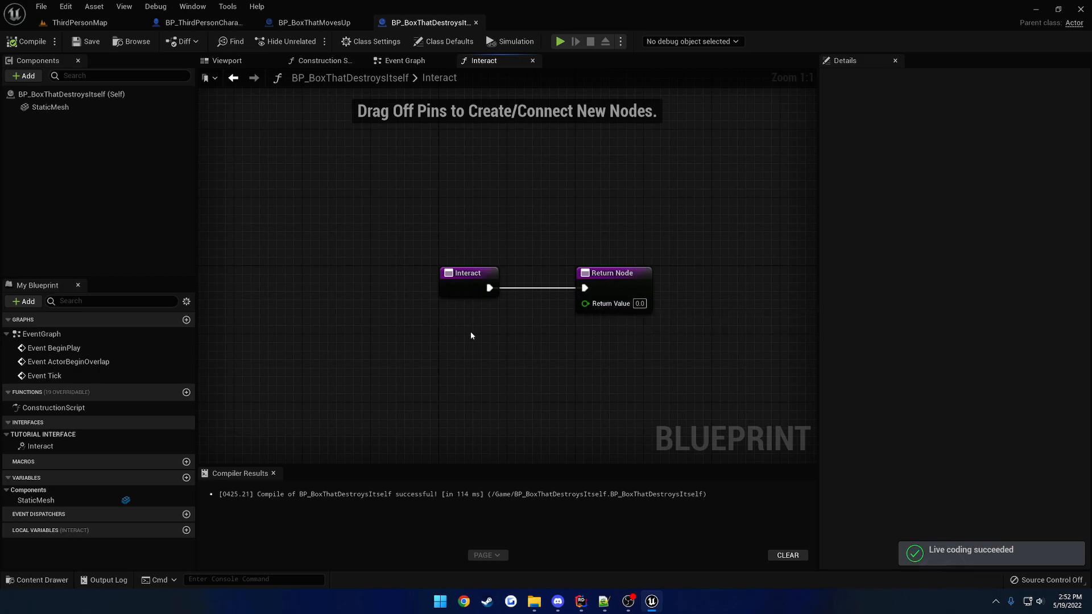
click(79, 22)
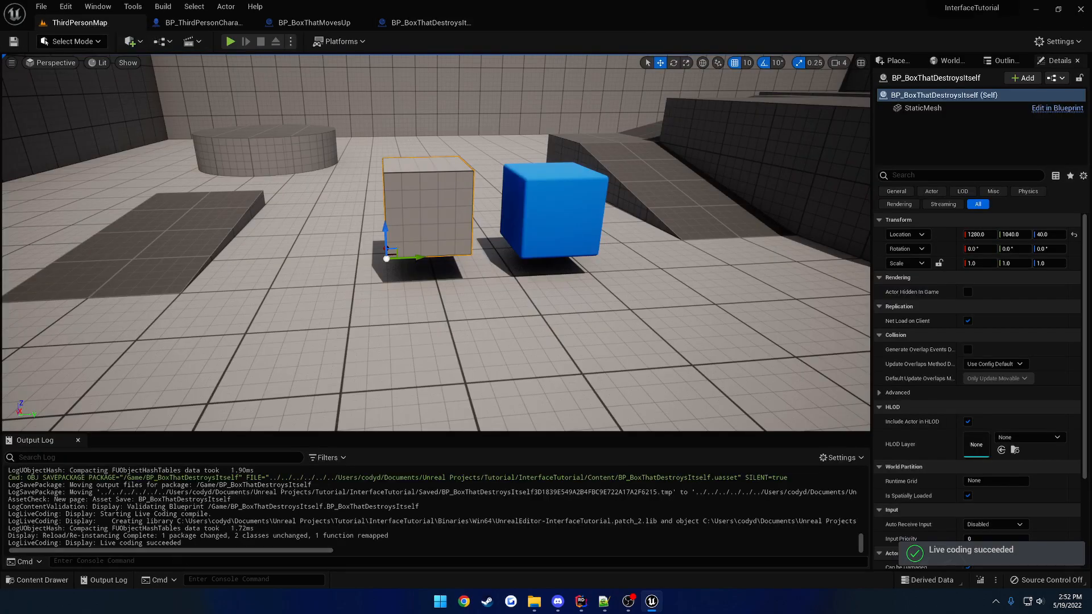
click(230, 41)
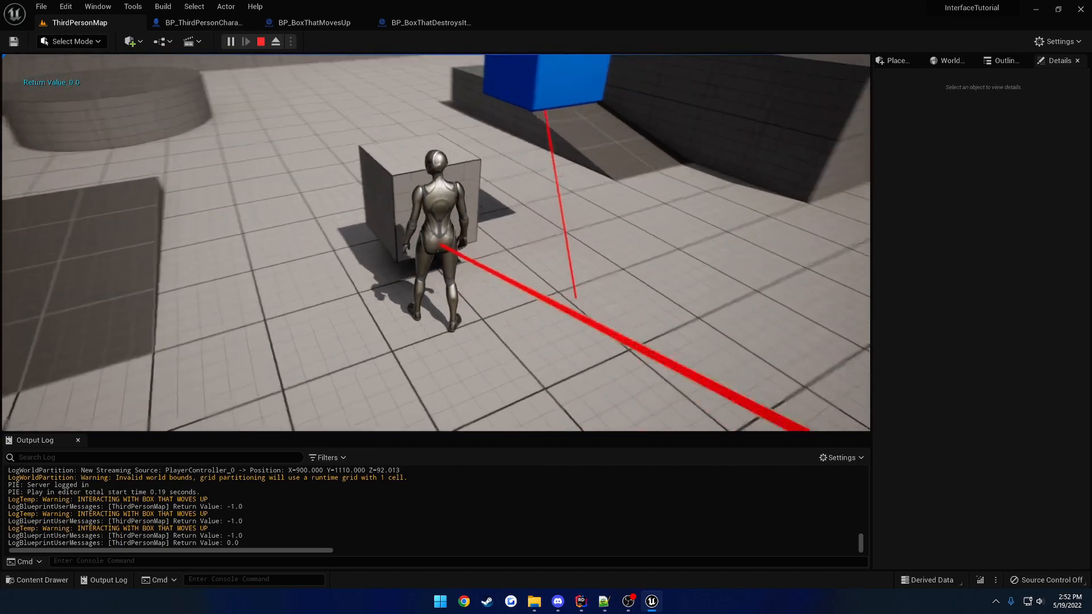
click(427, 22)
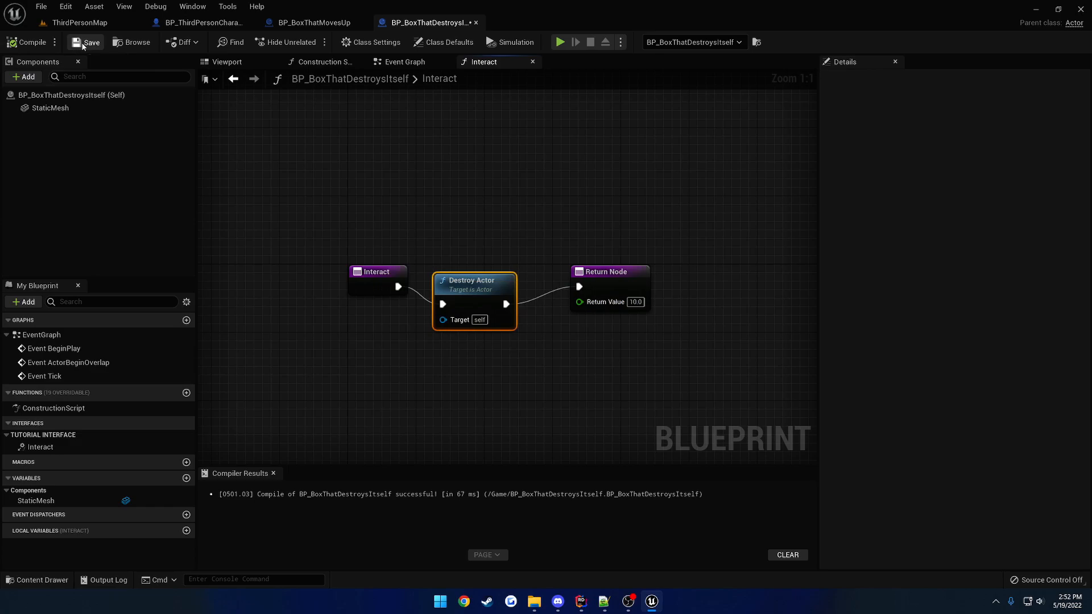
click(559, 41)
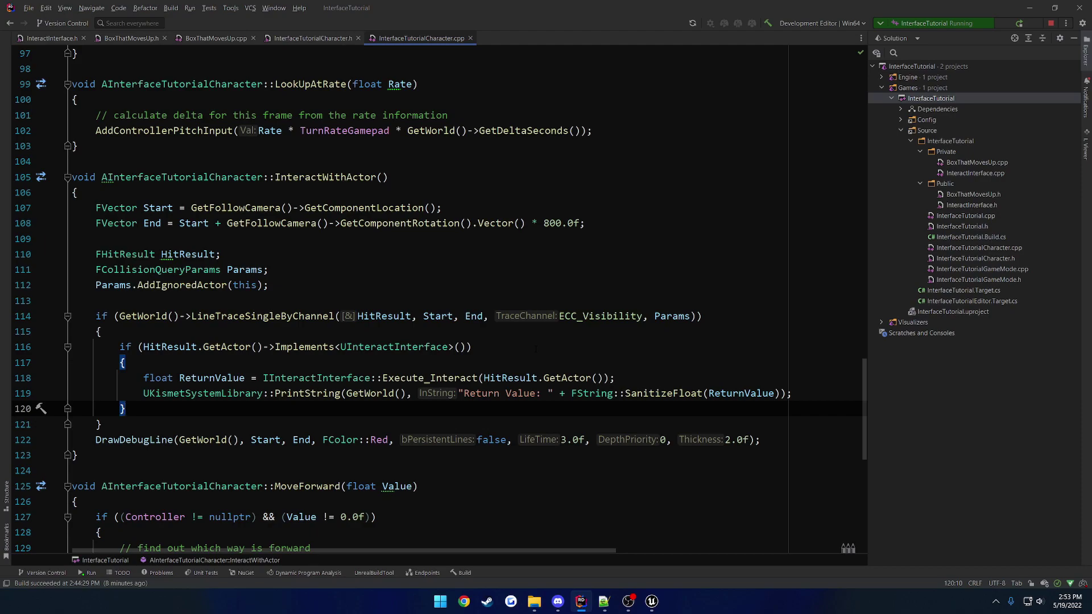
mouse_move(605, 571)
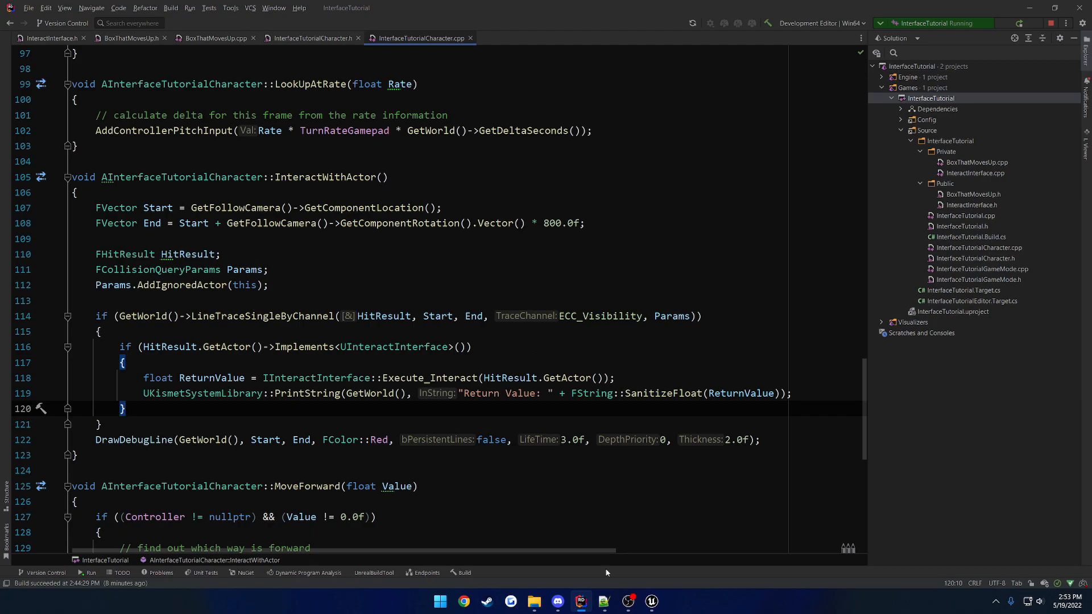
Type DONE after 'Video 3:' in Interfaces Tut.txt and review the Video 4 section.
click(603, 601)
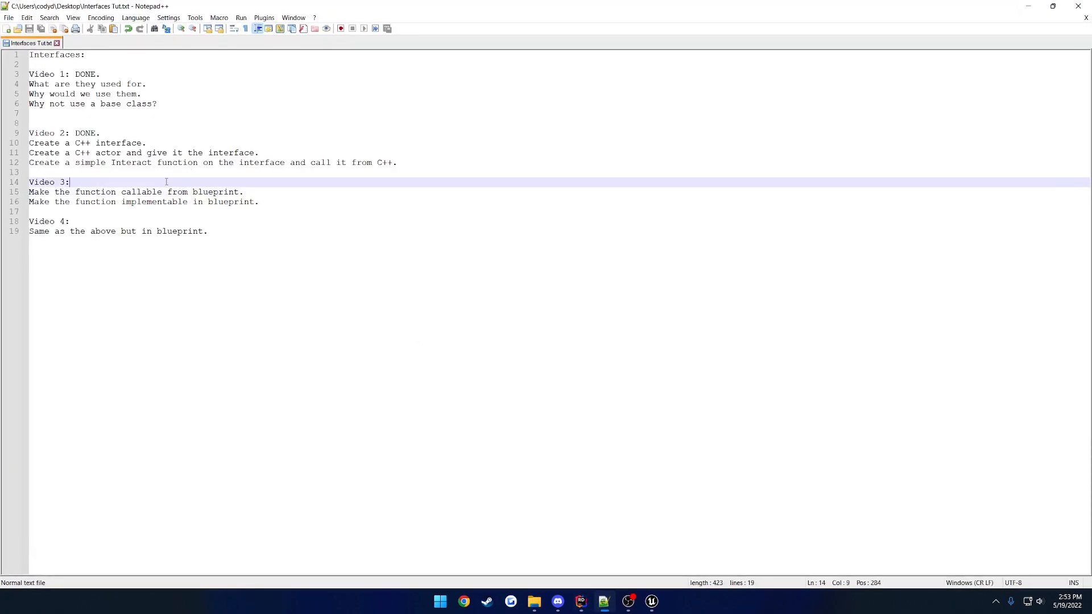
text(DONE.)
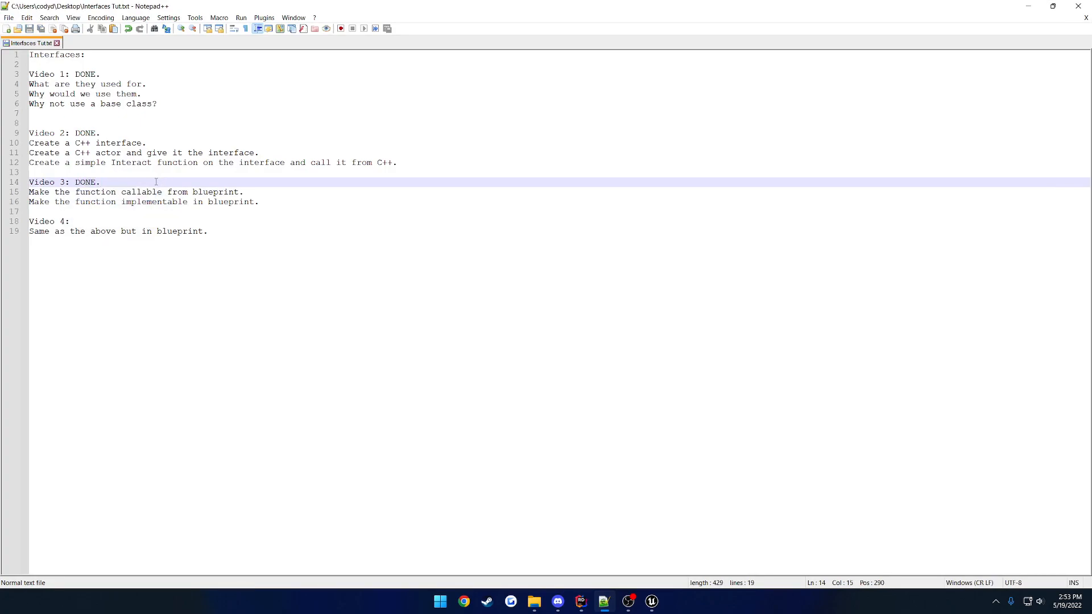
drag(53, 221, 207, 232)
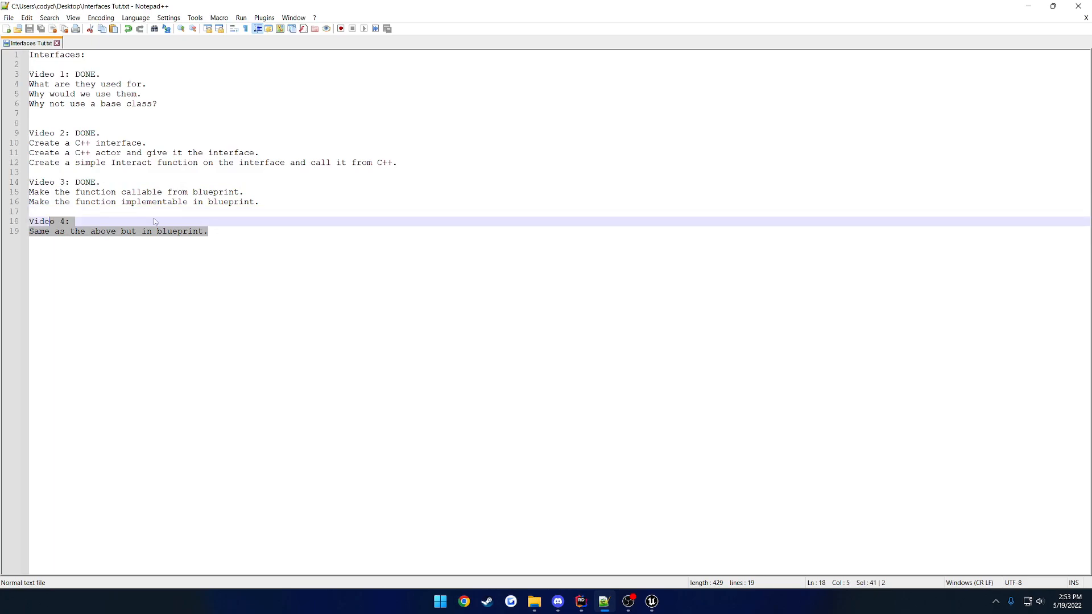
click(328, 246)
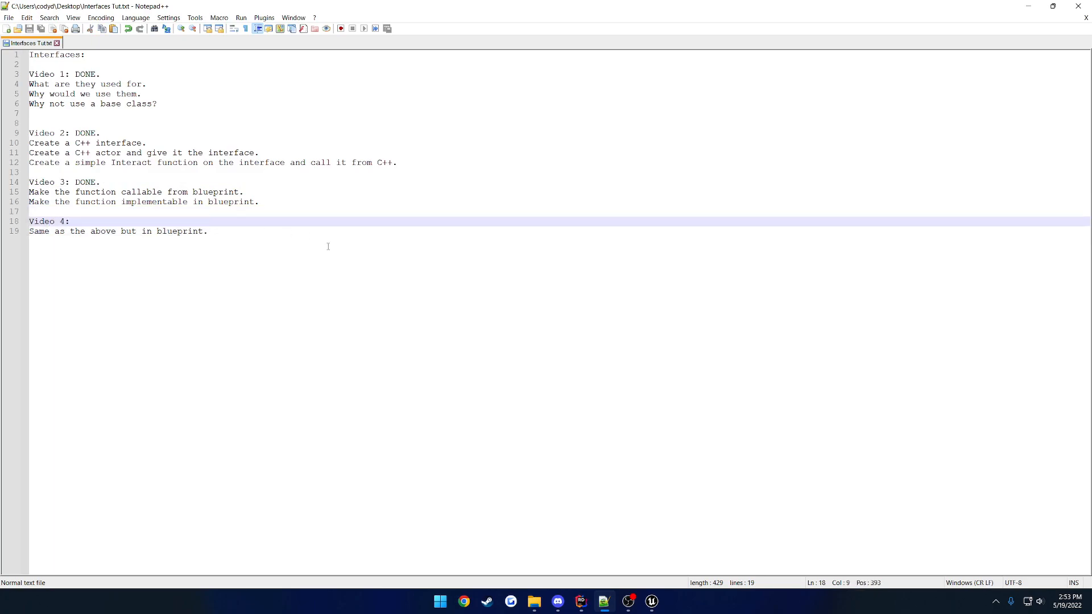
click(69, 221)
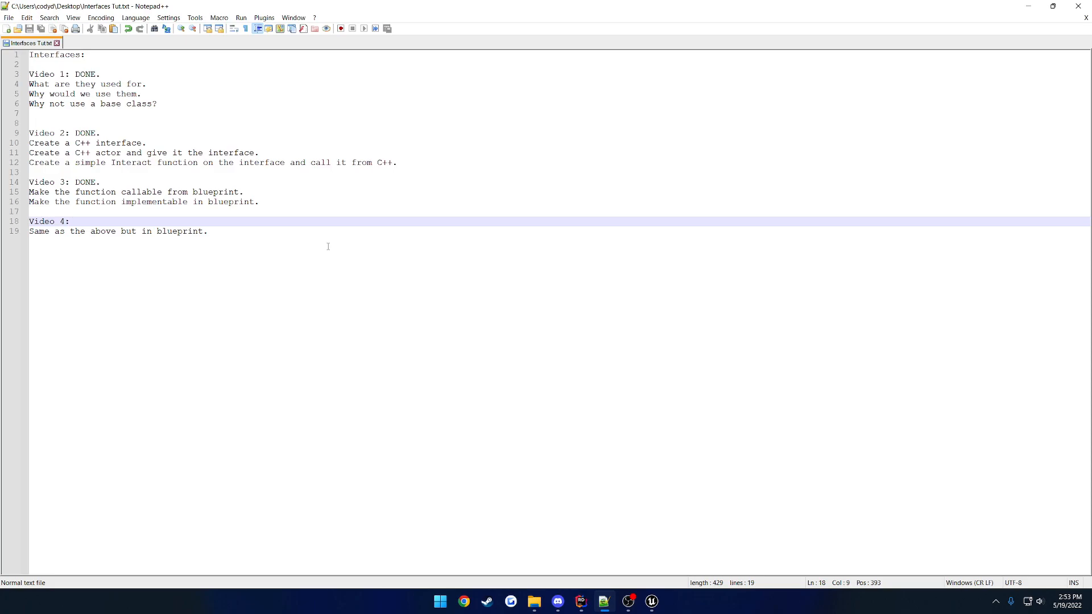
click(70, 222)
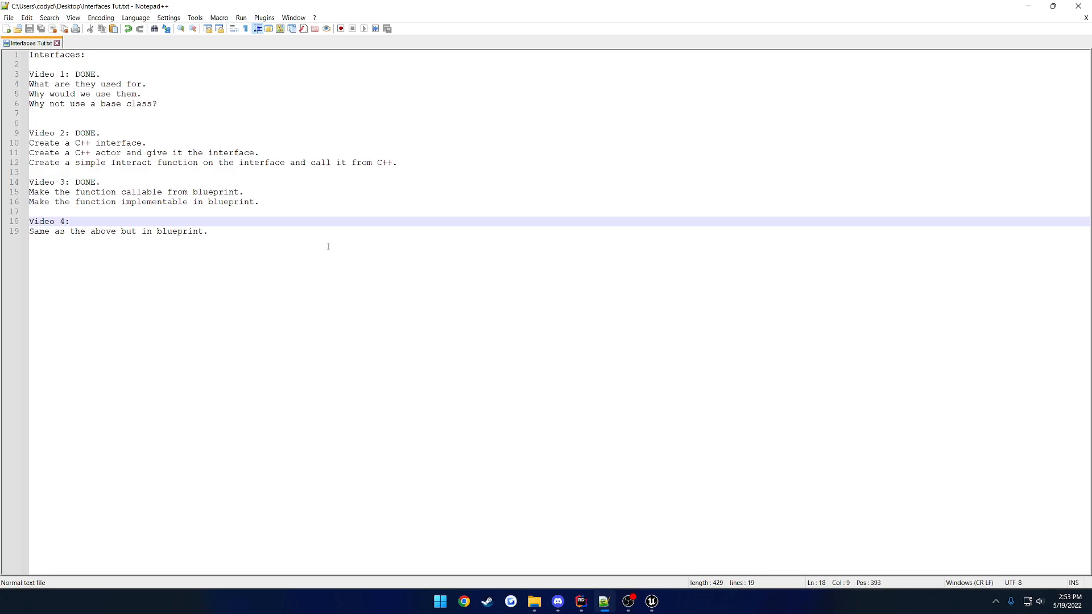
click(70, 220)
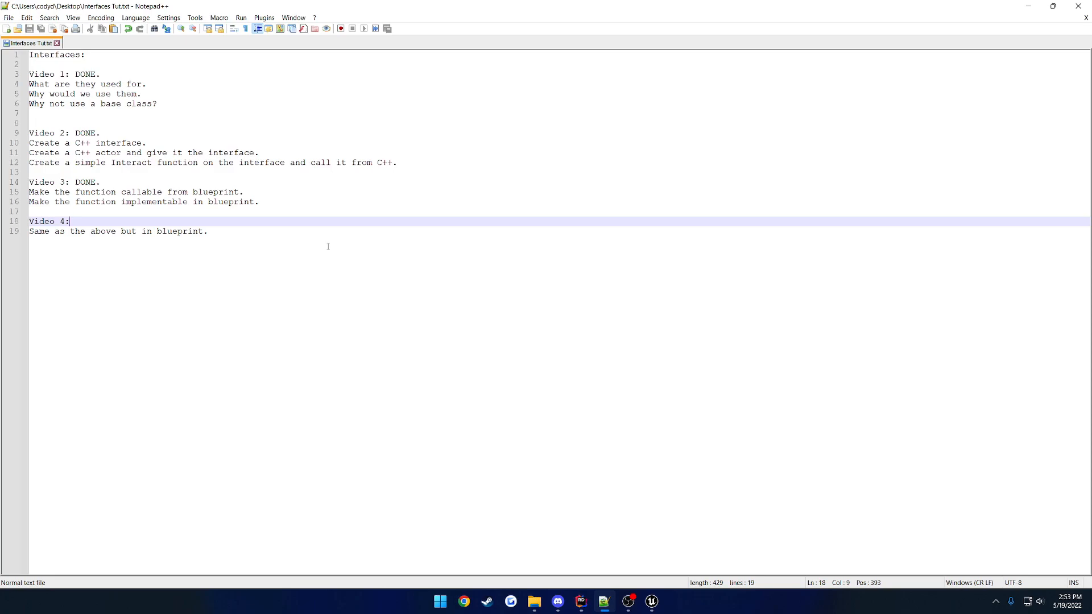
mouse_move(650, 455)
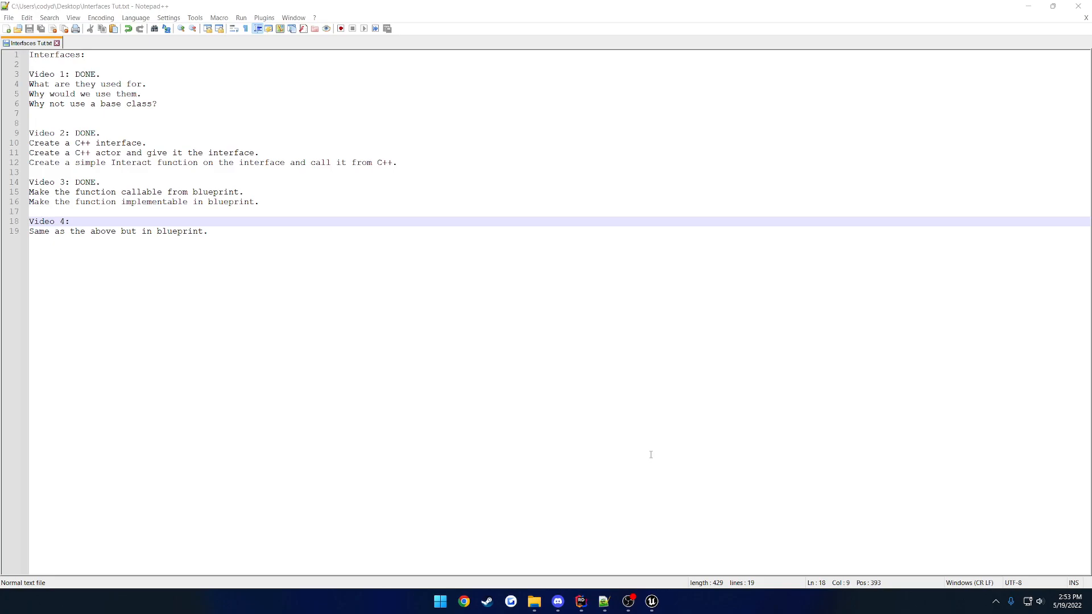
mouse_move(683, 478)
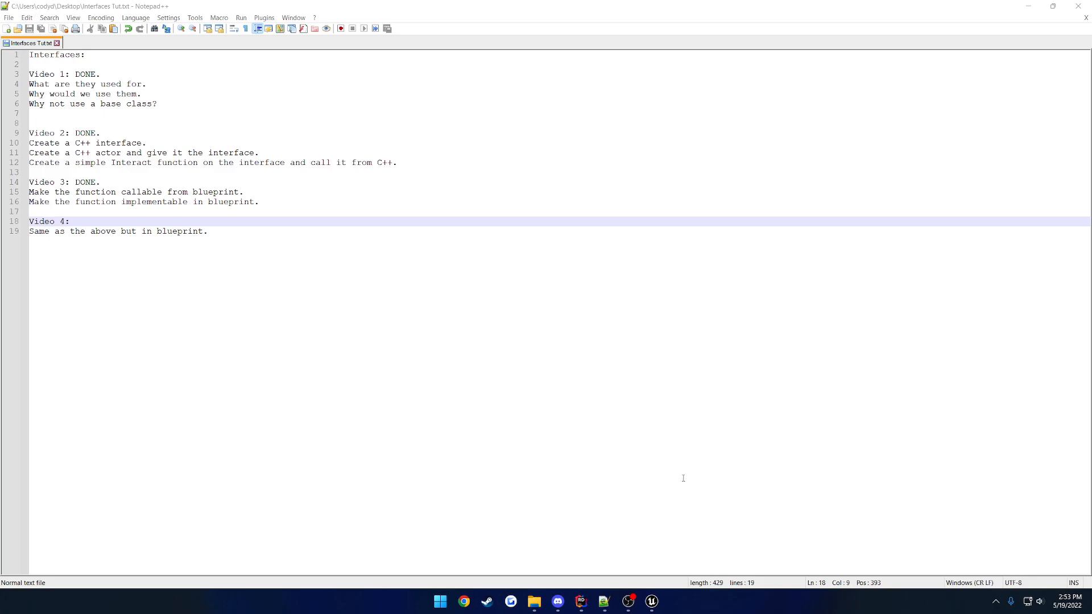